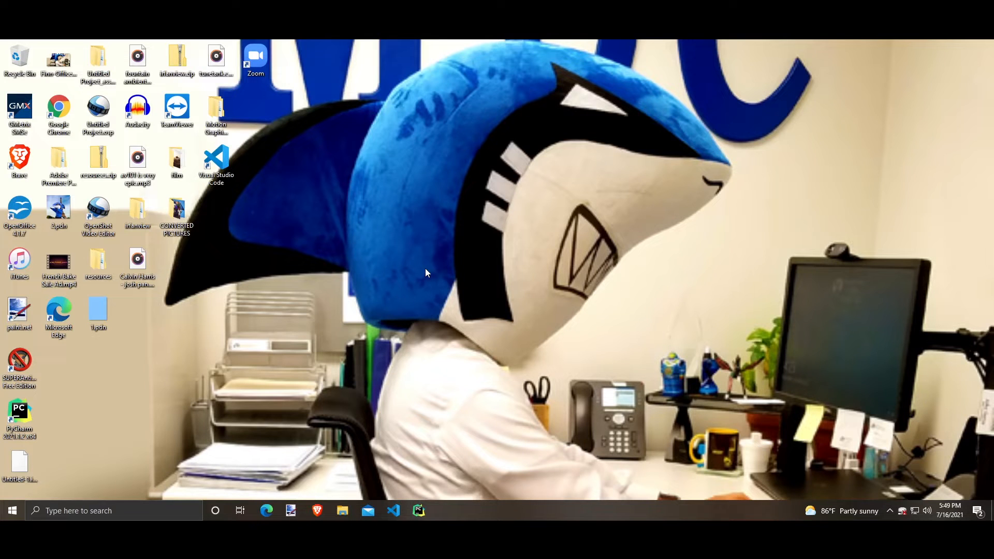
- Open Command Prompt from Start search and try 'git clone' to test for Git
left_click(12, 510)
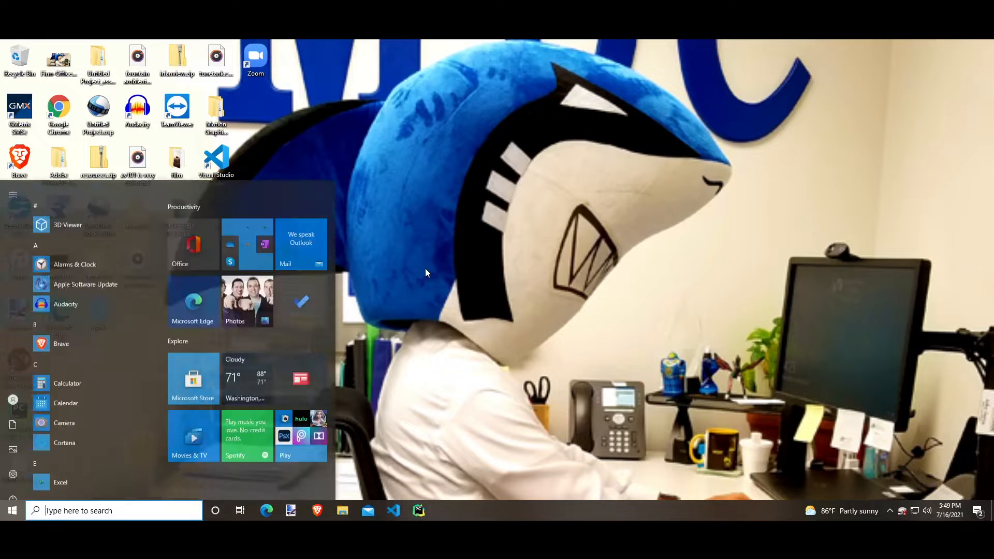
type("git bash")
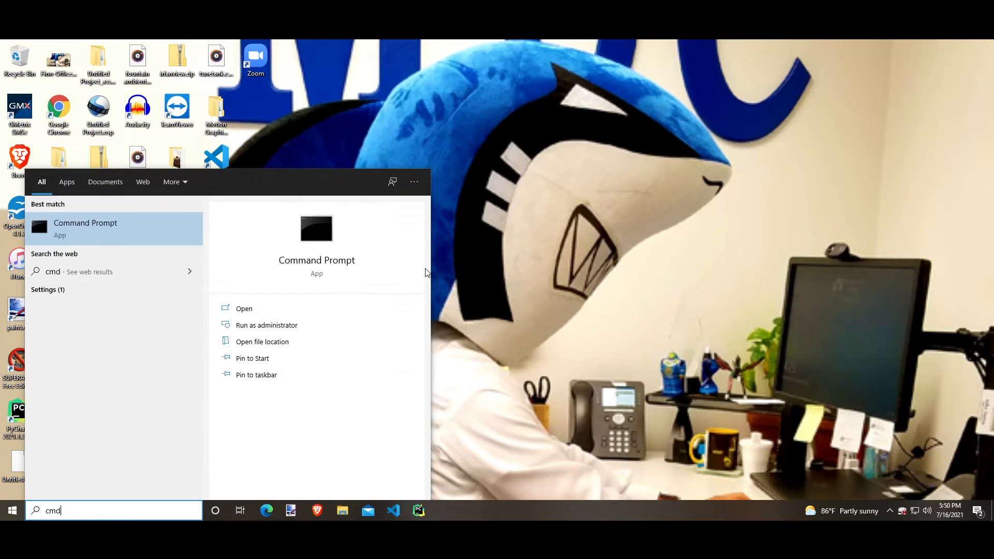
left_click(243, 308)
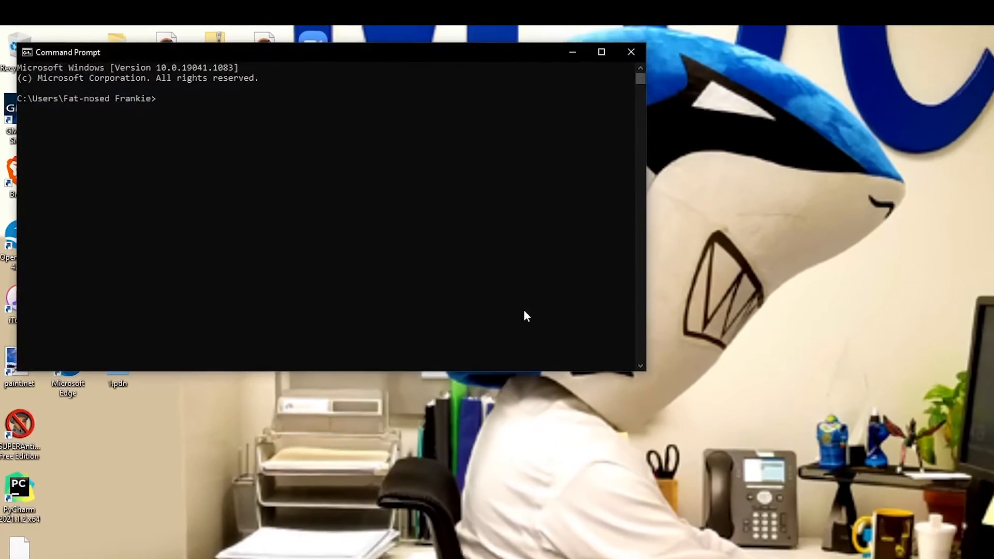
type("git clone")
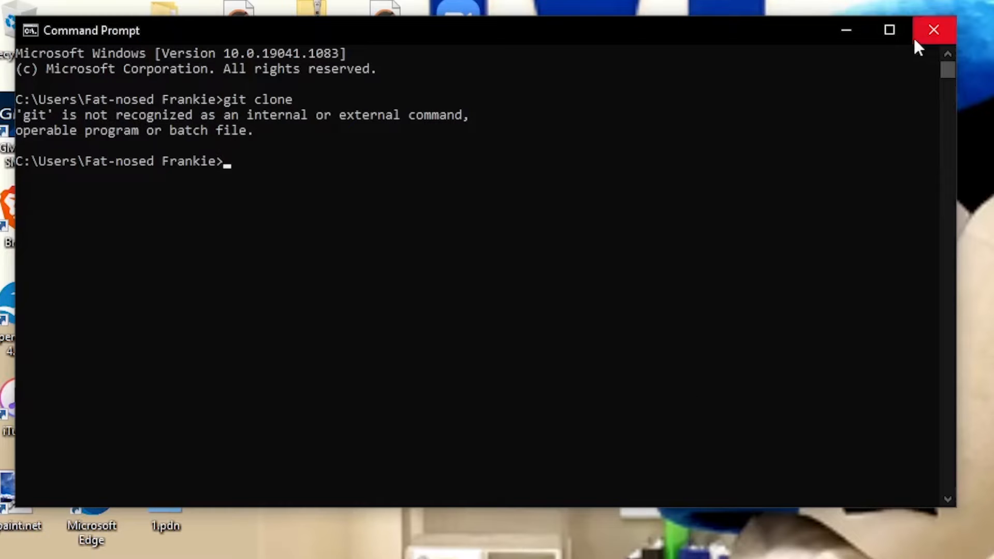
- Close Command Prompt, launch Chrome and search Google for 'git'
left_click(933, 30)
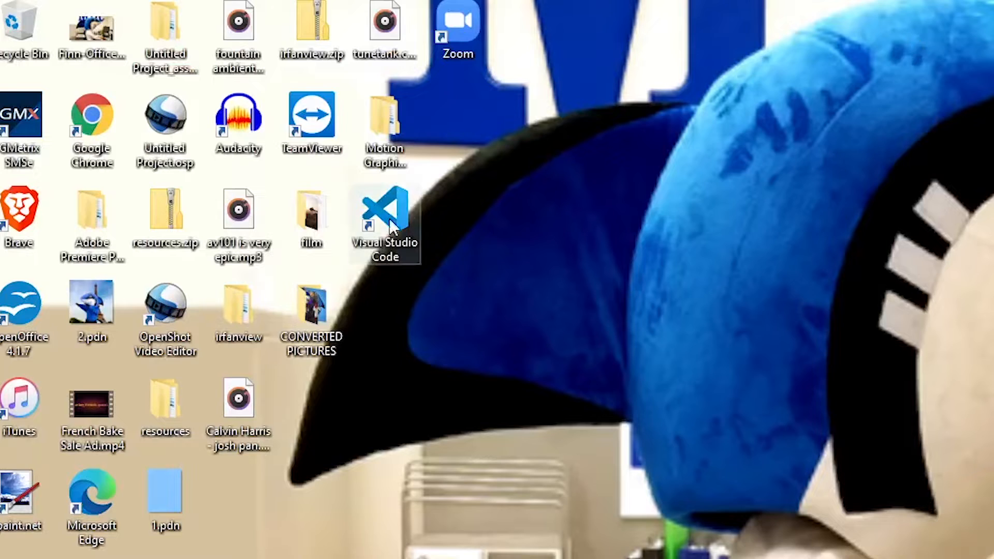
mouse_move(91, 120)
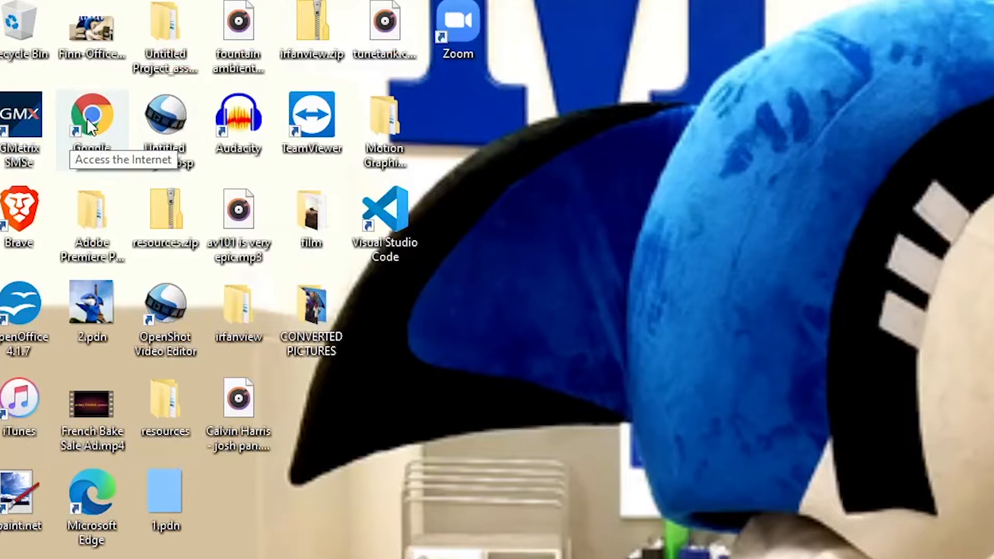
double_click(91, 114)
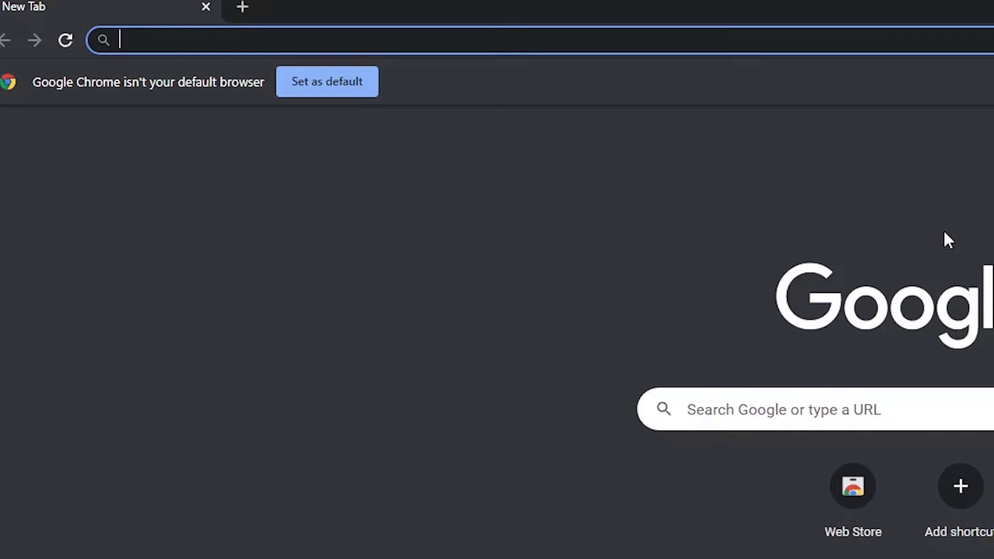
type("git")
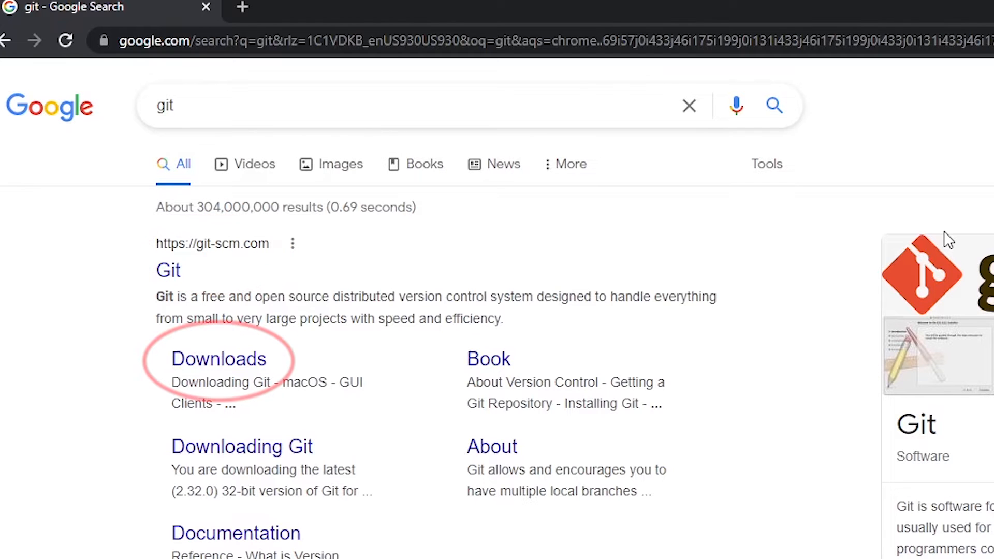
mouse_move(242, 386)
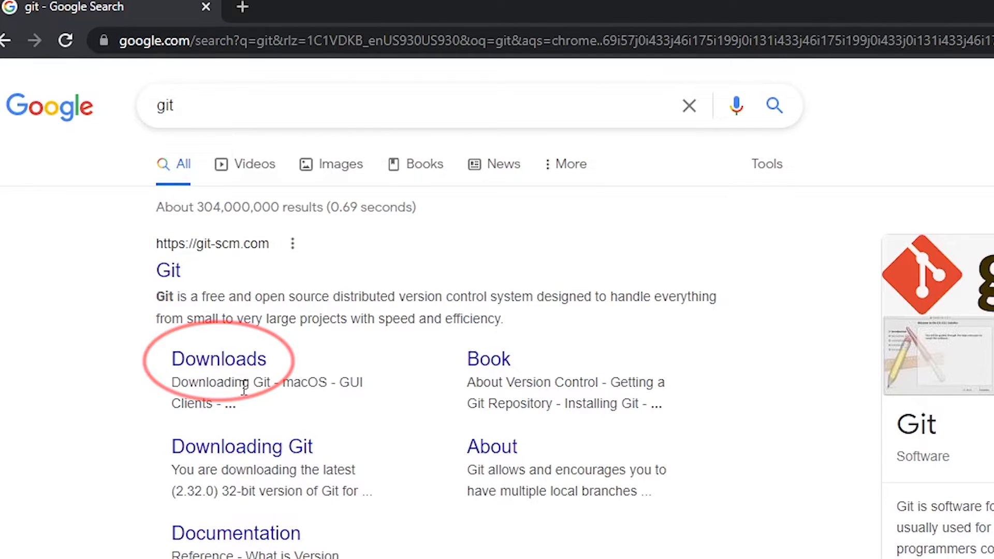
- Open the git-scm.com Downloads page and download the 64-bit Git for Windows installer
left_click(217, 358)
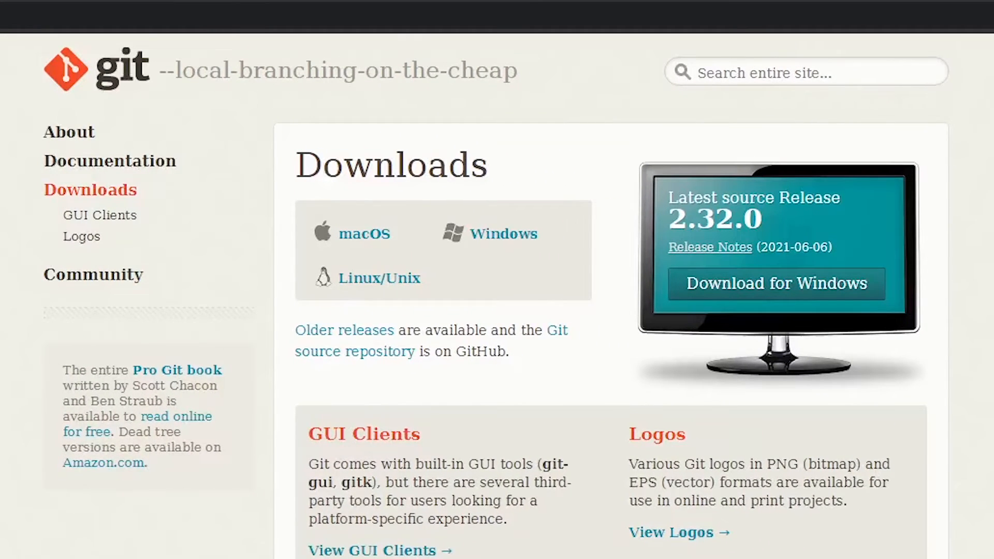
mouse_move(729, 296)
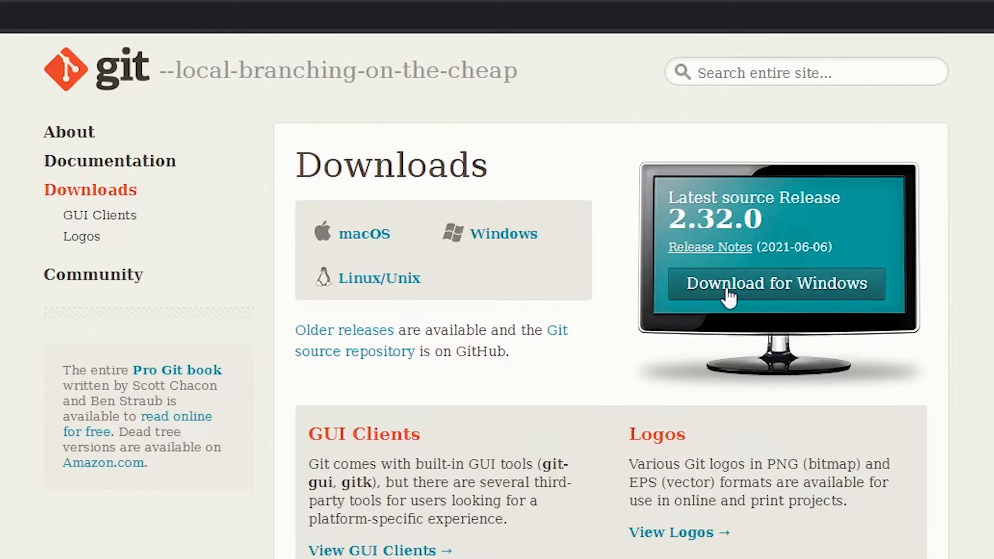
left_click(776, 283)
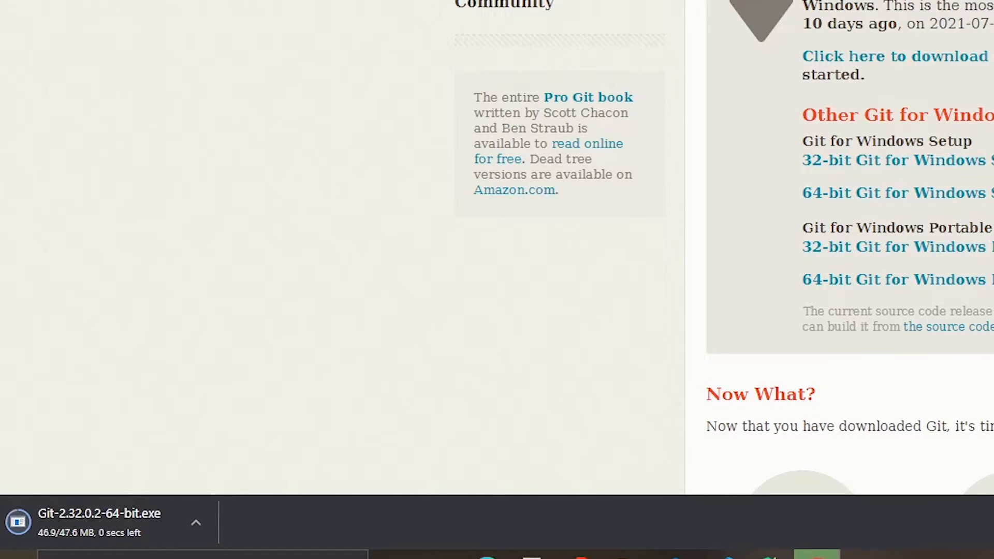
mouse_move(637, 327)
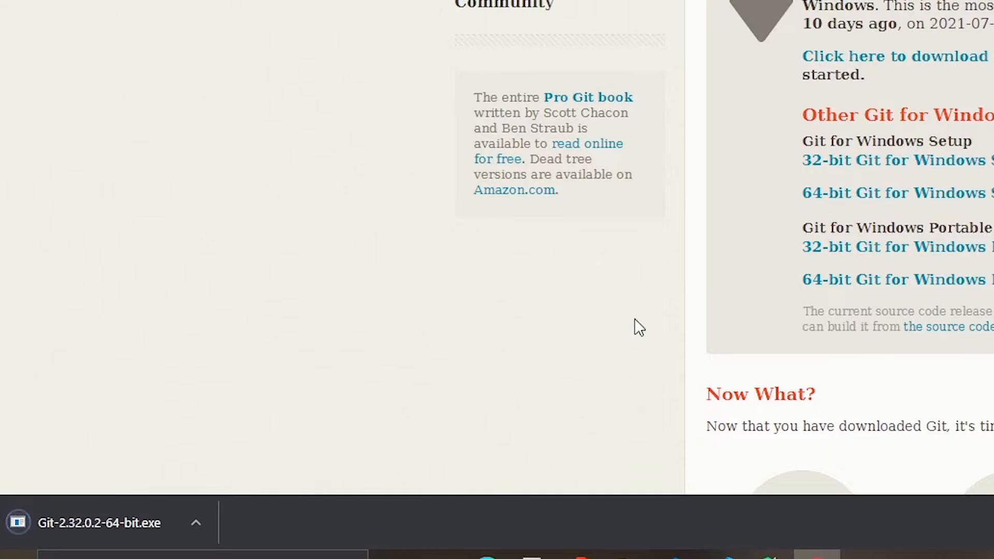
mouse_move(141, 522)
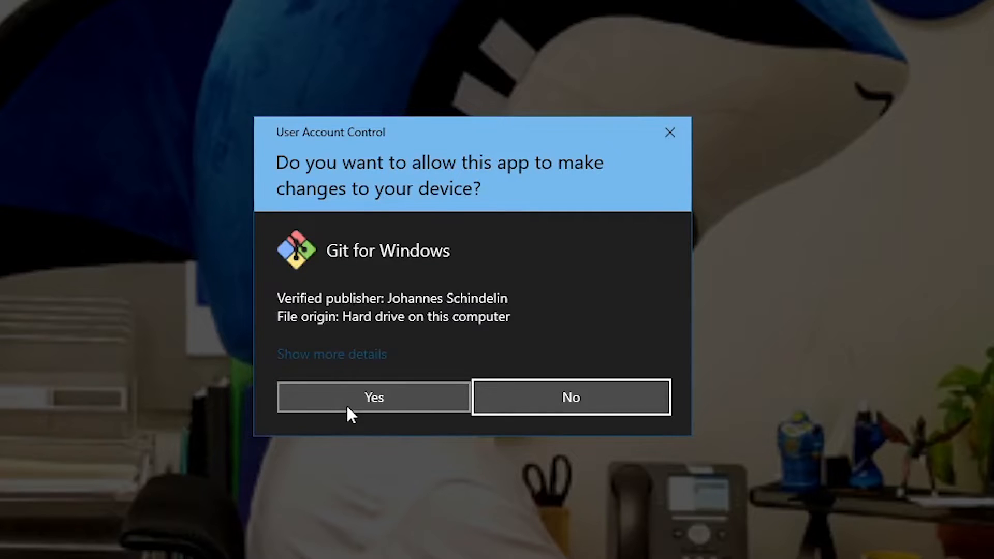
- Approve the installer's User Account Control prompt and scroll through the GPL license
left_click(372, 397)
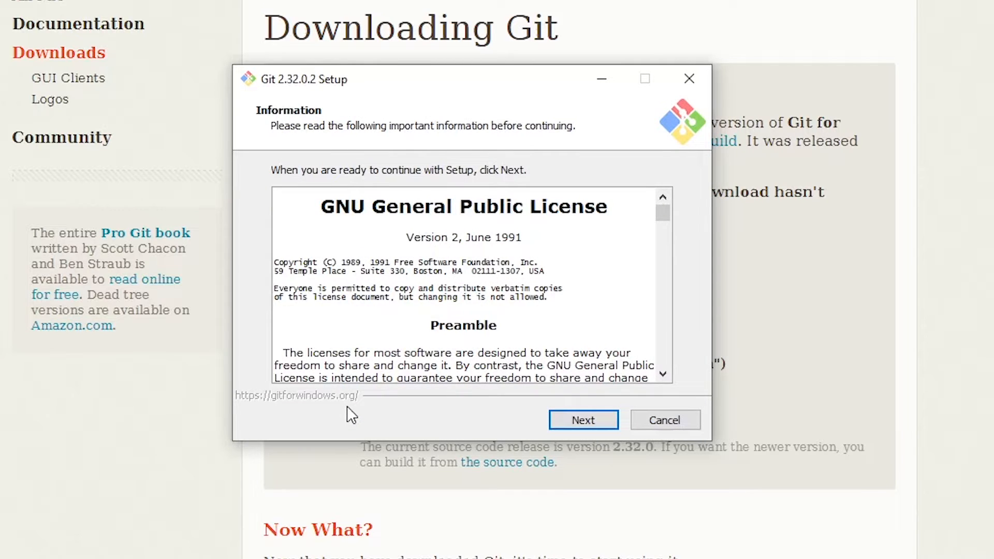
mouse_move(674, 225)
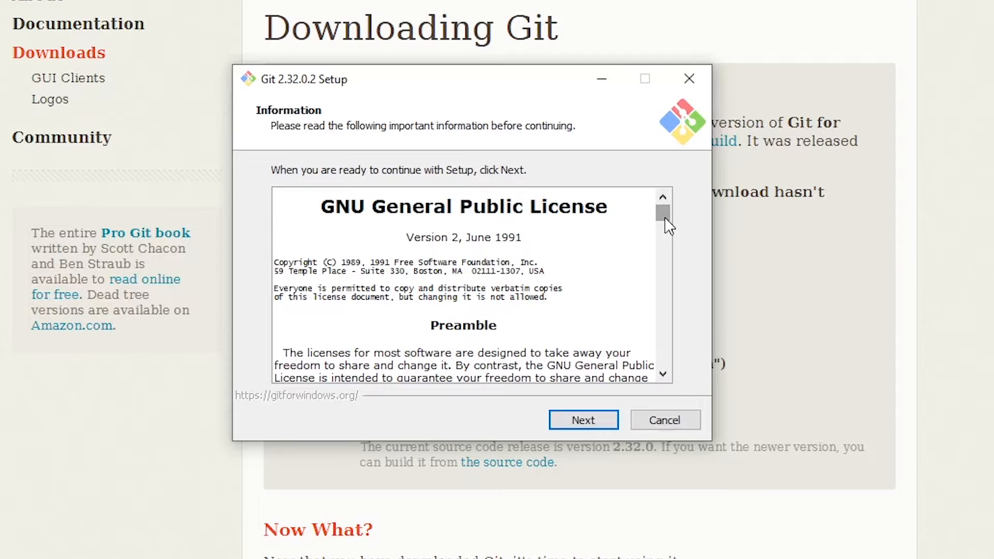
scroll("down", 3)
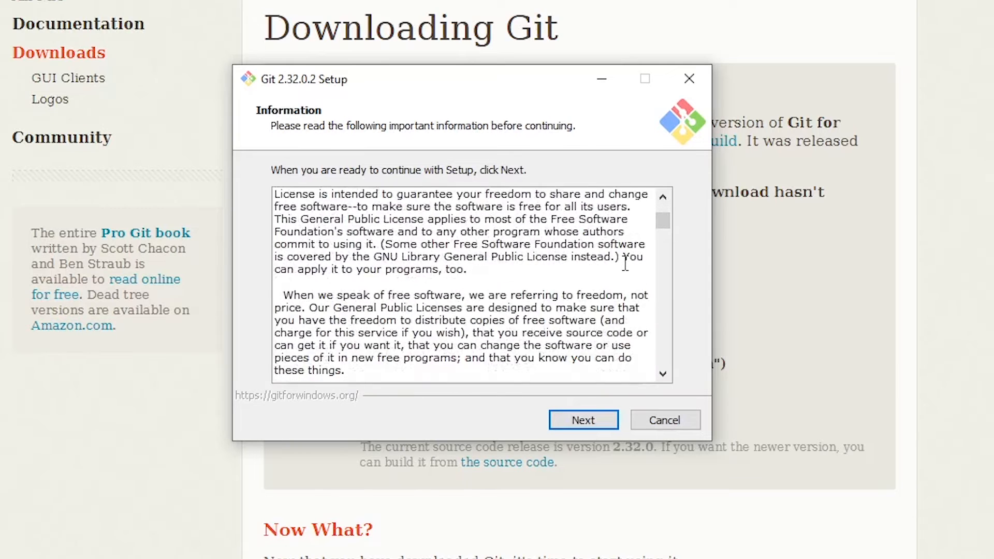
scroll("up", 3)
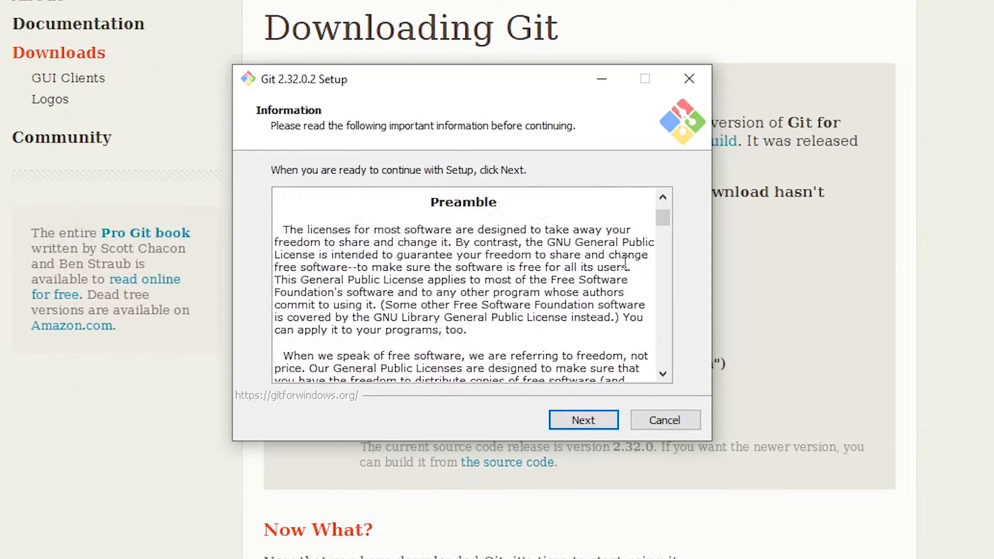
scroll("up", 3)
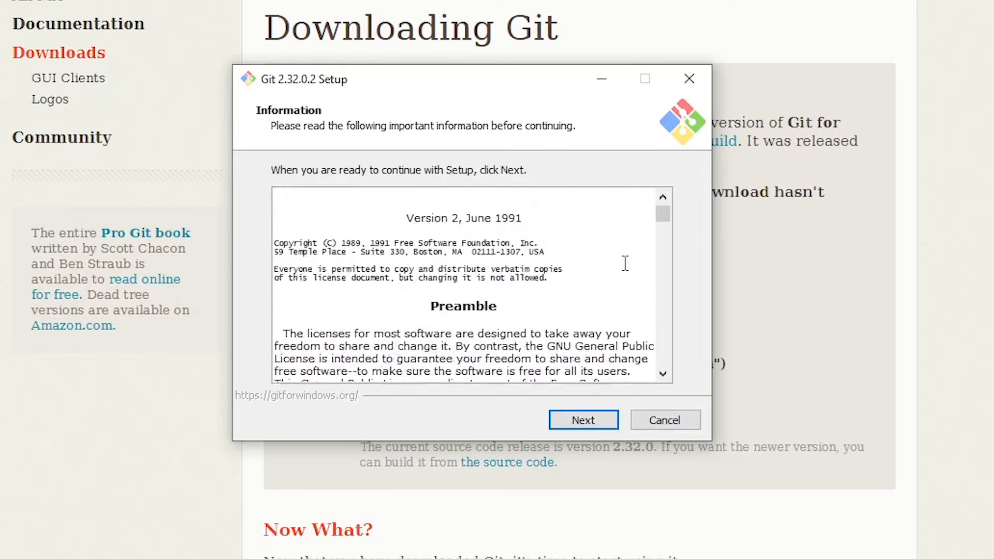
scroll("down", 3)
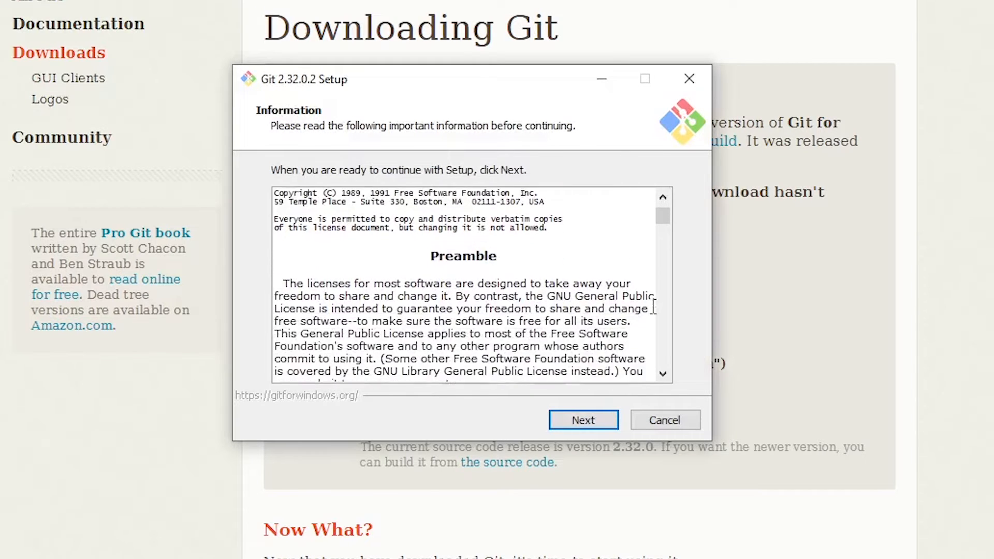
scroll("down", 3)
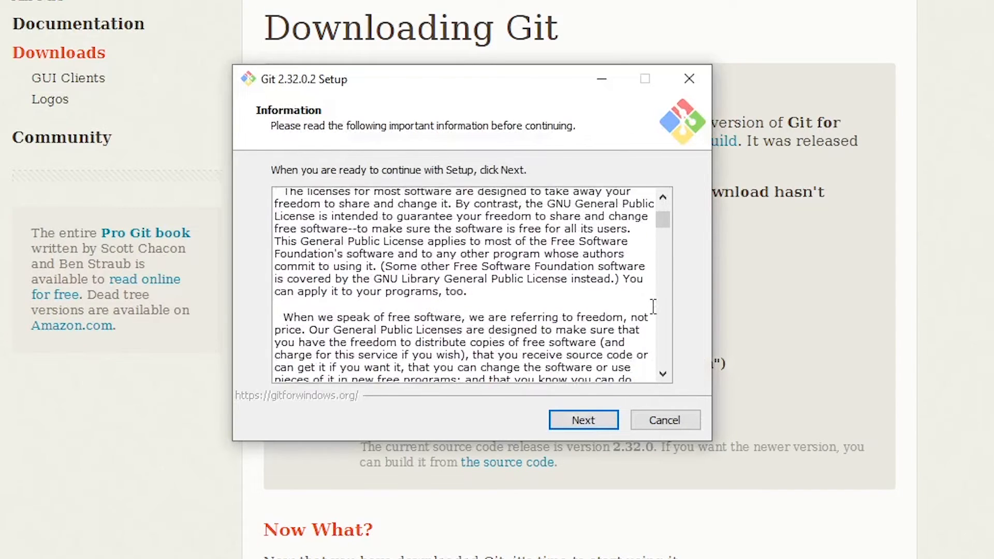
scroll("down", 3)
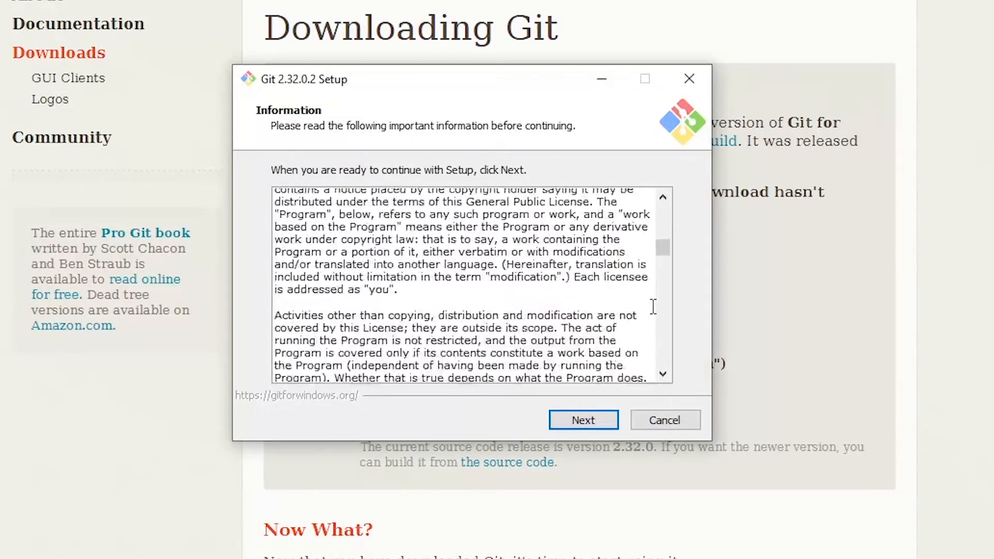
scroll("down", 3)
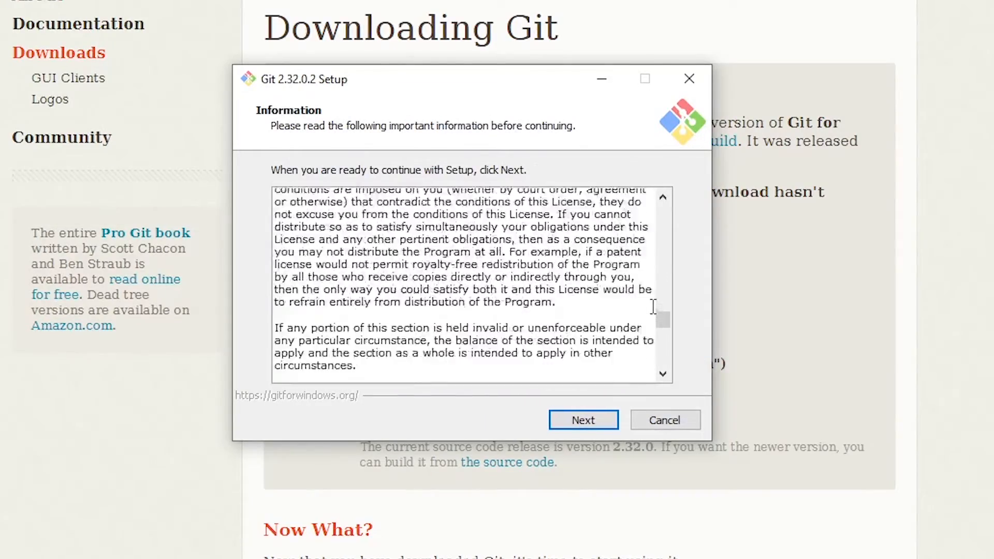
scroll("down", 3)
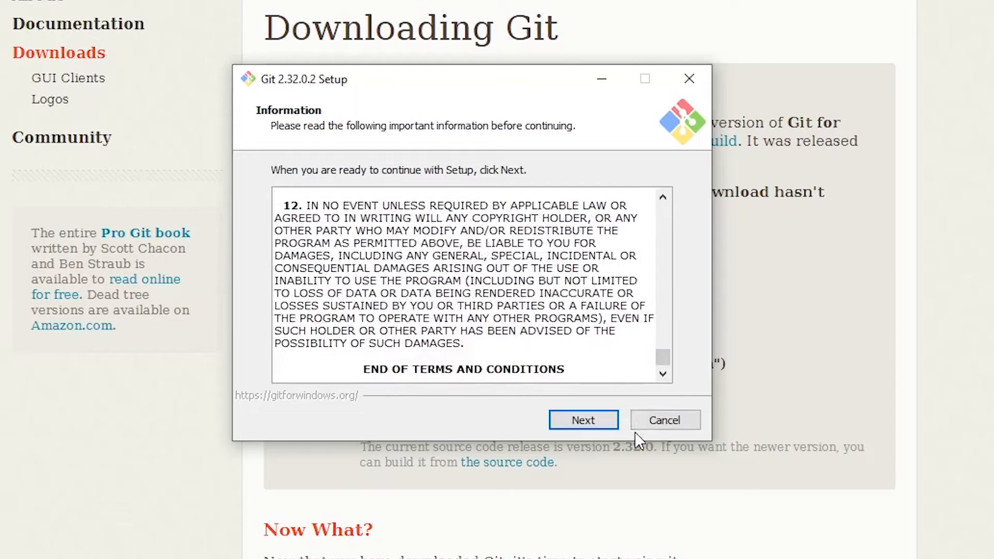
- Accept the license and C:\Program Files\Git folder, adding desktop icons to components
left_click(582, 420)
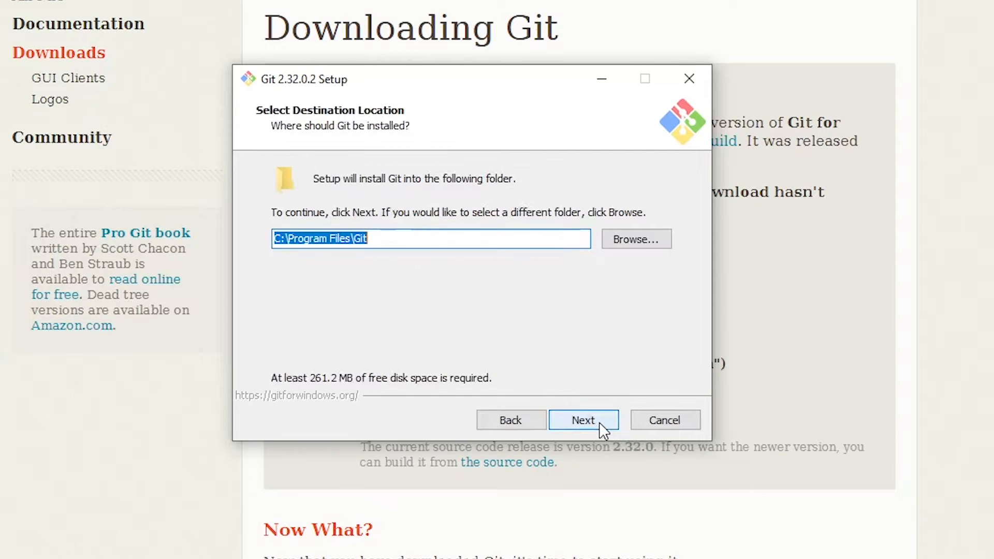
mouse_move(571, 352)
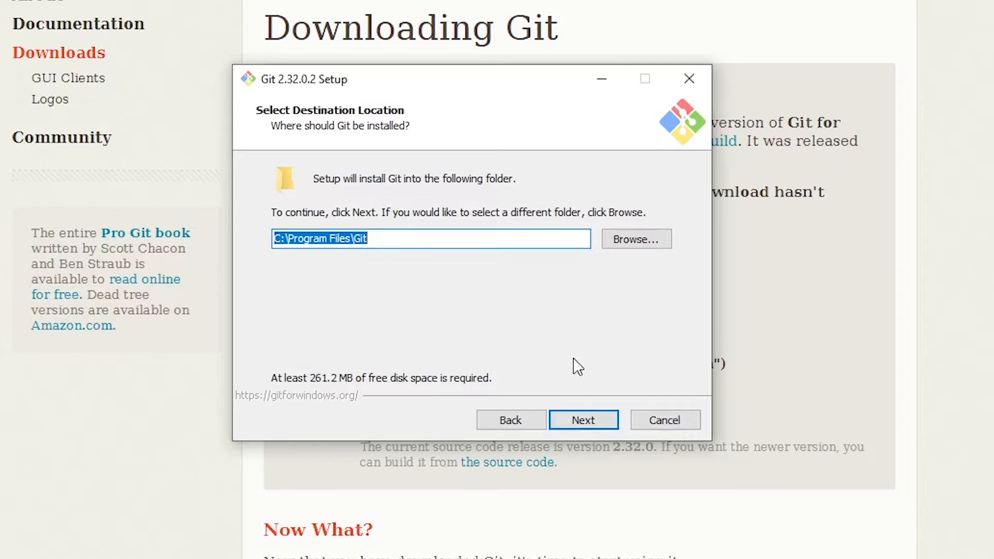
mouse_move(321, 386)
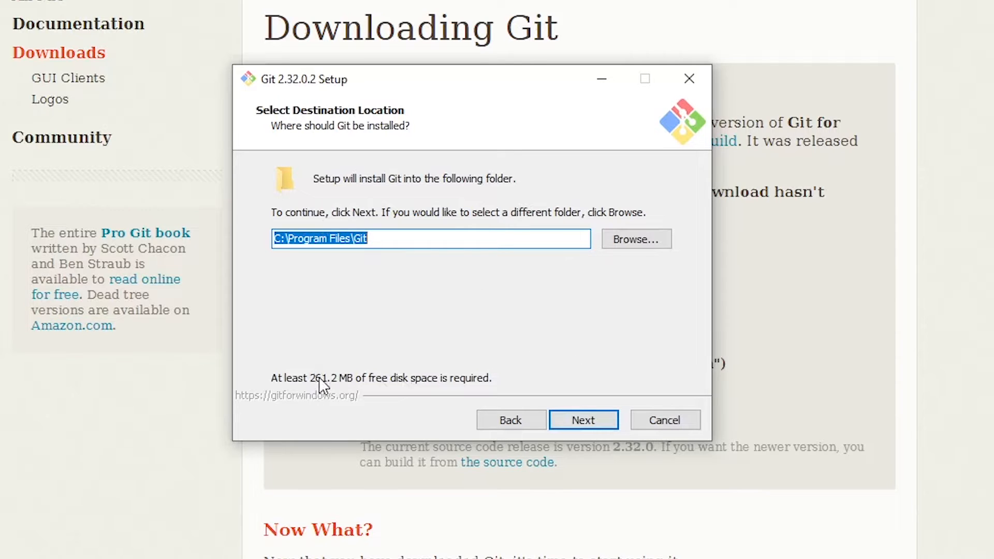
mouse_move(337, 394)
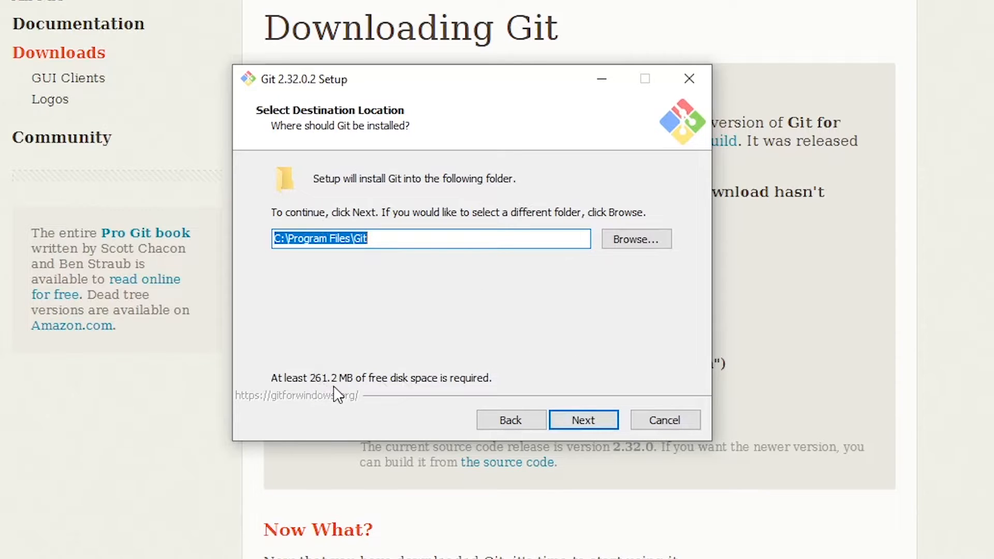
mouse_move(537, 379)
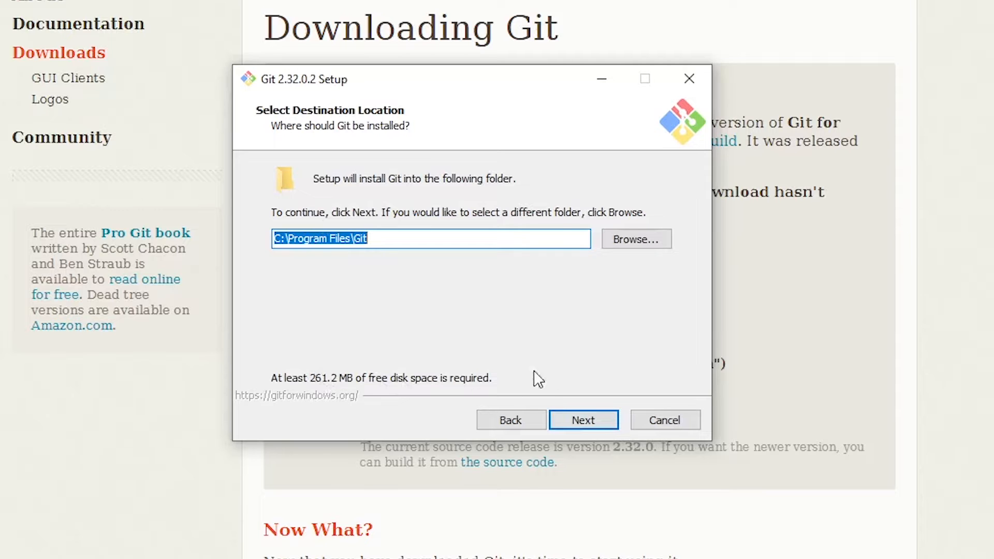
left_click(582, 420)
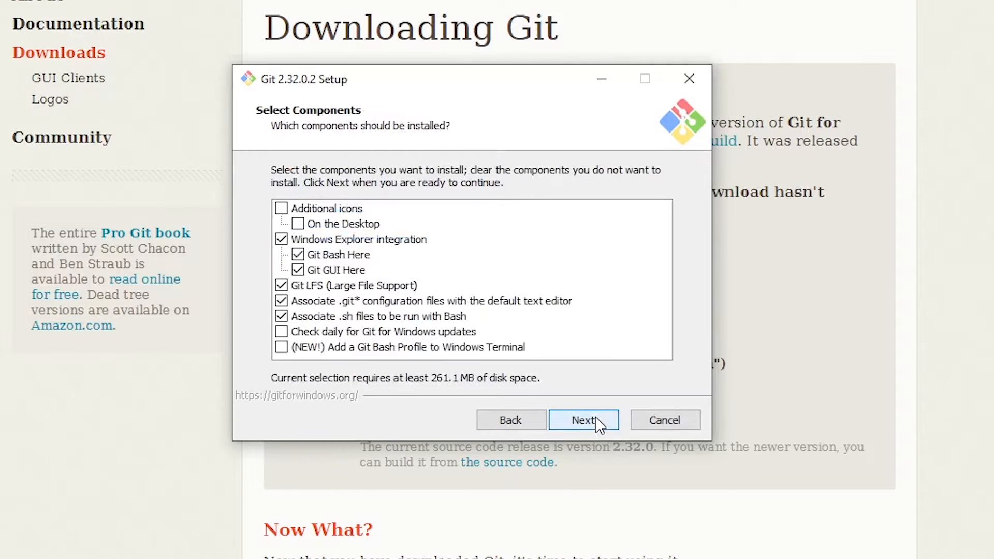
mouse_move(707, 390)
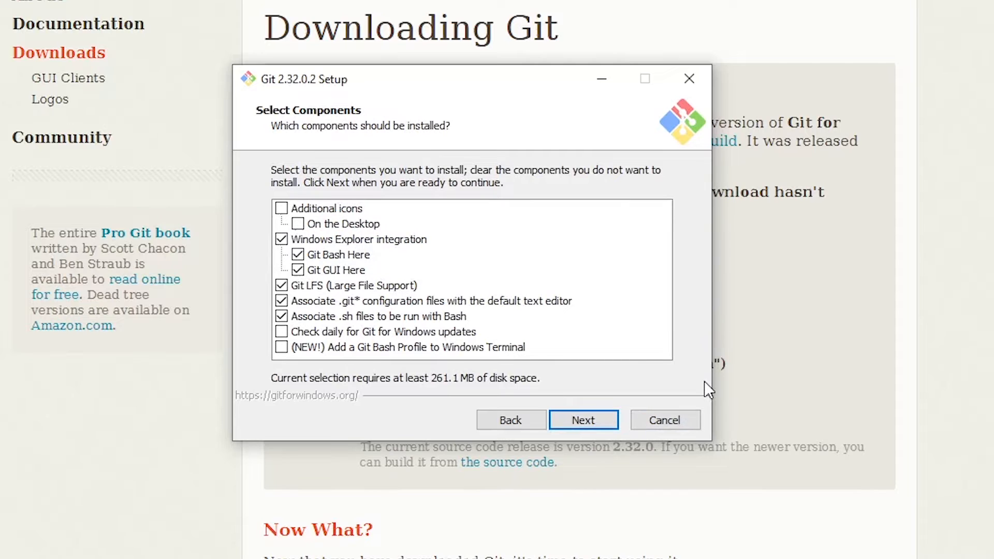
mouse_move(633, 318)
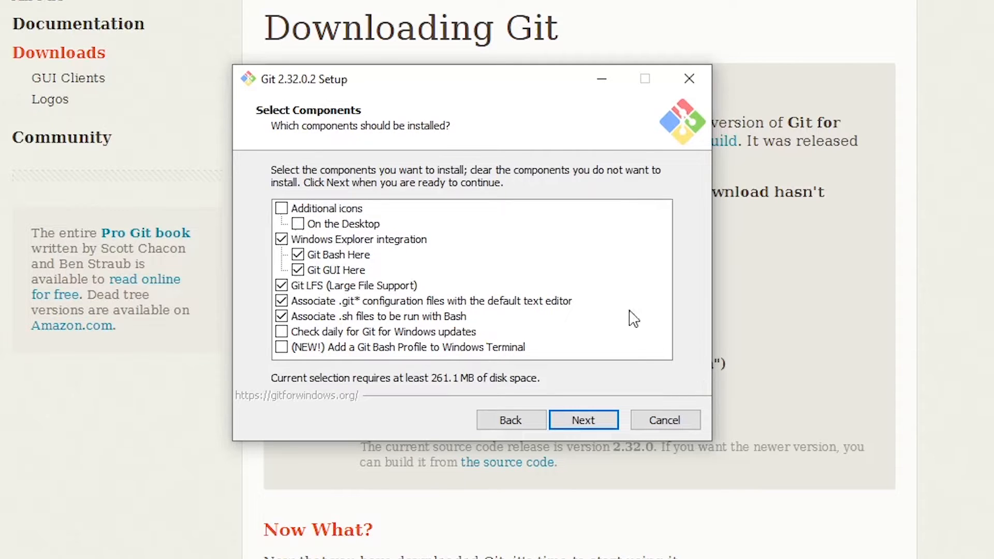
left_click(280, 208)
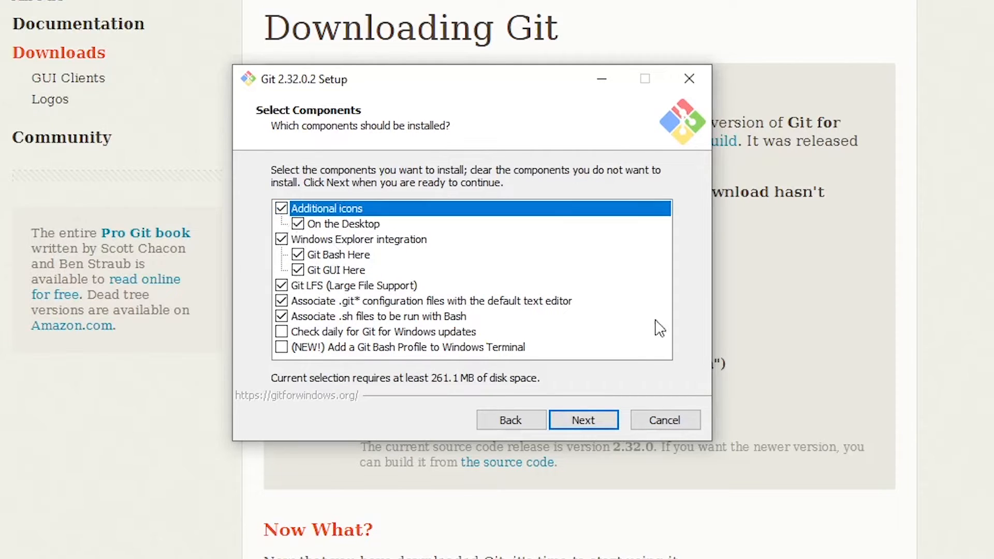
mouse_move(675, 334)
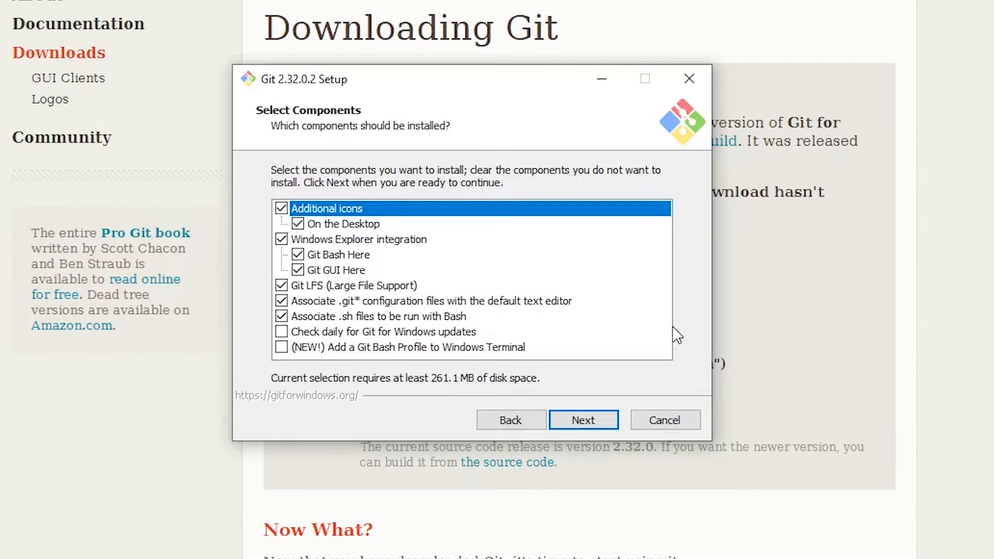
left_click(582, 420)
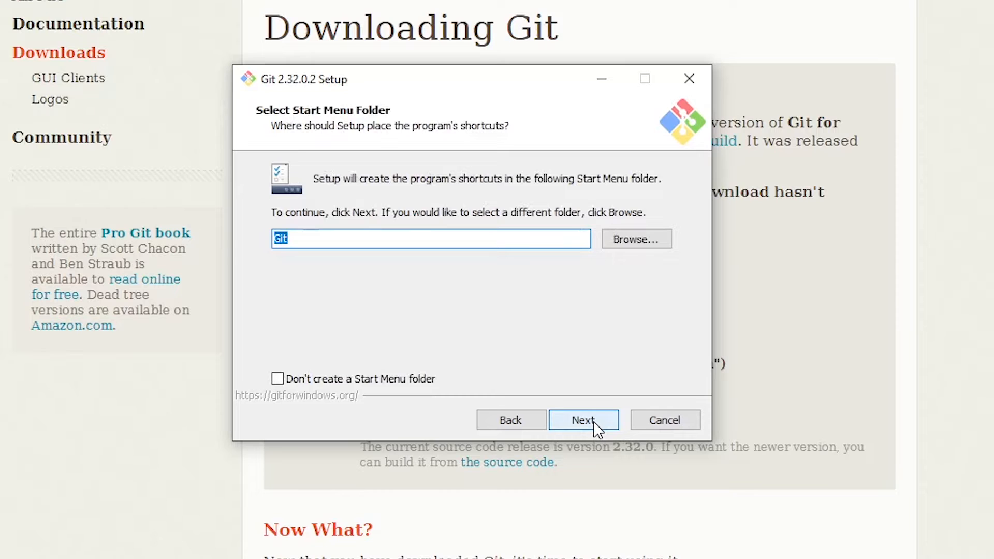
- Keep the default Start Menu folder, Vim editor, branch naming, PATH option and OpenSSL
left_click(581, 420)
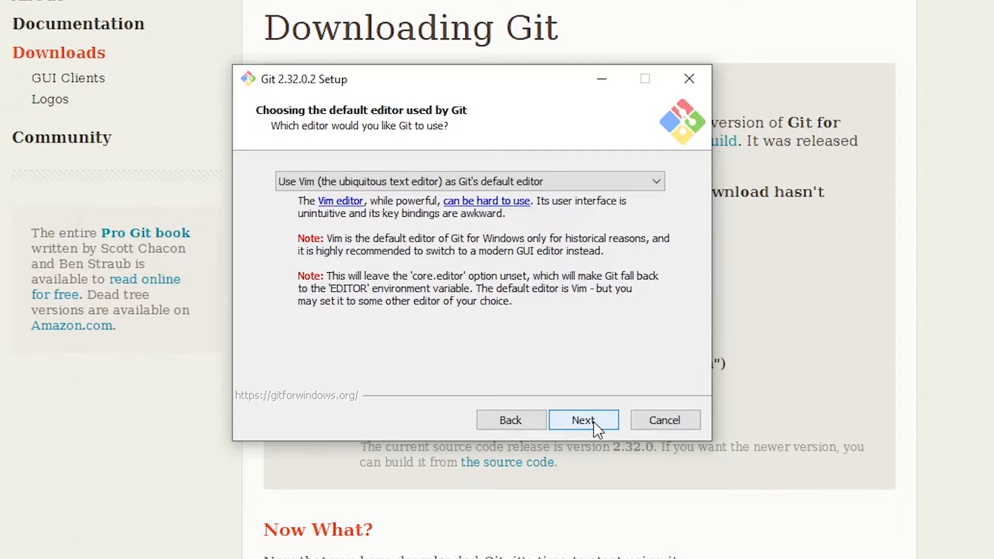
left_click(581, 420)
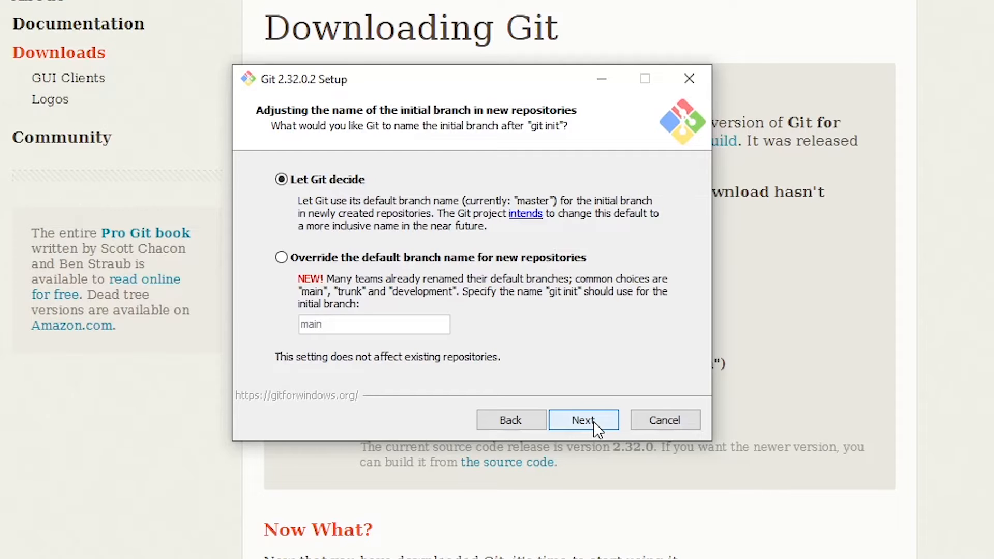
left_click(581, 419)
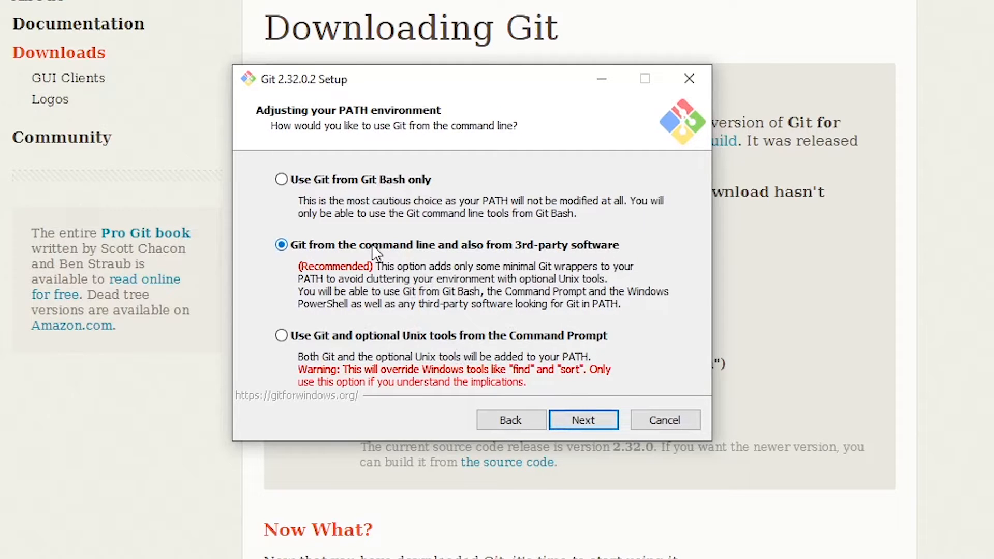
mouse_move(632, 304)
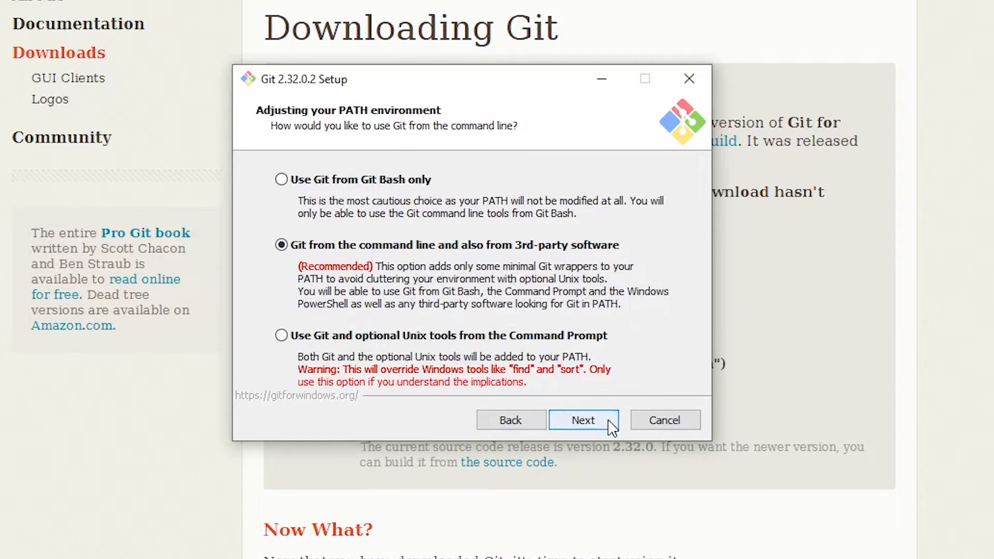
left_click(582, 420)
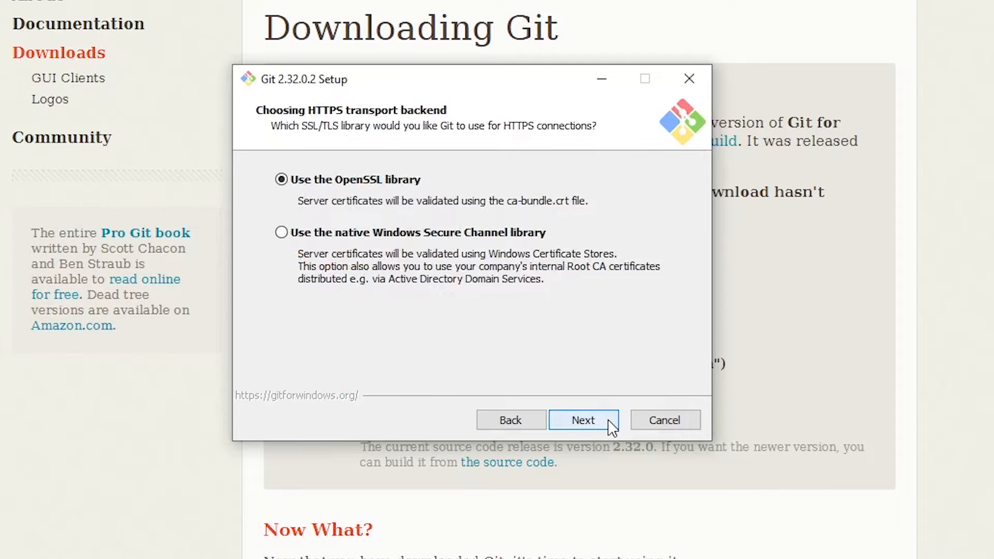
left_click(582, 419)
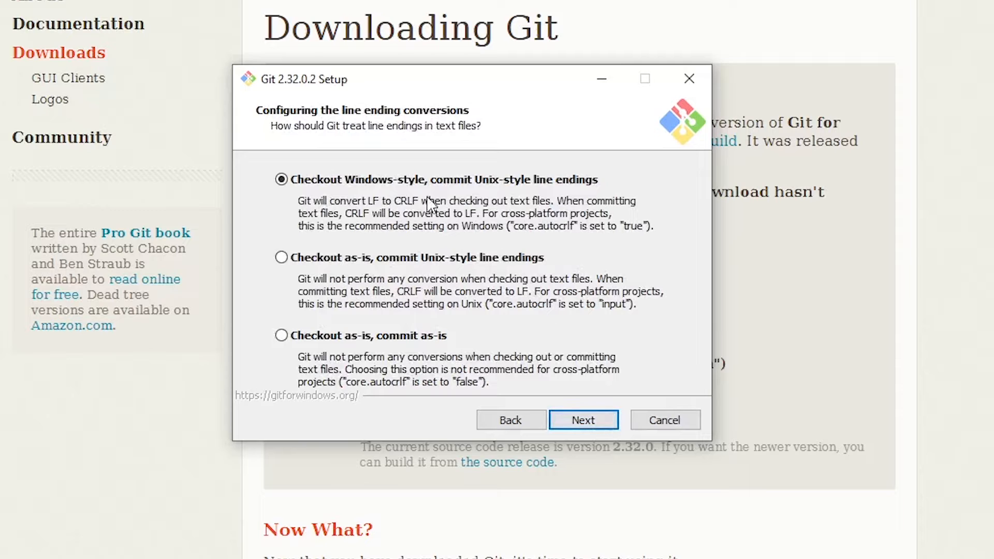
mouse_move(340, 159)
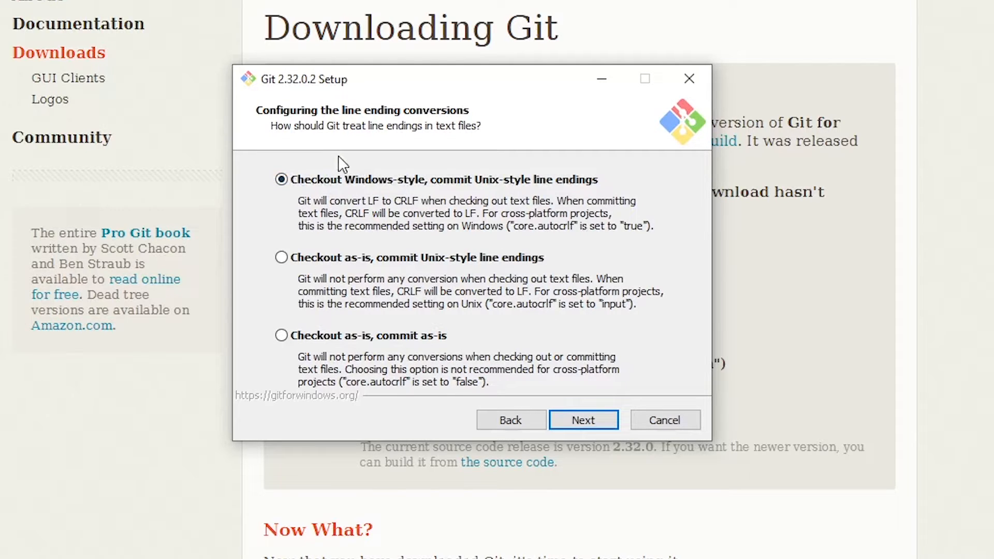
mouse_move(646, 243)
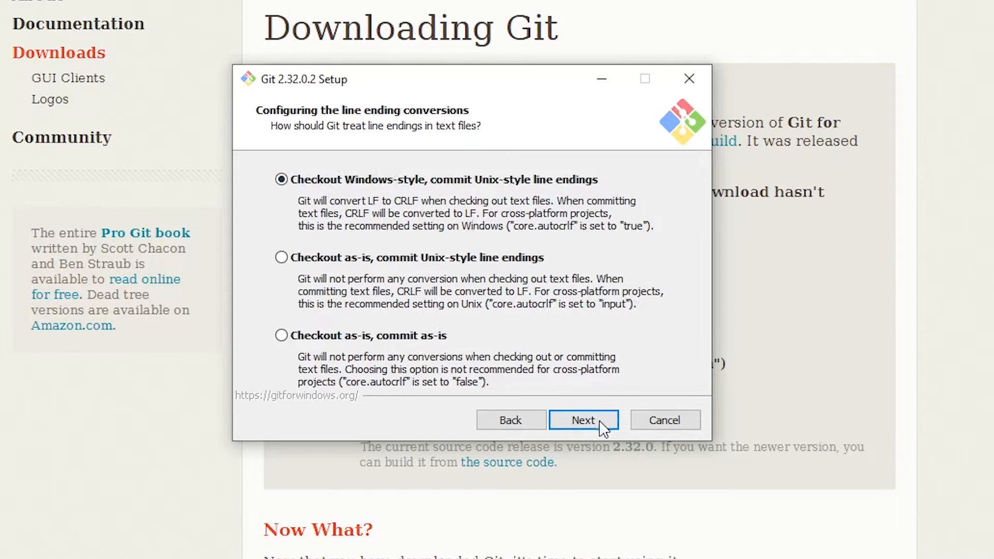
- Keep default line endings, MinTTY, pull behaviour, Credential Manager Core and file caching
left_click(582, 419)
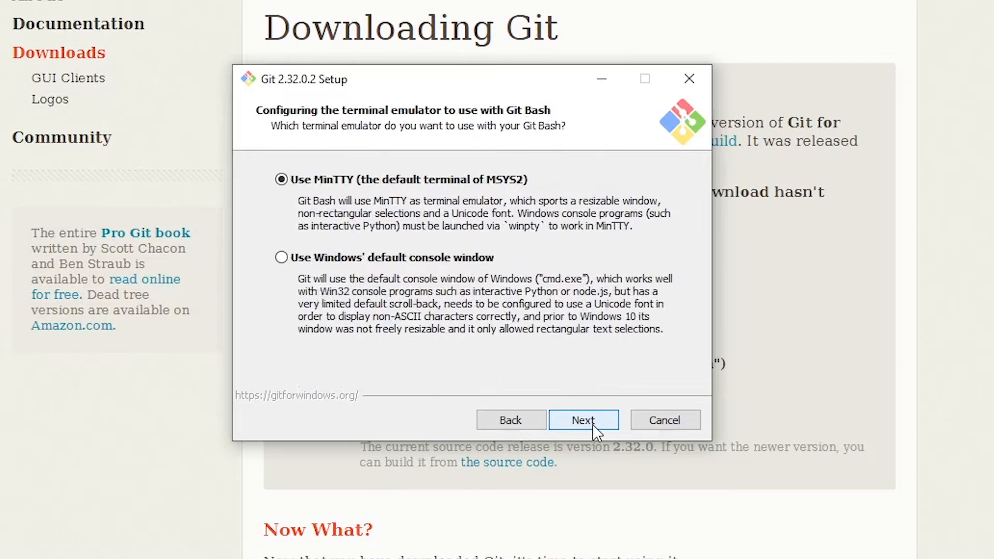
mouse_move(311, 158)
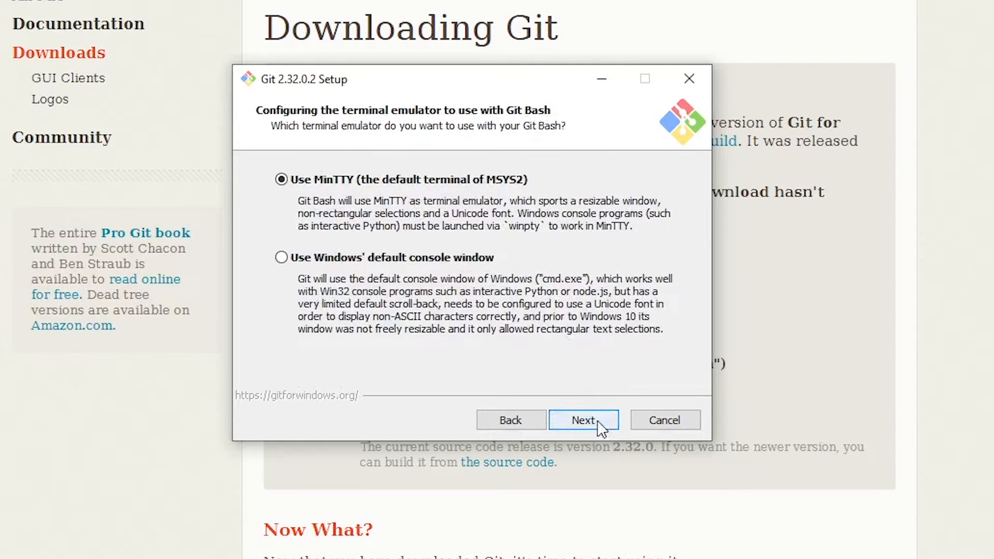
left_click(581, 420)
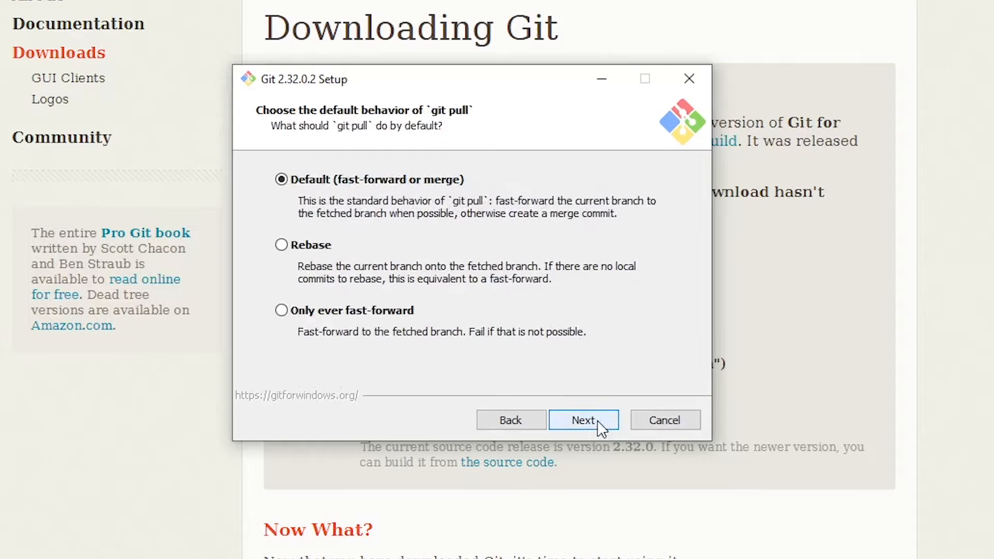
mouse_move(536, 297)
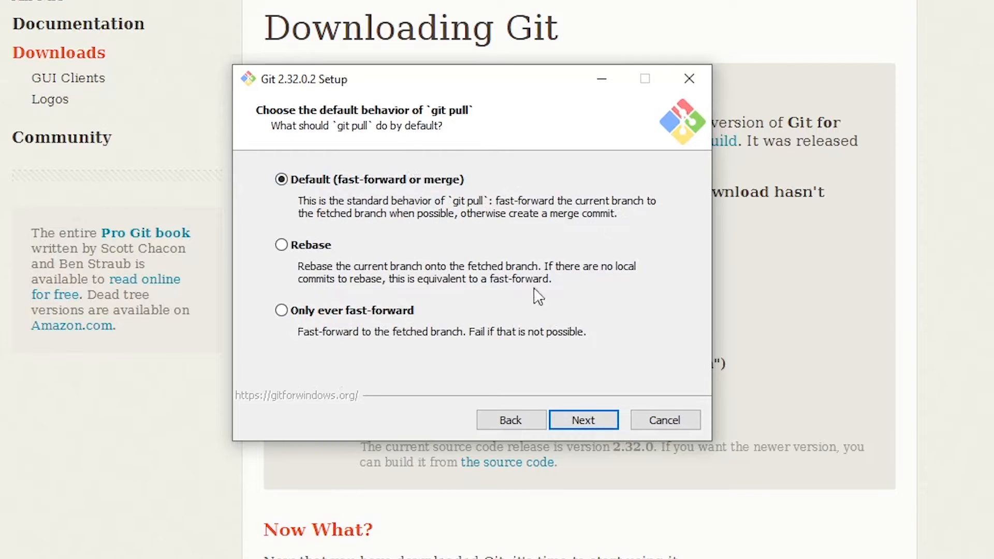
left_click(582, 420)
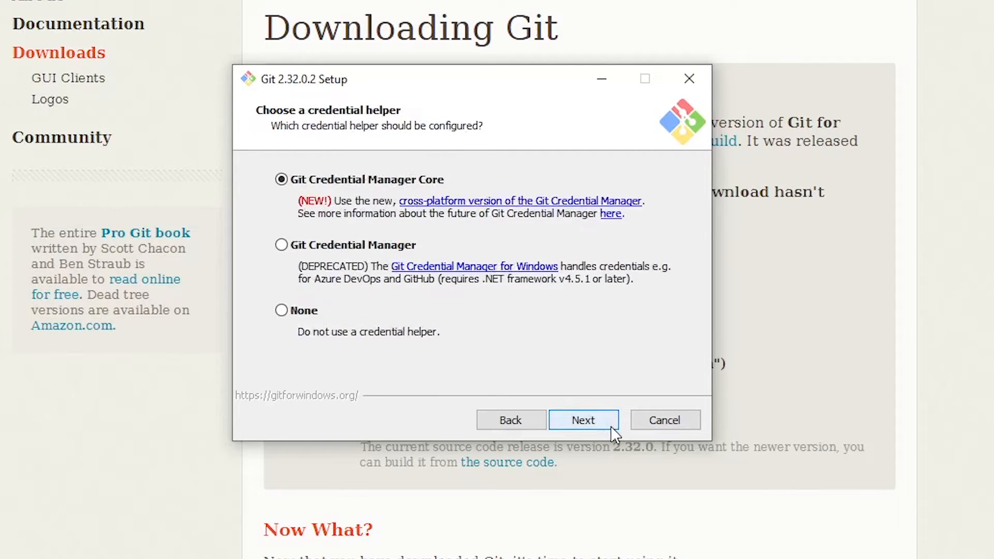
mouse_move(316, 206)
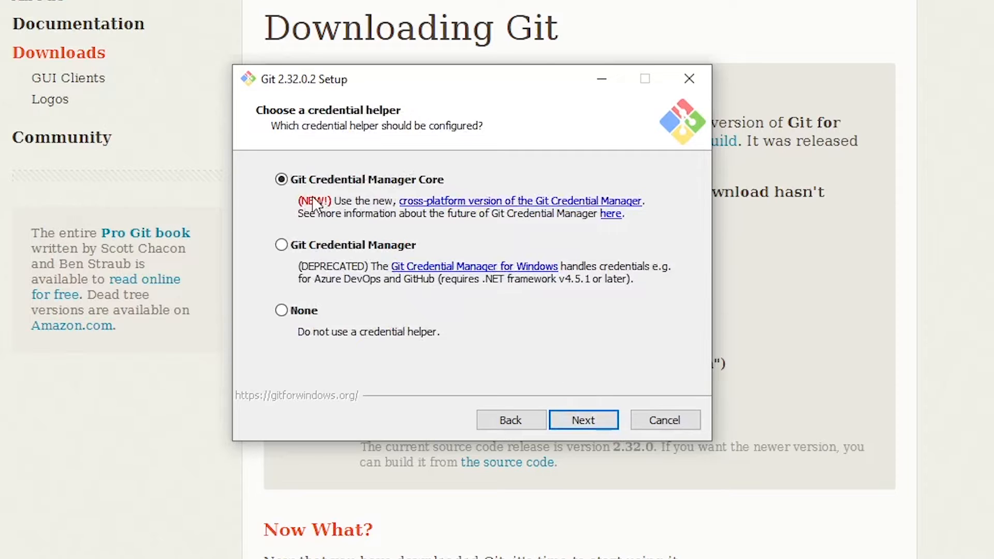
mouse_move(605, 379)
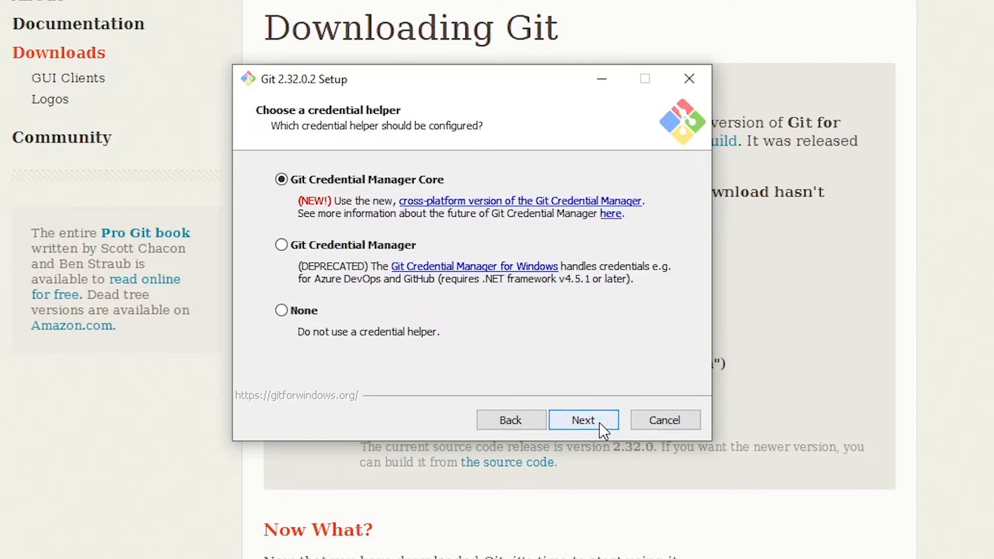
left_click(582, 420)
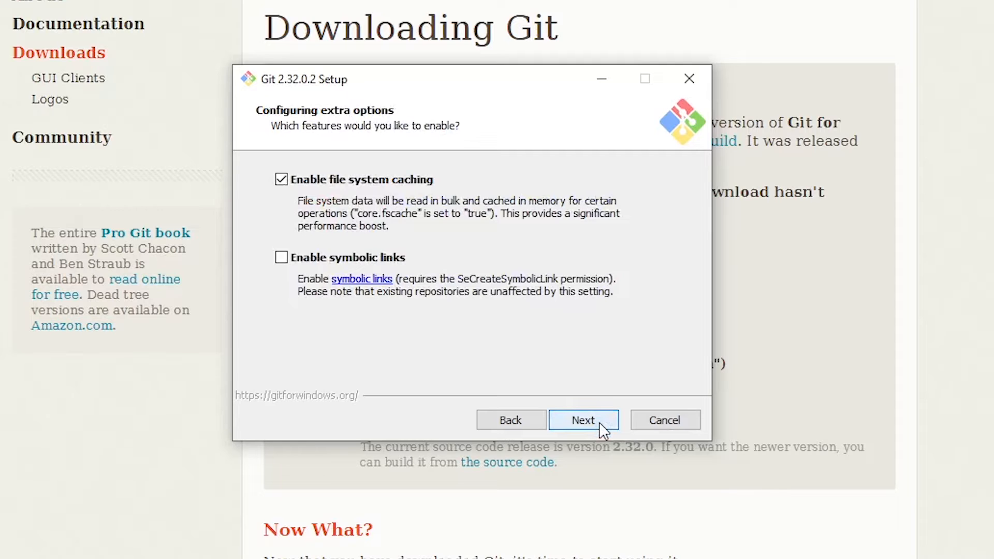
left_click(582, 420)
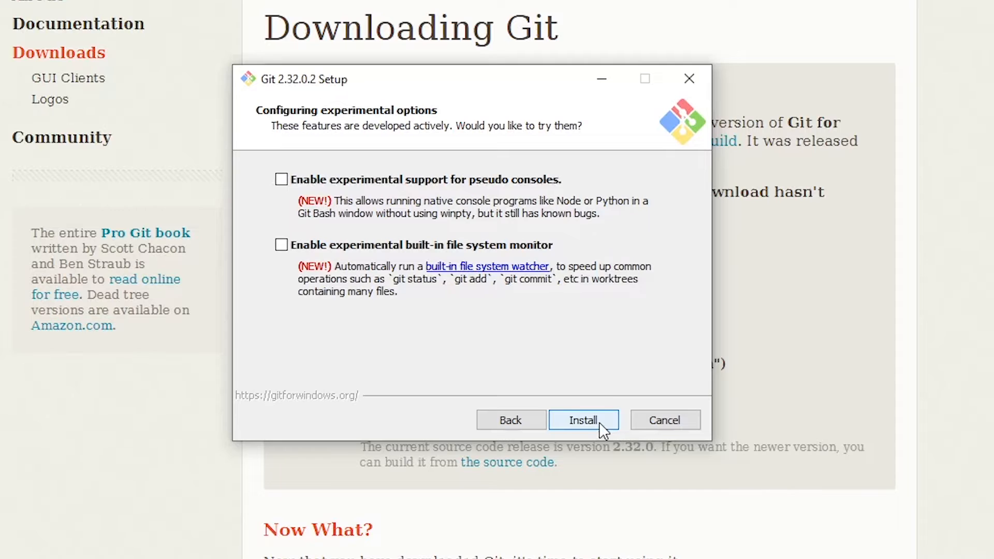
- Install Git, then finish with release notes unchecked and Launch Git Bash checked
left_click(581, 420)
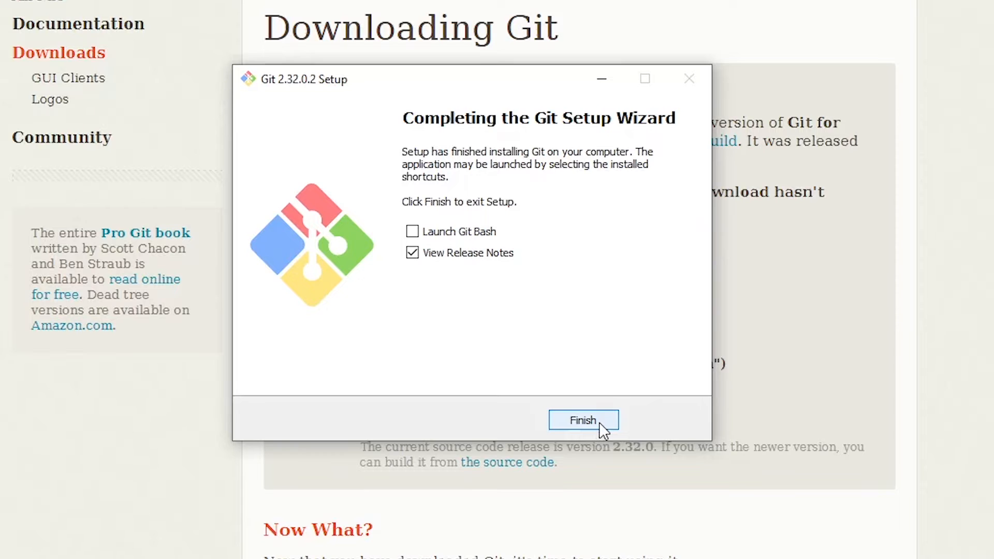
mouse_move(493, 280)
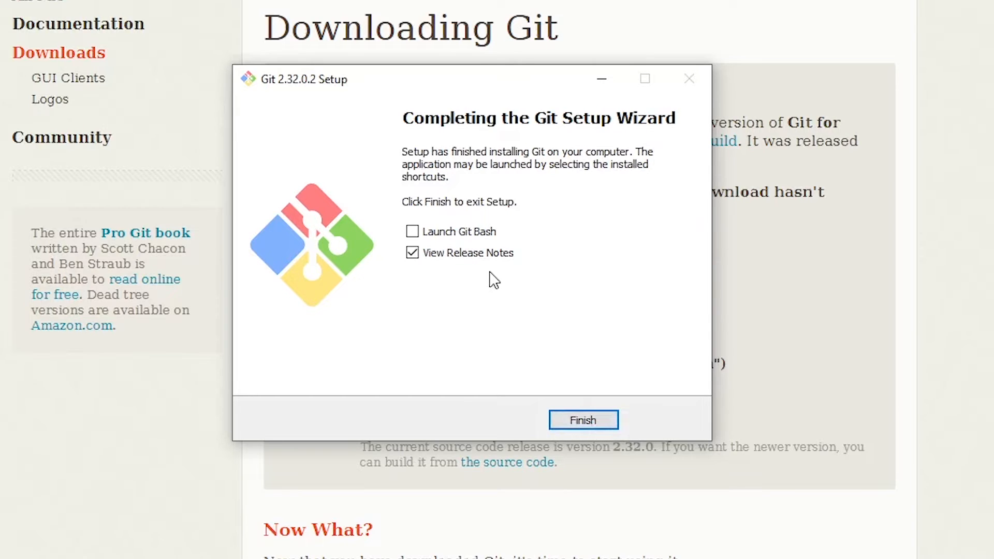
left_click(412, 253)
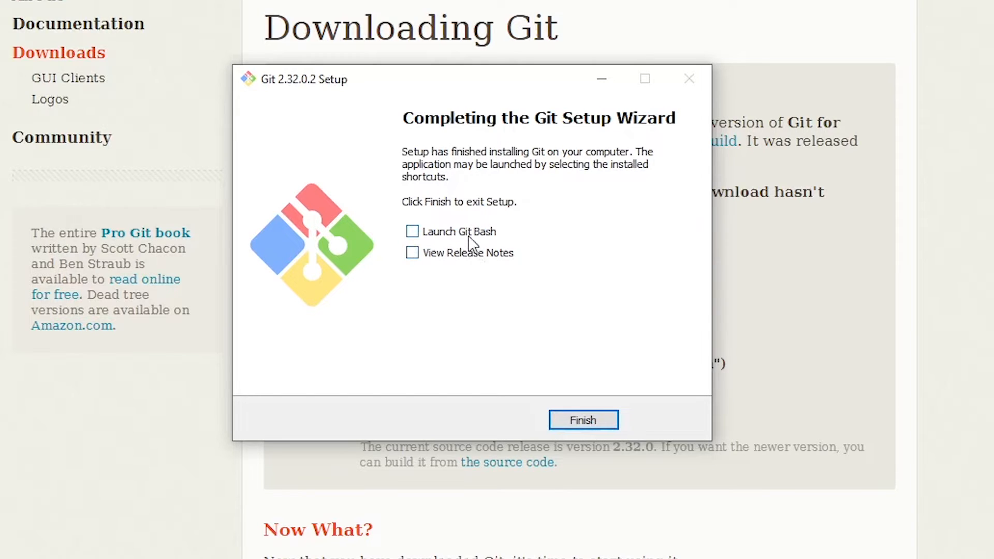
left_click(412, 231)
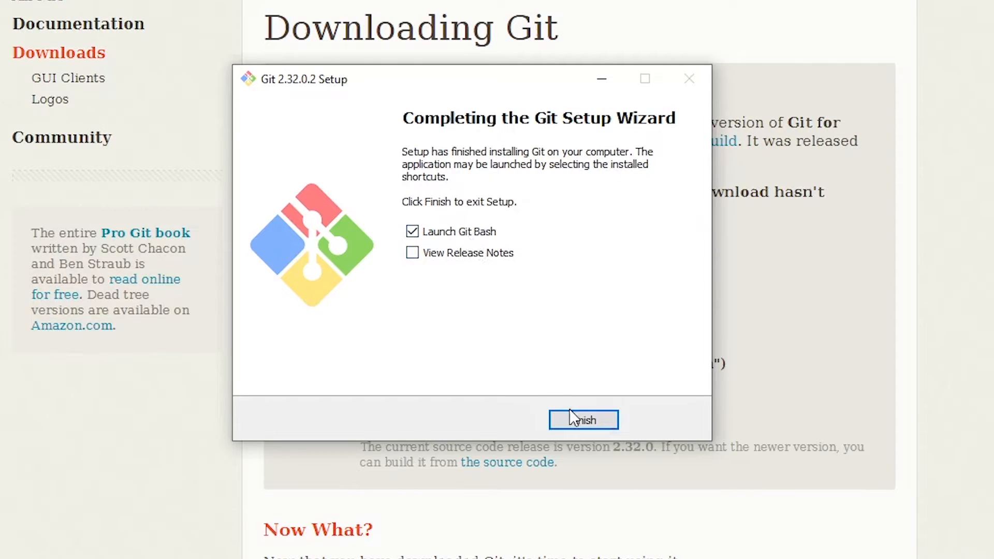
left_click(582, 419)
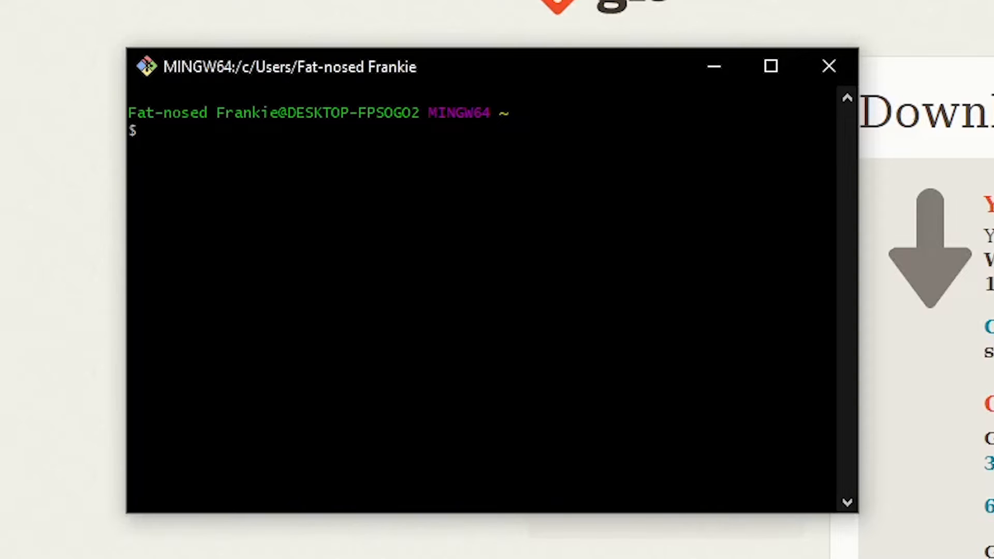
- Run 'which python' and 'python --version', showing the Python39 path and version 3.9.5
type("which p")
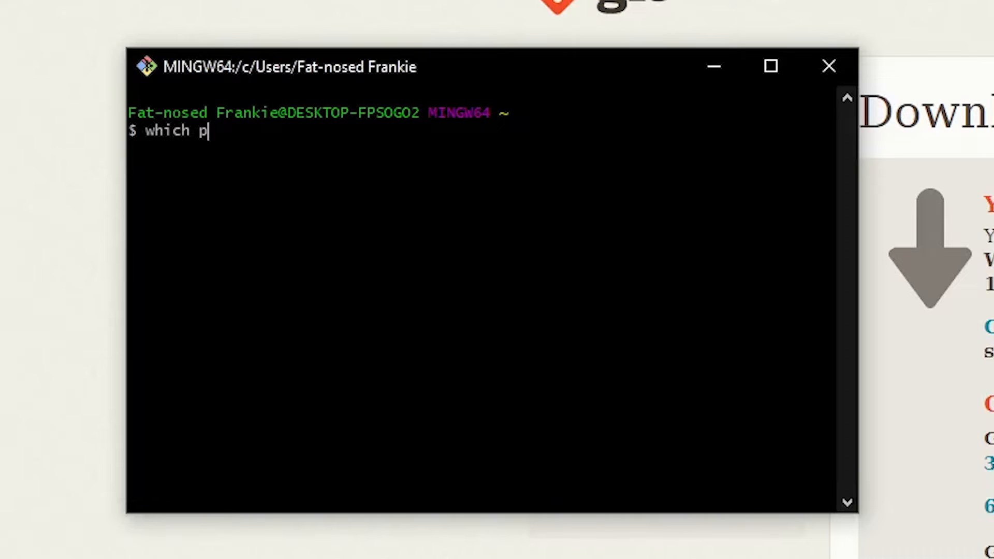
type("ython")
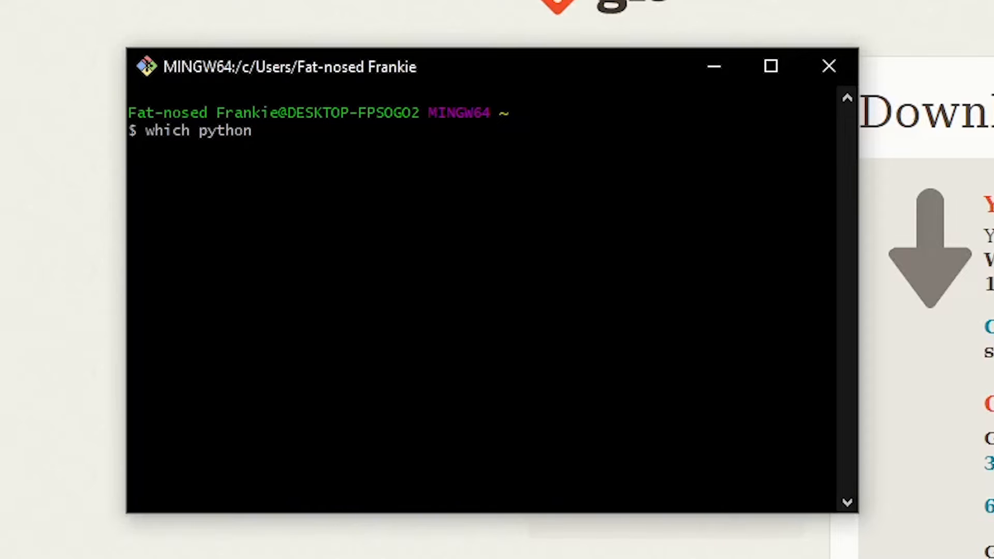
key("Return")
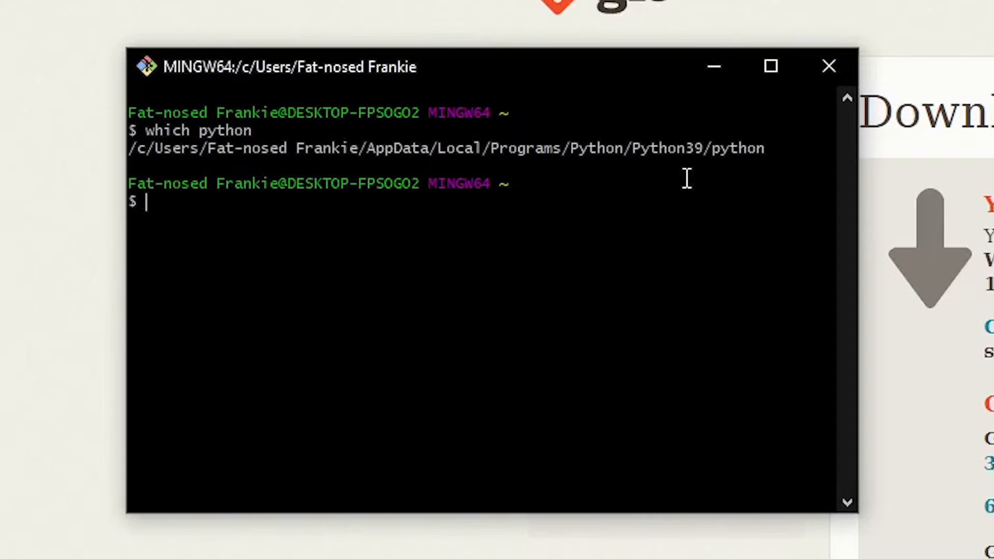
type("python")
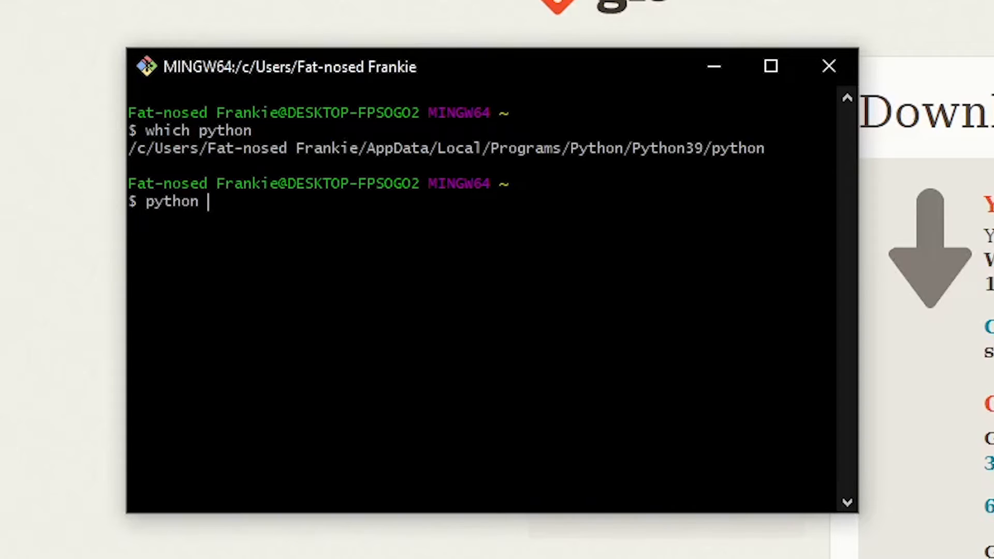
type("--version")
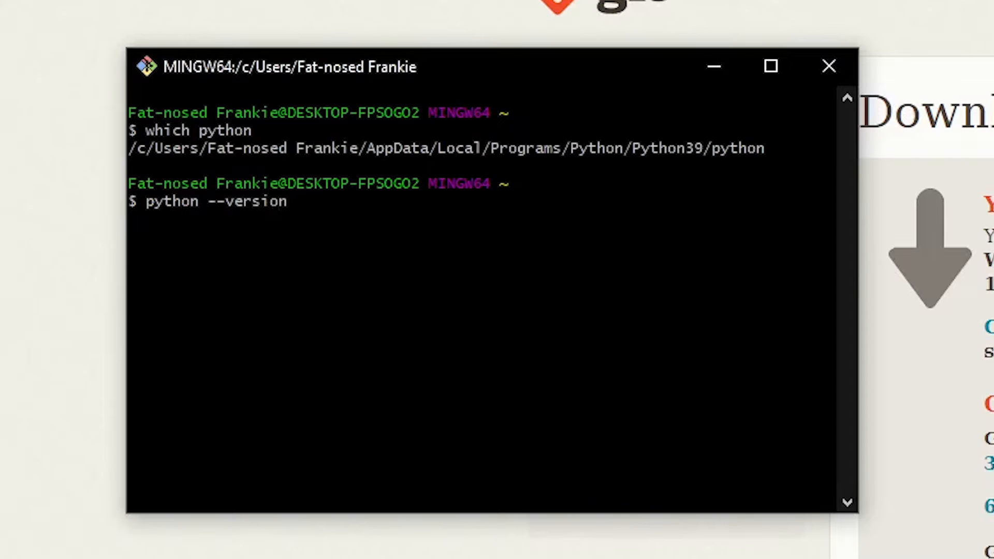
key("Return")
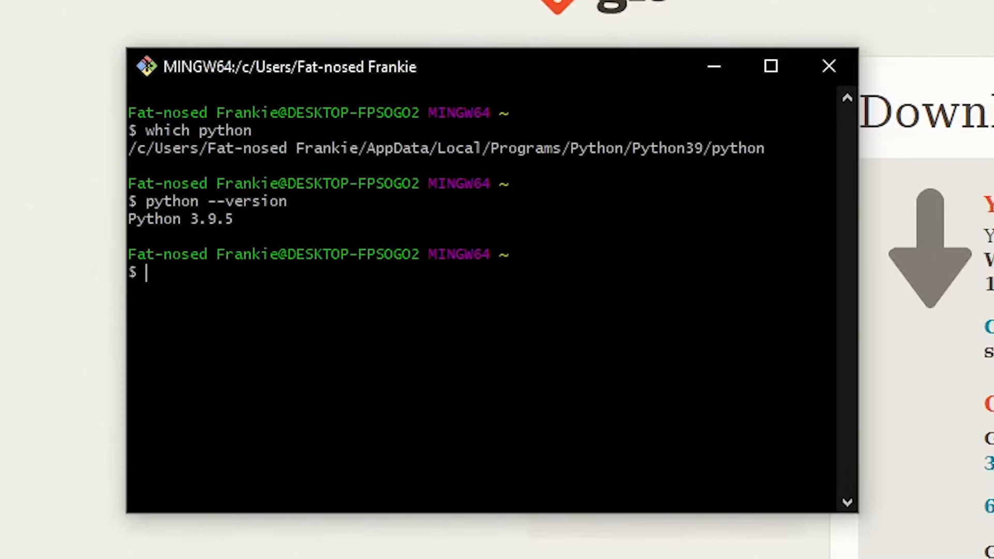
- Run 'python -m venv ~/ENV3' and wait for the prompt to return
type("python -")
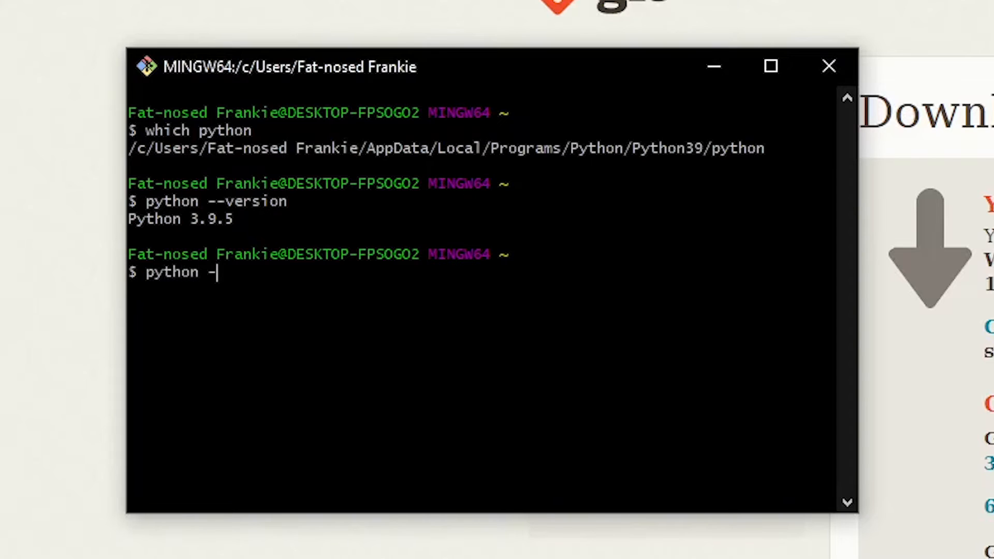
type("m")
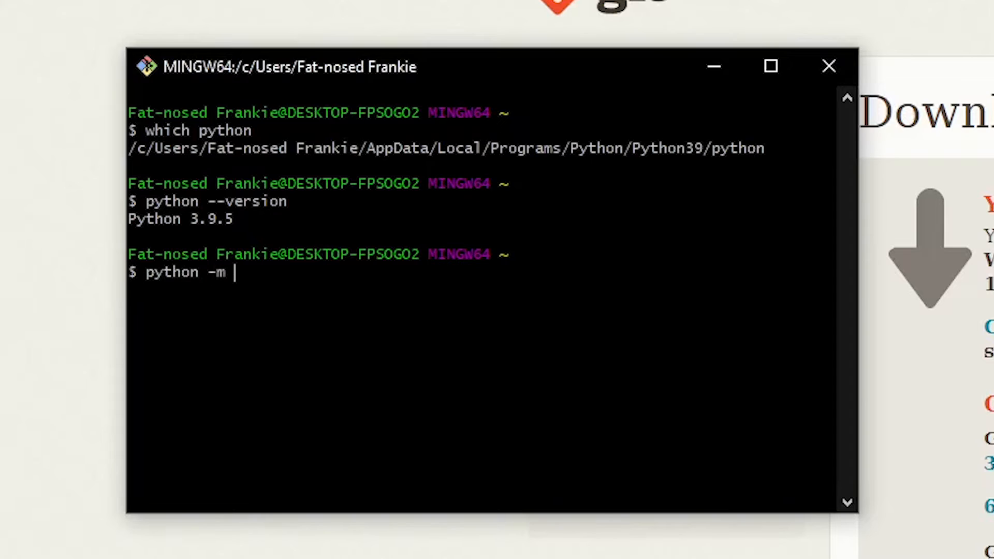
type("ven")
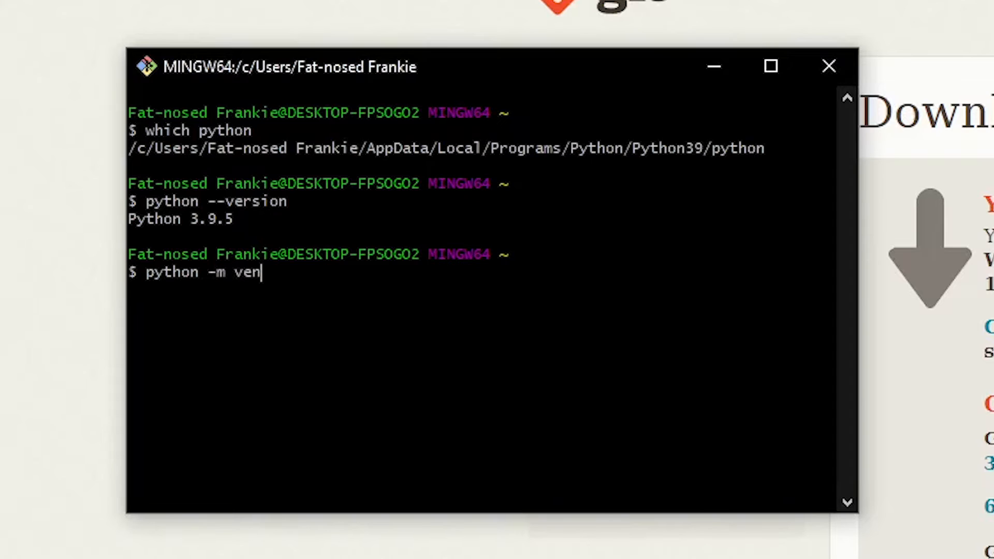
type("v")
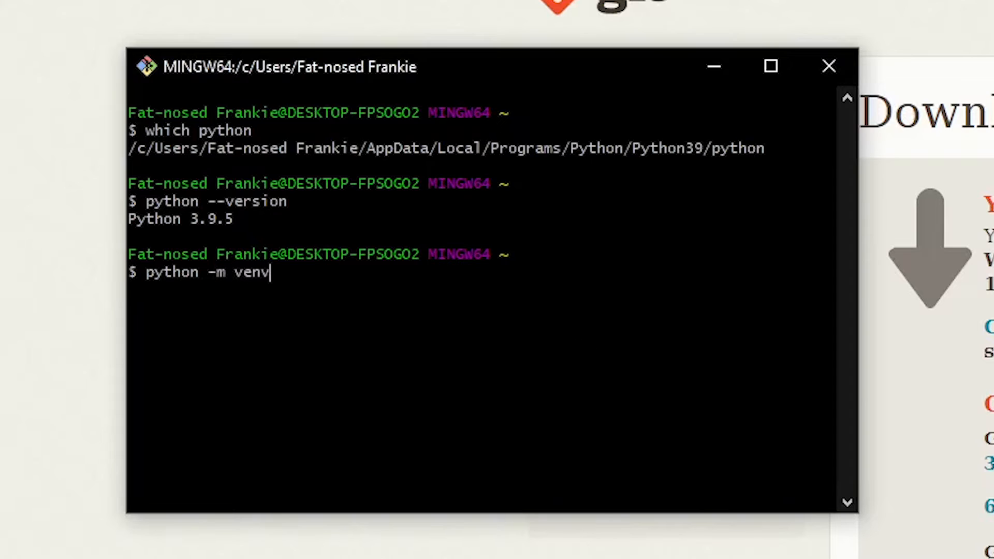
mouse_move(580, 353)
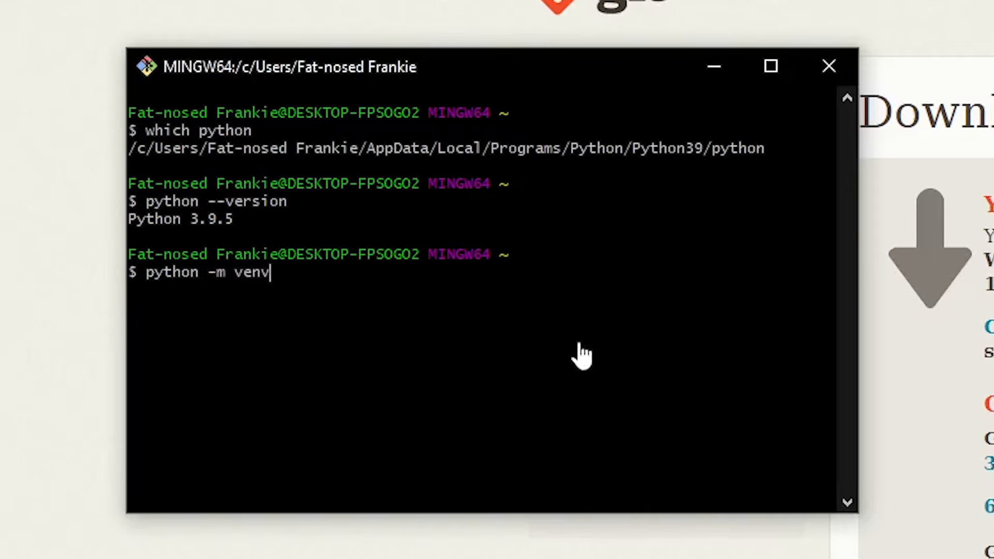
type("~")
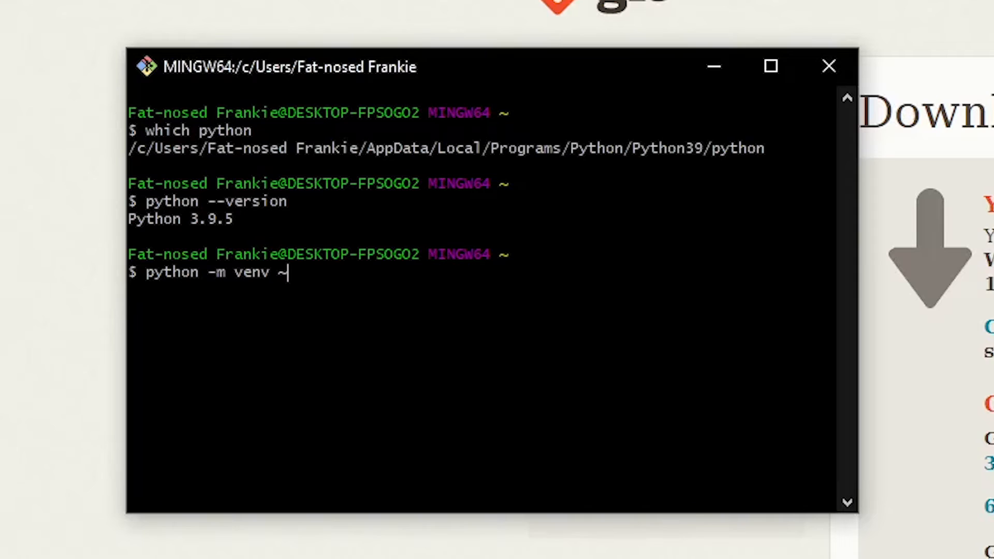
type("/")
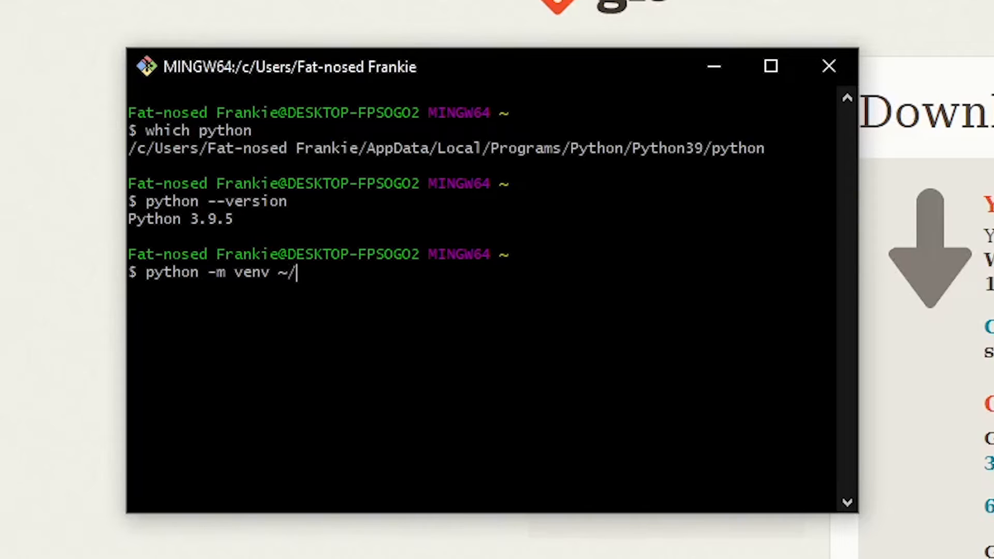
type("ENV3")
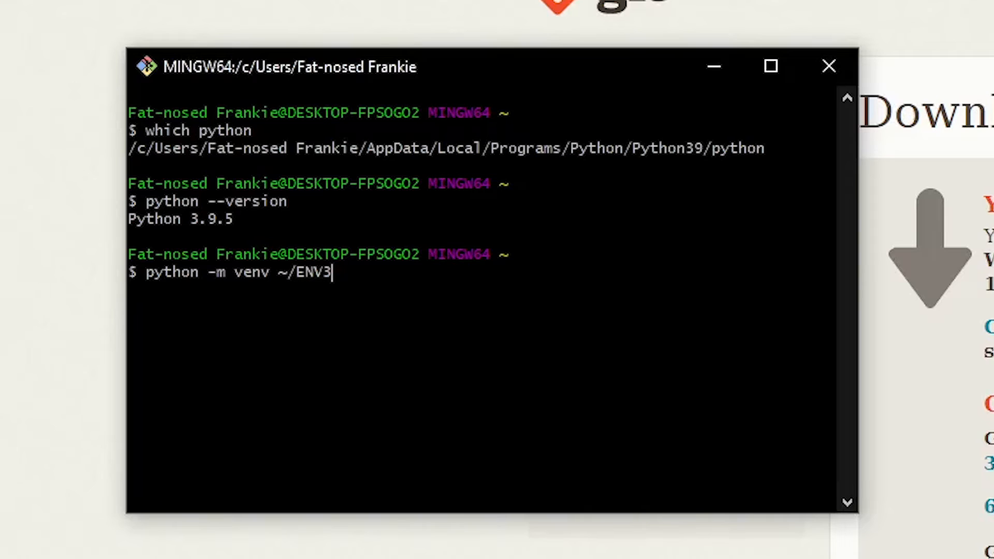
key("Return")
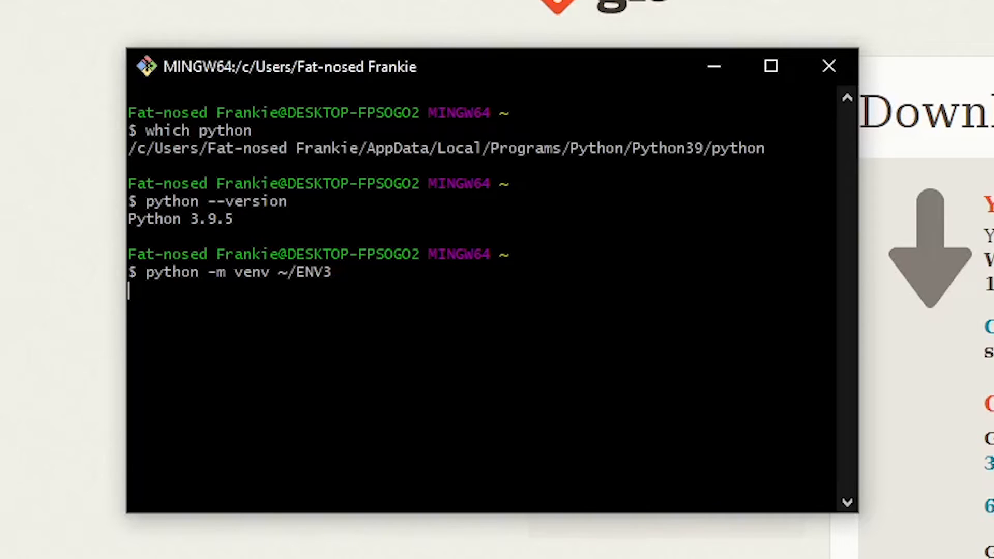
key("Return")
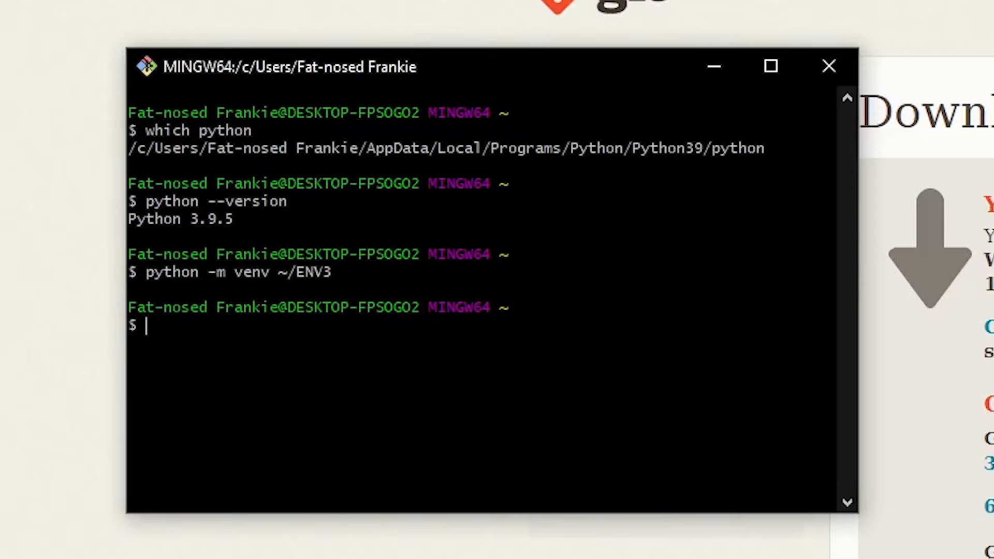
- Run 'source ~/ENV3/Scripts/activate', correcting a typo along the way, to show (ENV3)
type("sour")
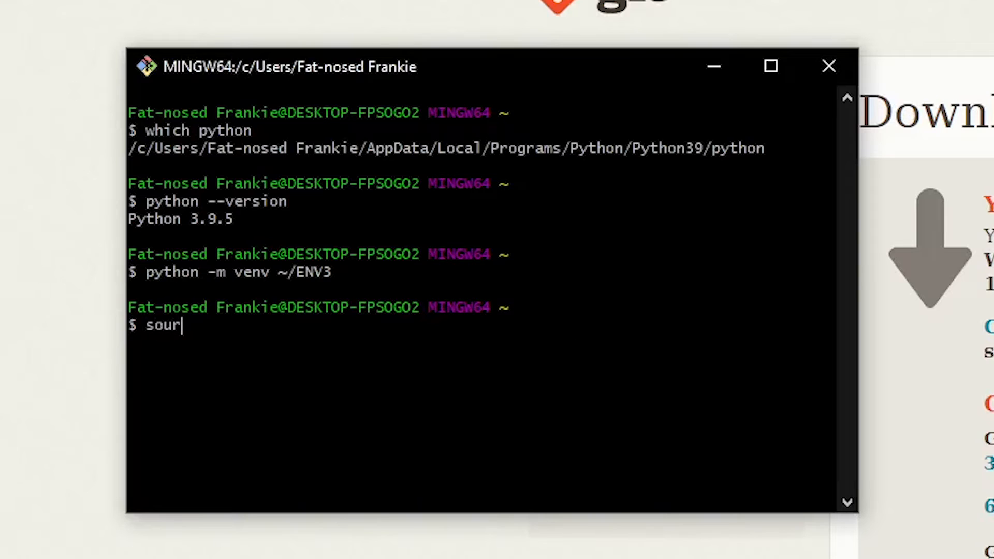
type("ce")
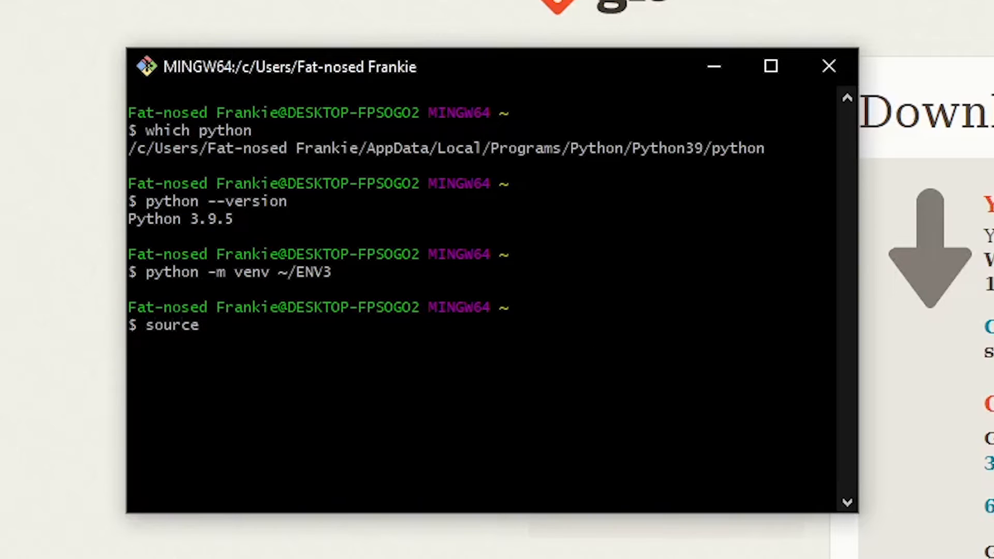
mouse_move(581, 355)
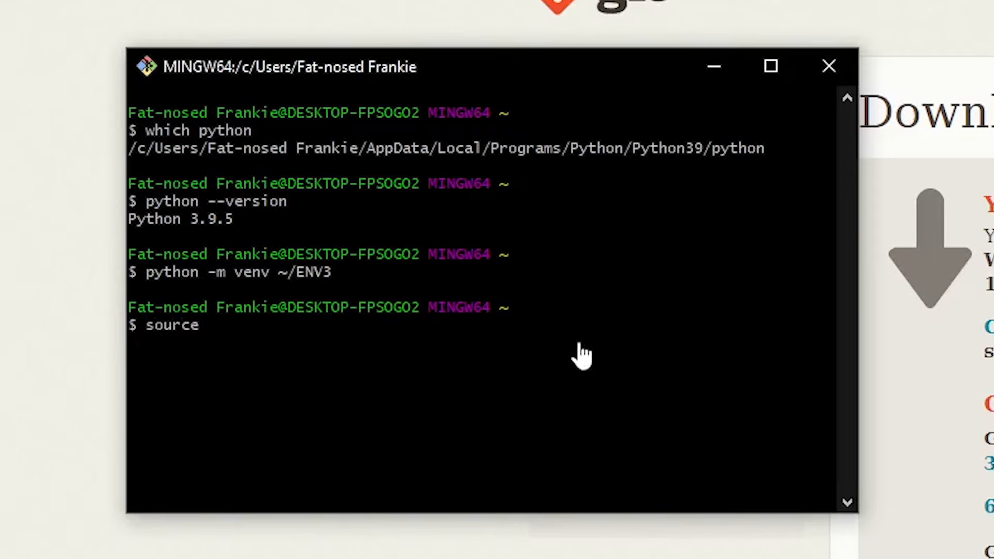
type("~/")
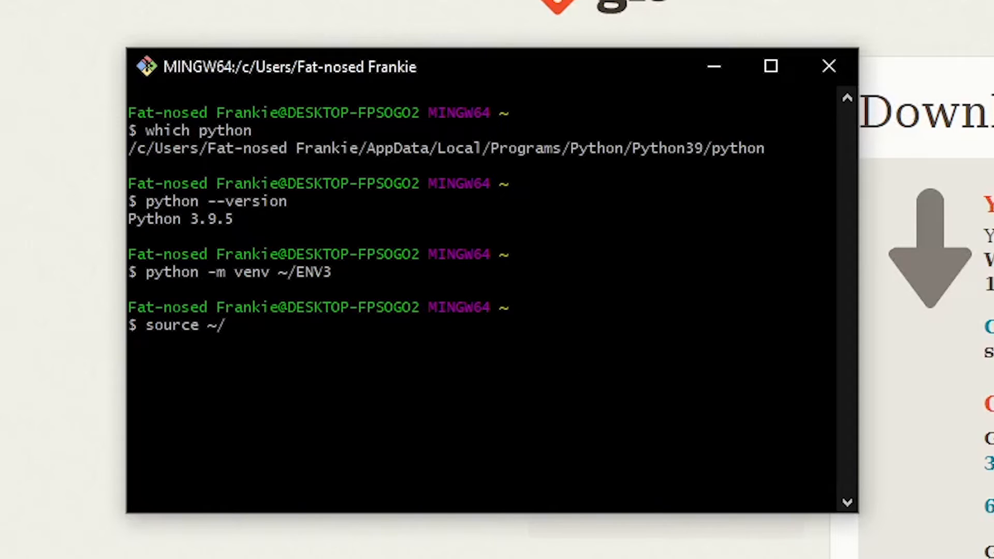
type("e")
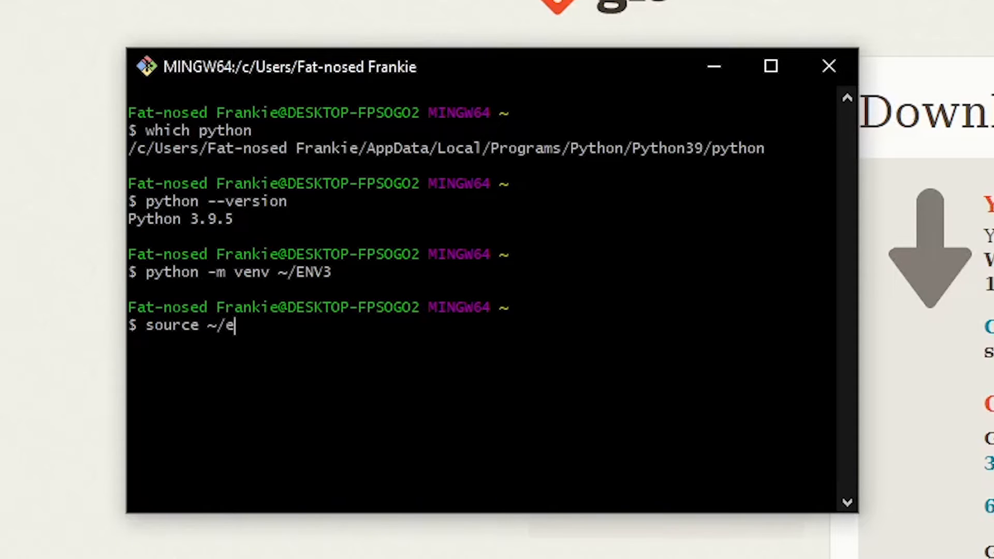
type("NV3")
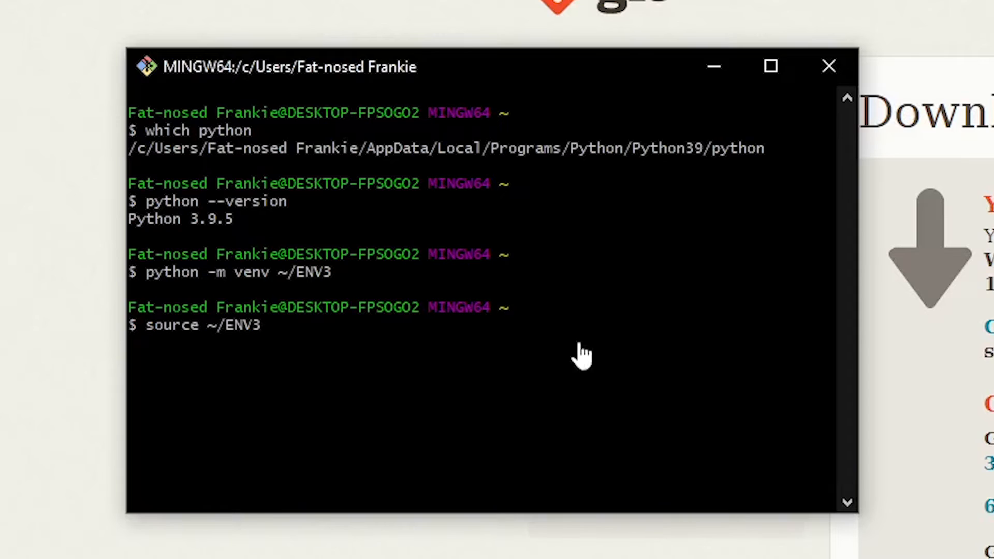
type("/")
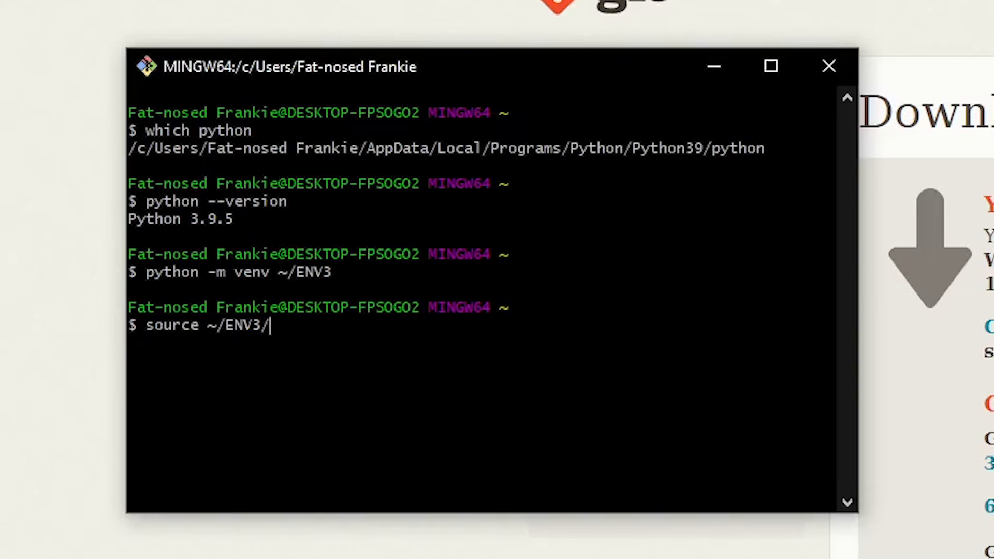
type("scri")
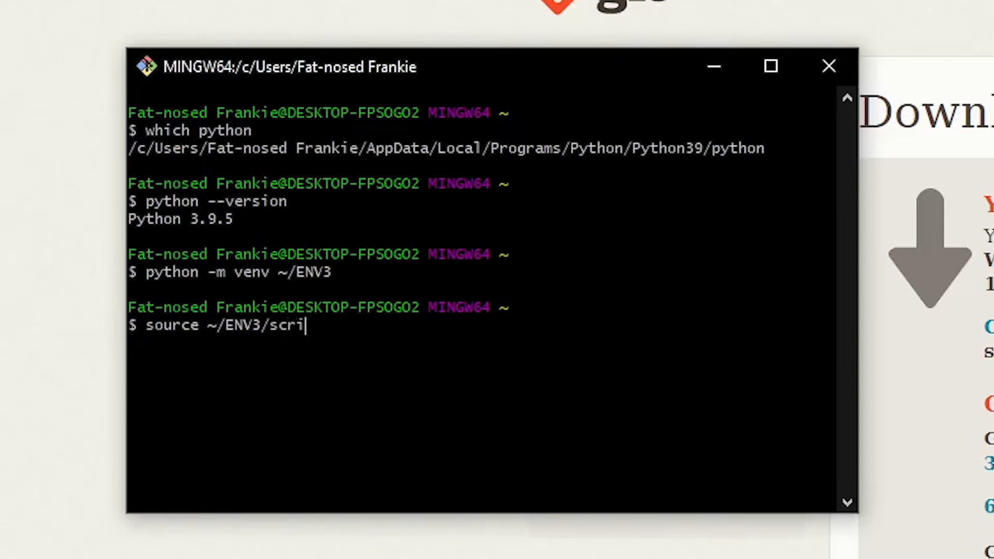
key("BackSpace")
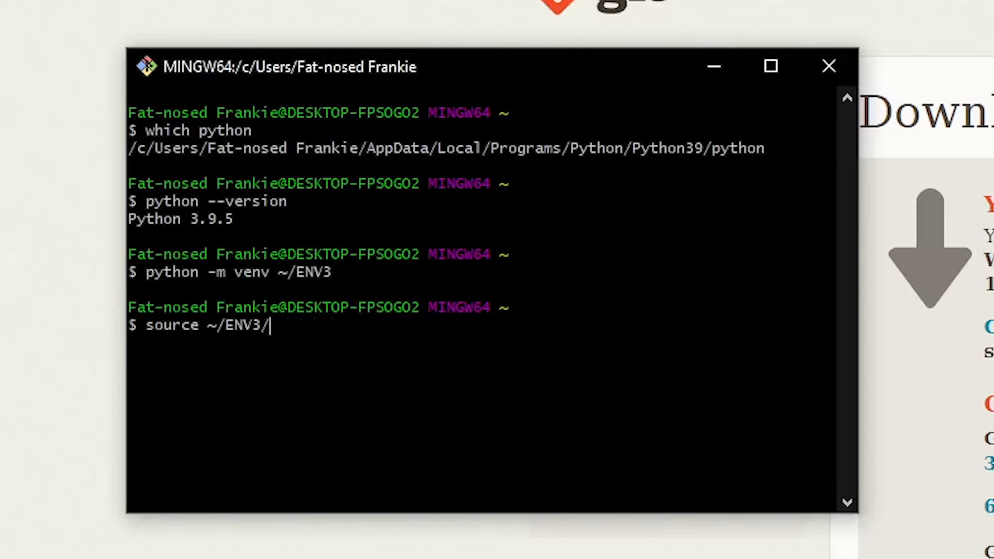
type("Scripts/")
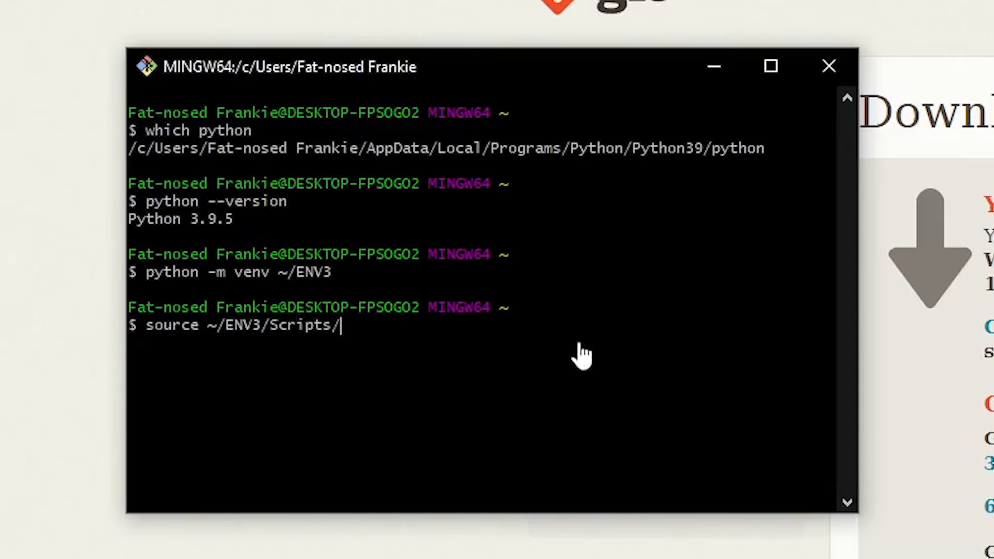
type("ac")
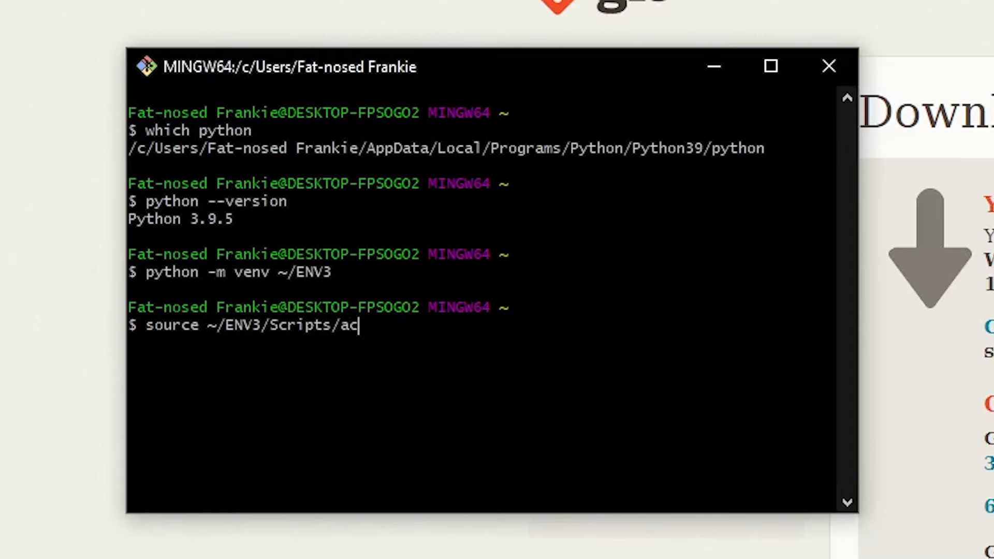
type("tivate")
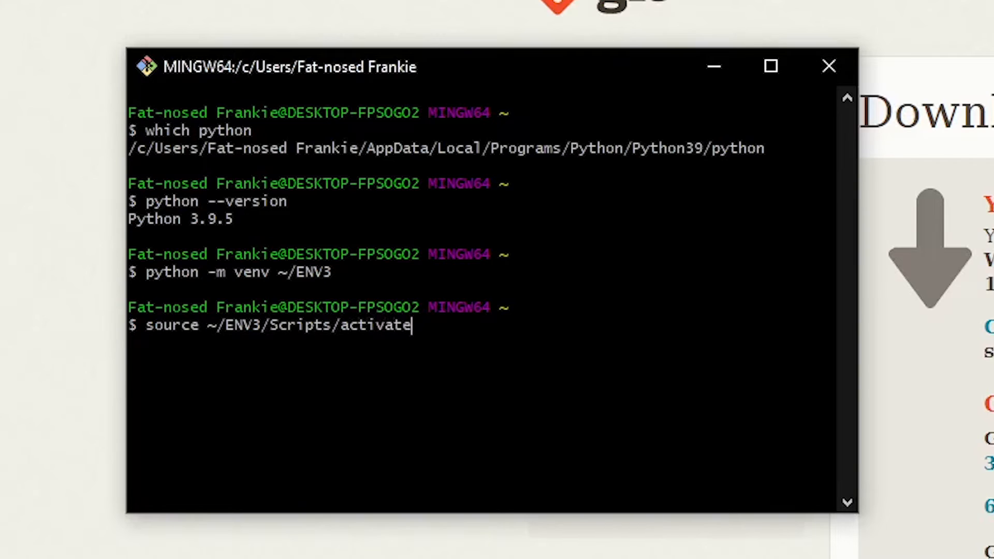
key("Return")
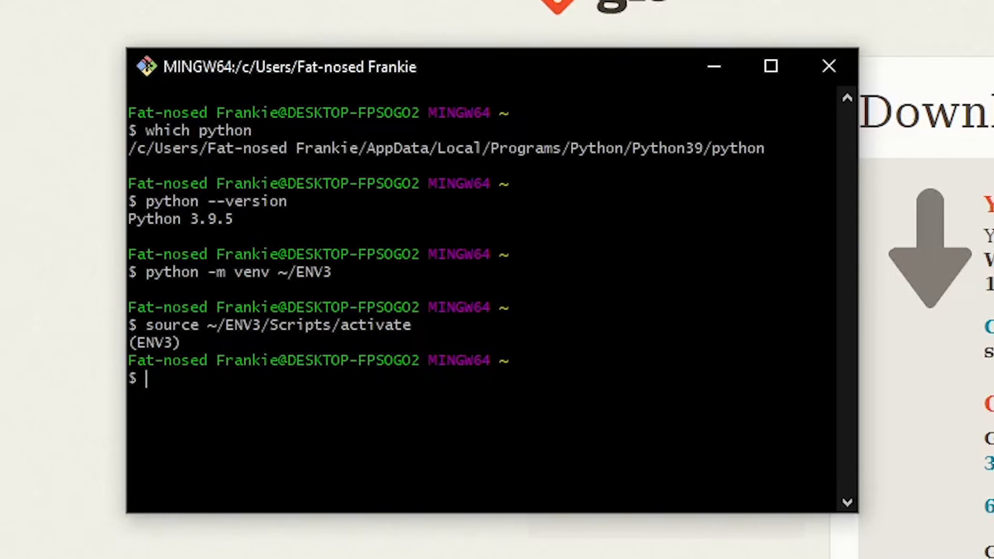
- Check the Python version with ENV3 active, confirming Python 3.9.5
type("python")
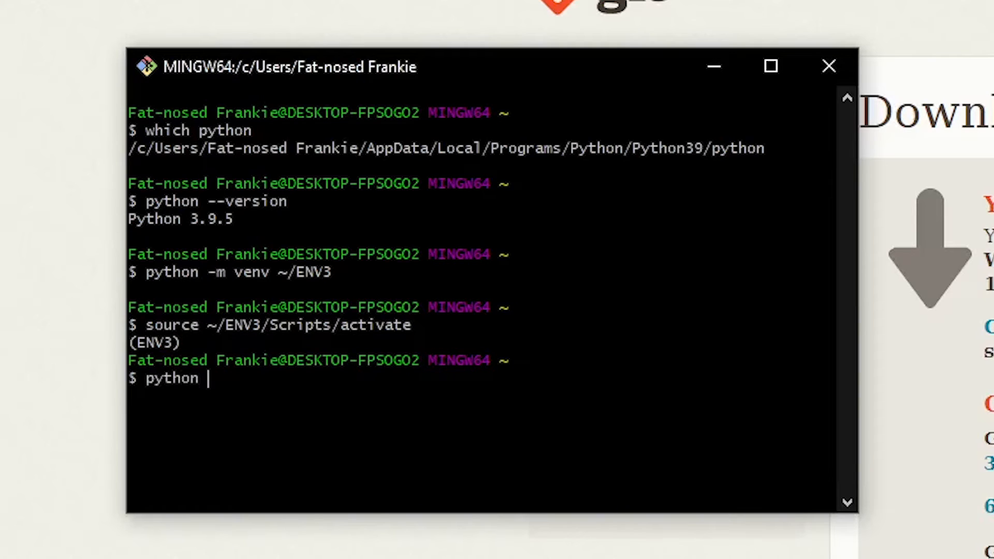
key("Return")
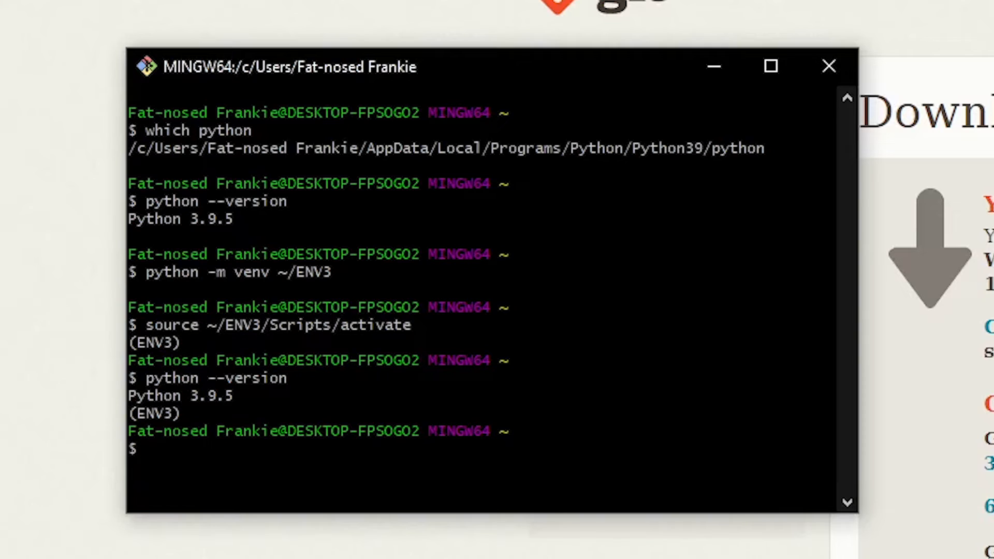
mouse_move(579, 355)
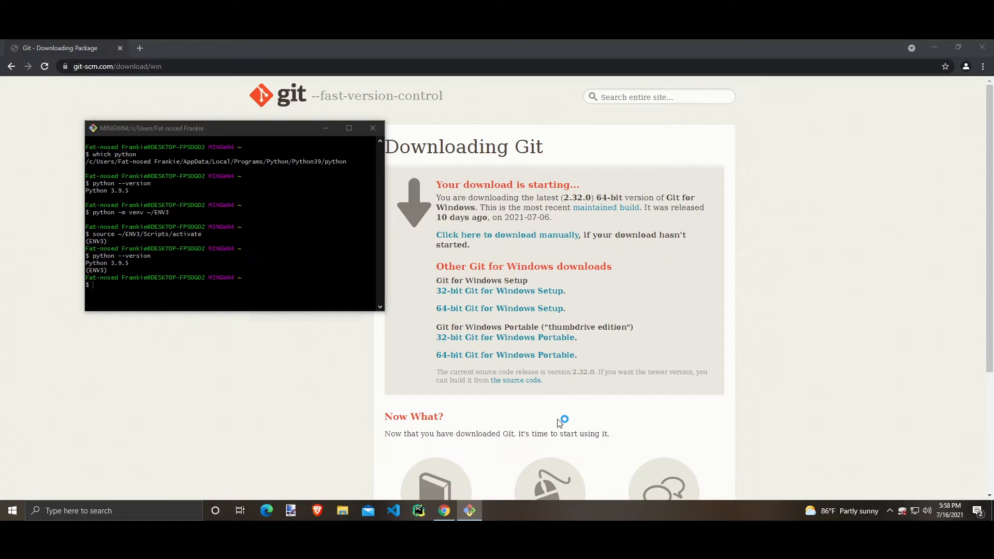
mouse_move(559, 424)
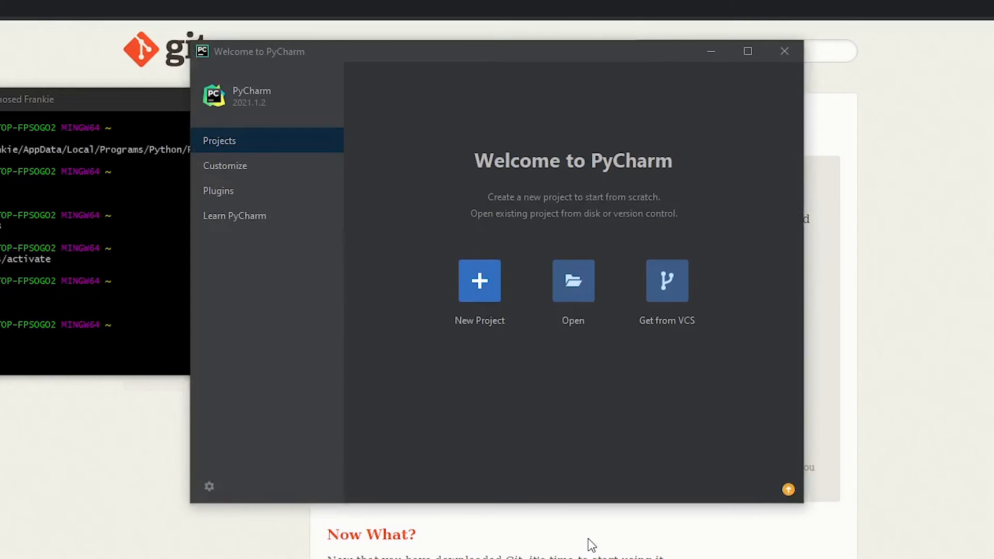
- Start a new Pure Python project from the Welcome to PyCharm screen
left_click(479, 281)
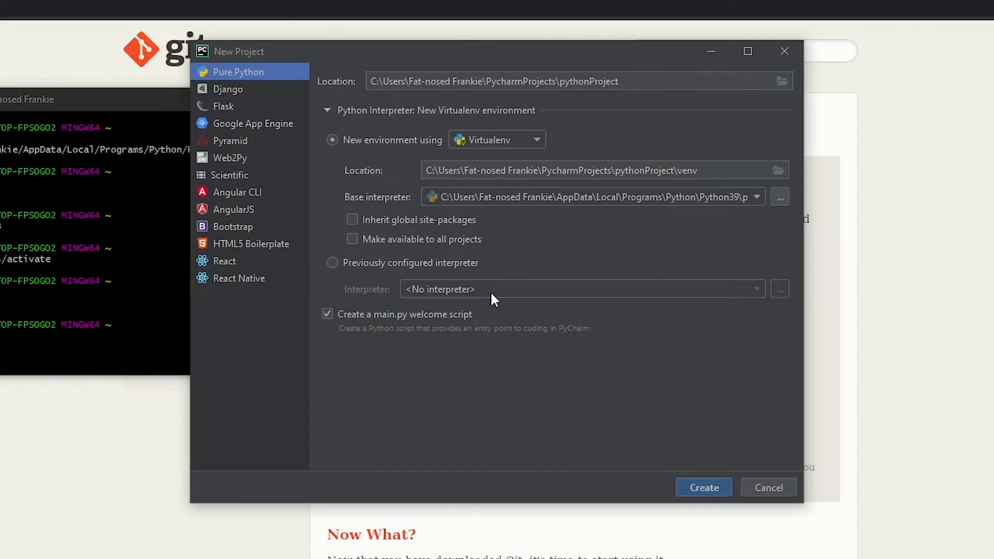
mouse_move(472, 271)
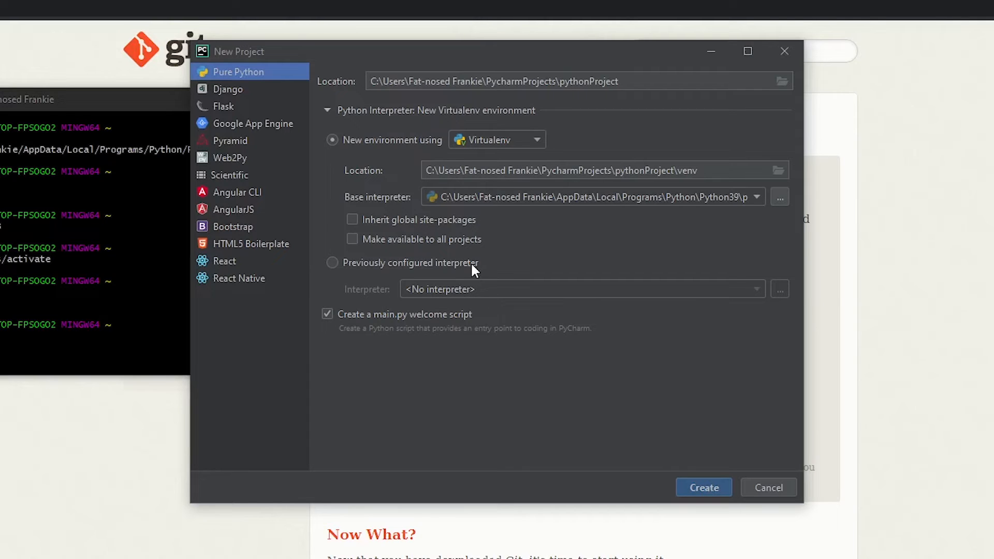
- Switch the project to a previously configured interpreter and bring up Add Python Interpreter
left_click(332, 263)
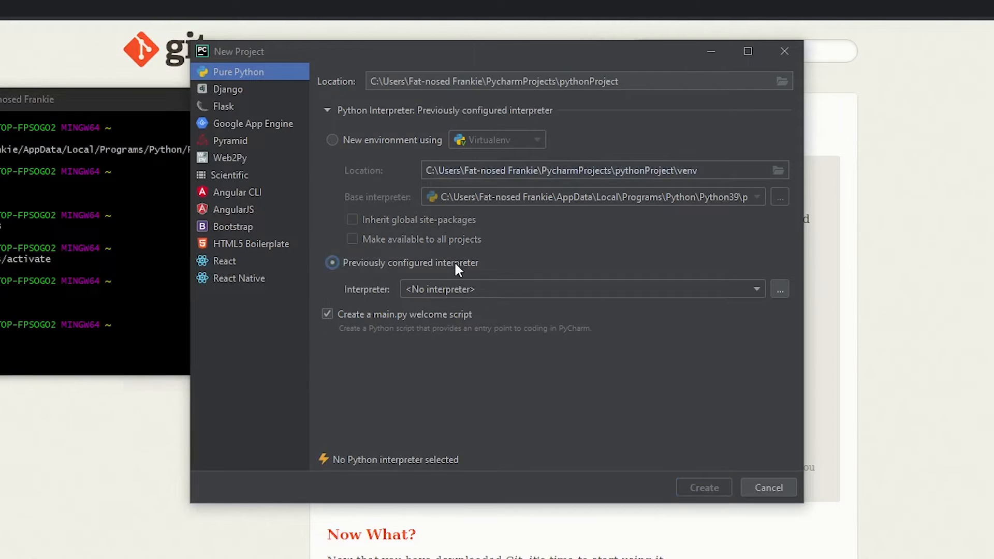
mouse_move(746, 300)
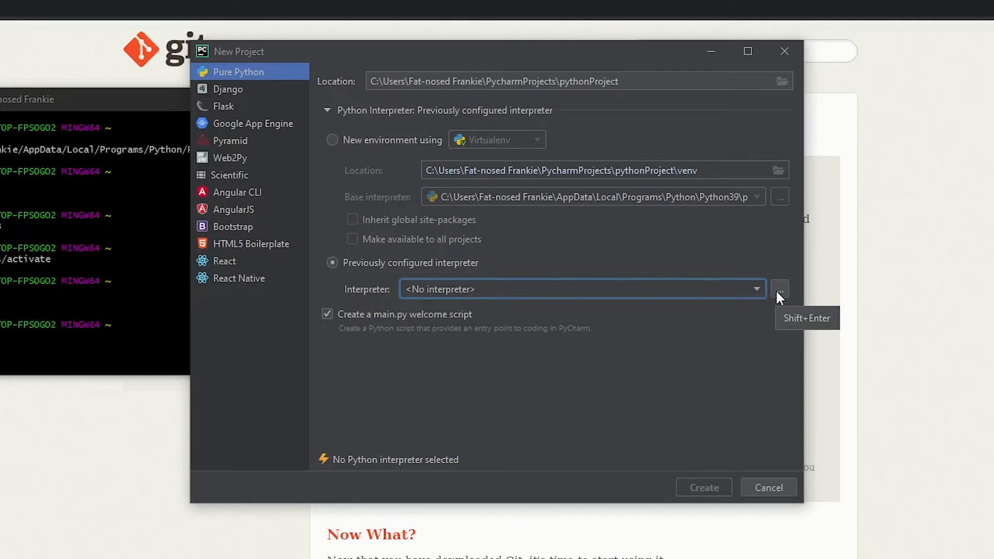
left_click(779, 289)
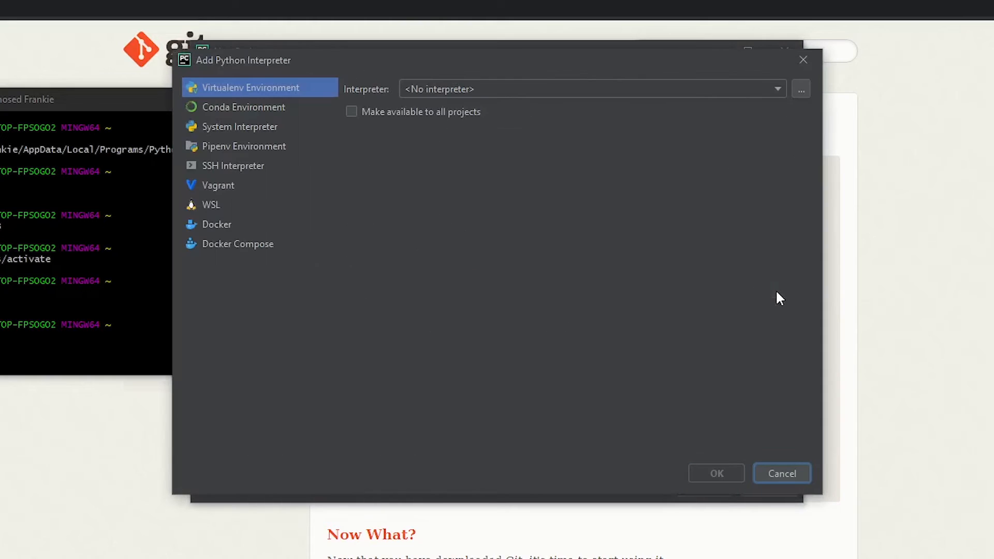
mouse_move(279, 96)
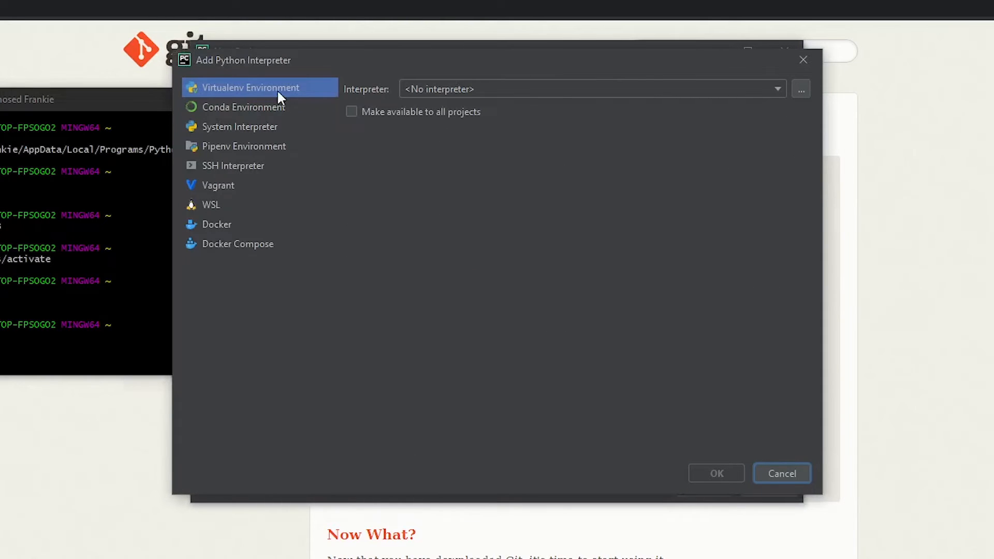
mouse_move(788, 98)
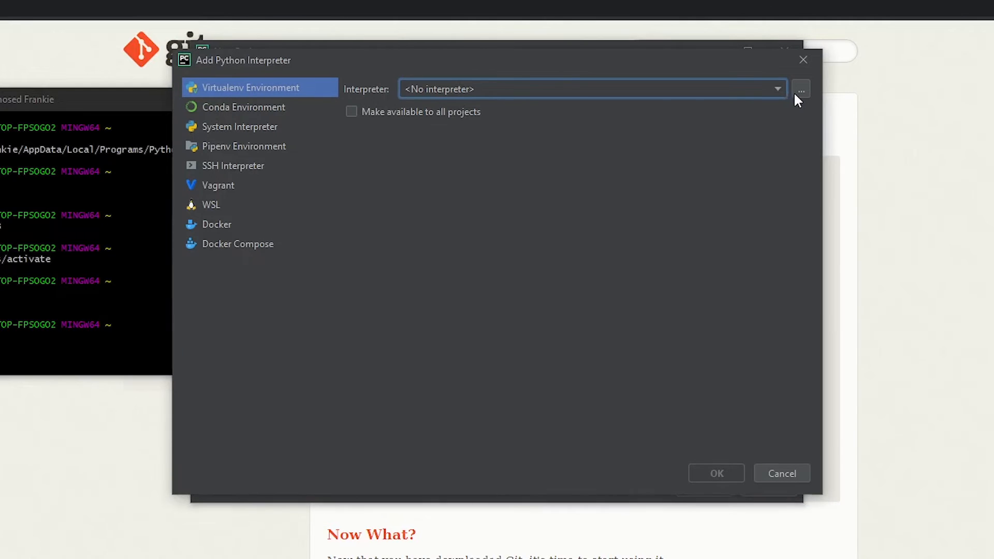
- Browse the disk from C:\Users to the ENV3\Scripts folder
left_click(800, 88)
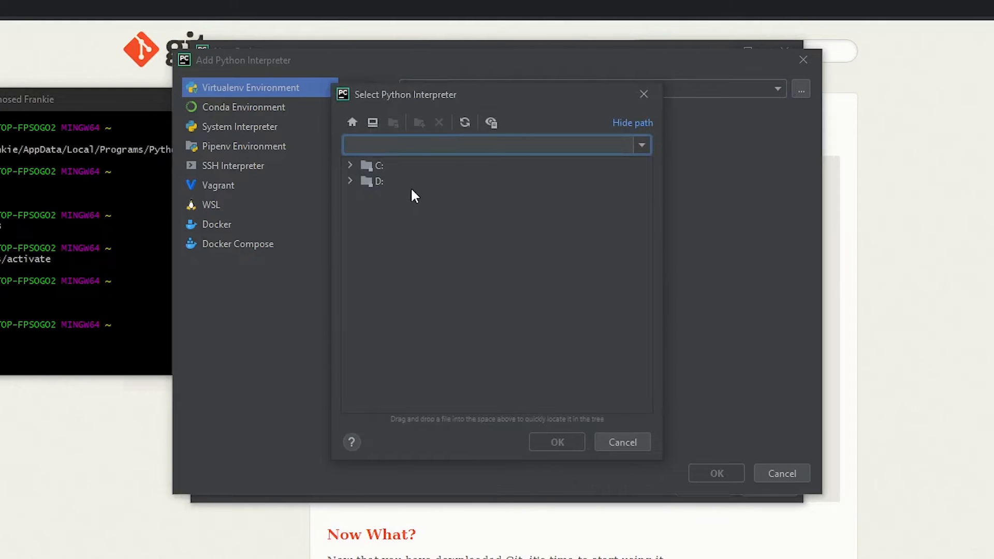
mouse_move(358, 170)
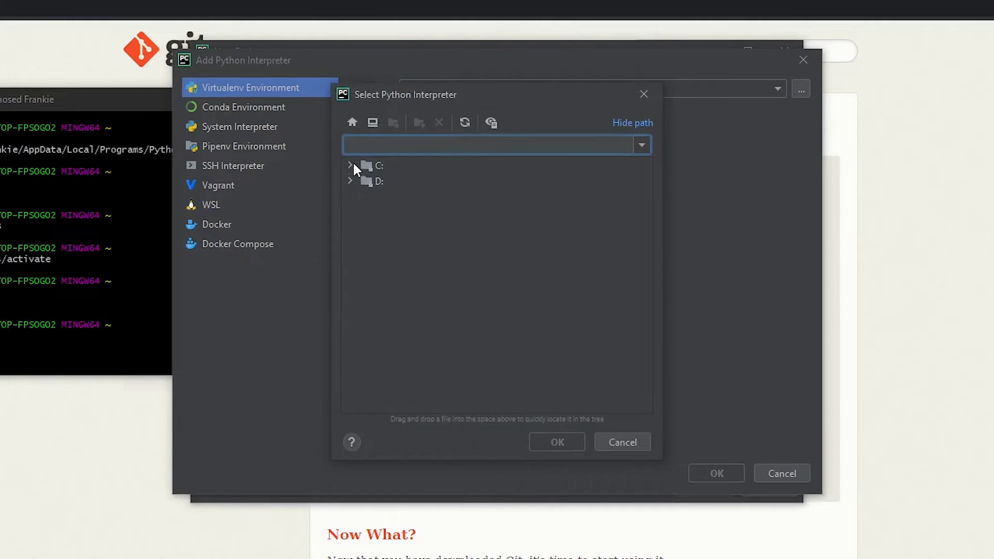
left_click(349, 165)
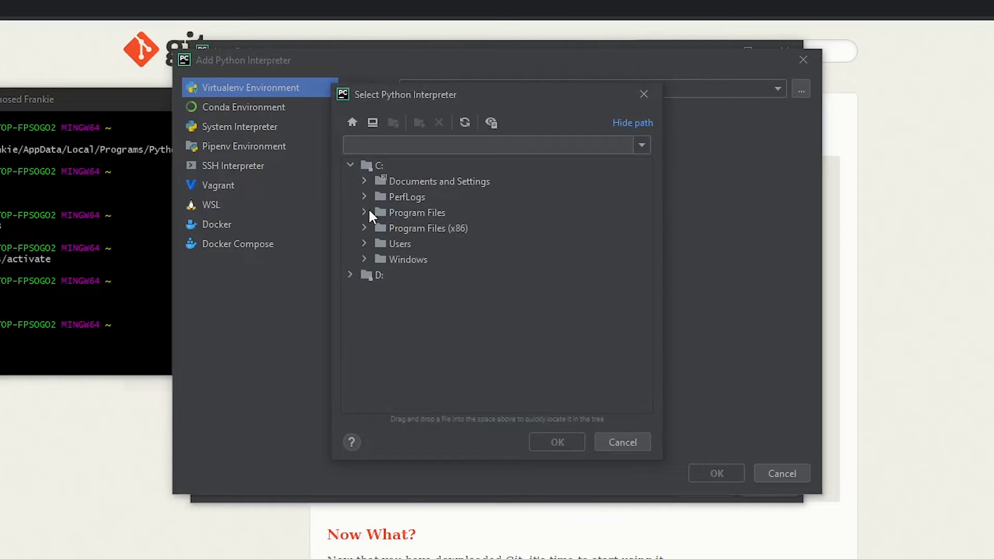
left_click(365, 243)
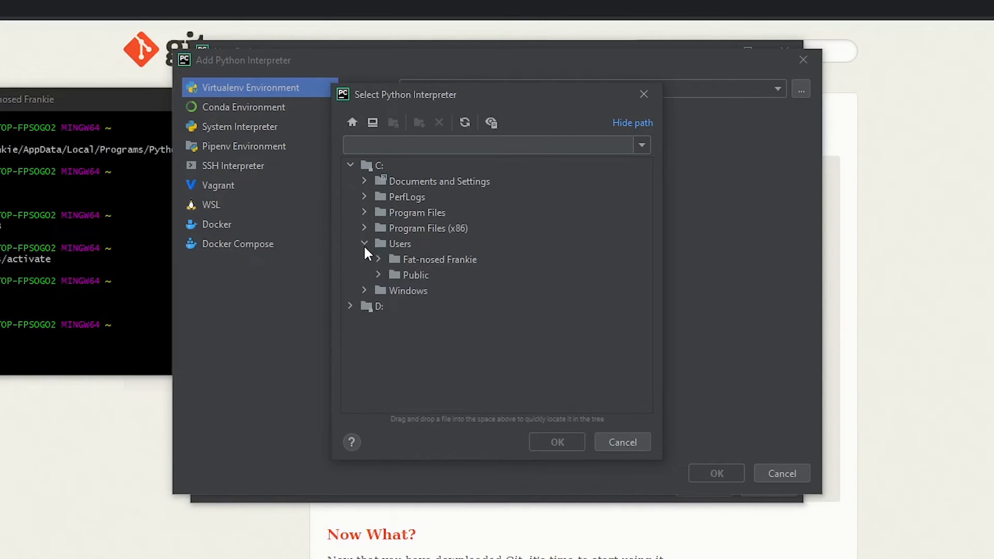
left_click(378, 259)
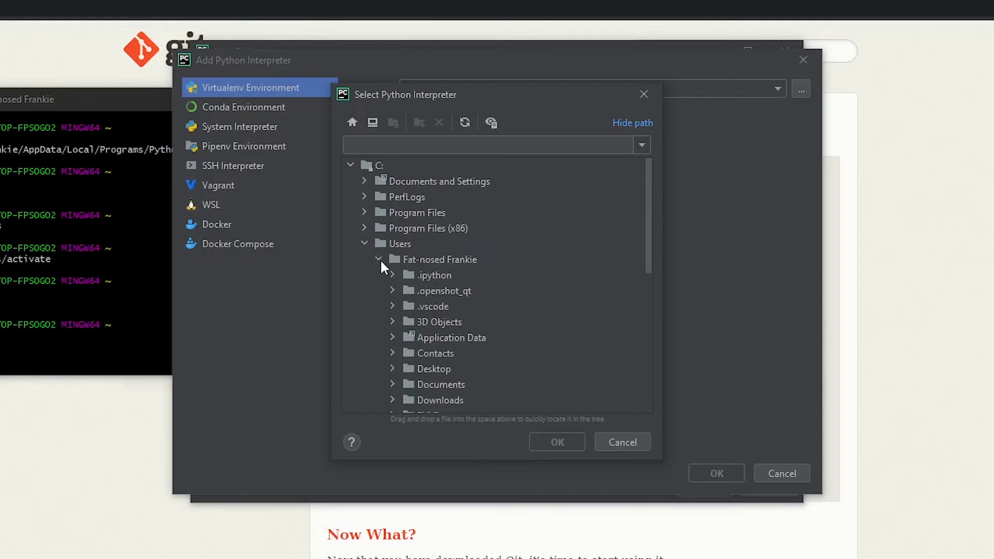
mouse_move(491, 291)
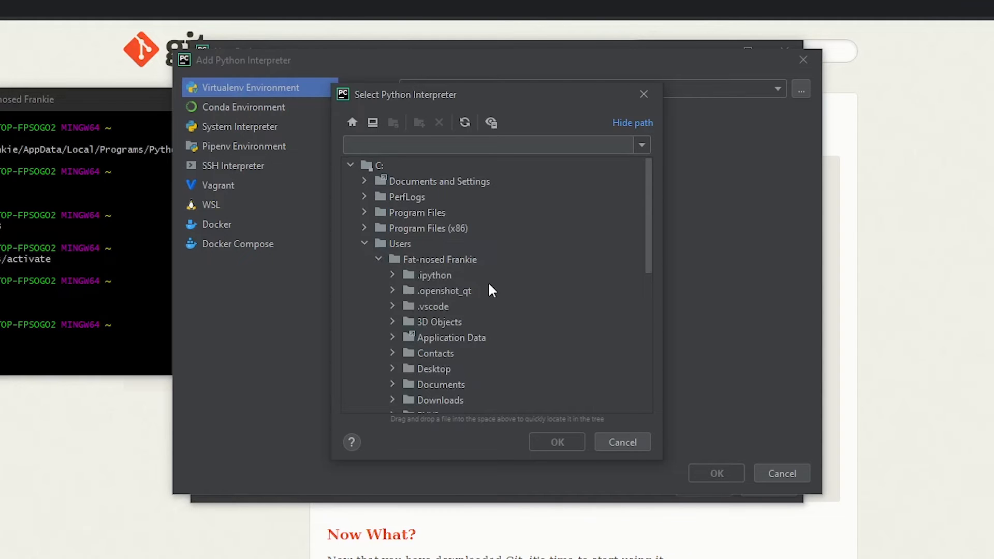
scroll("down", 3)
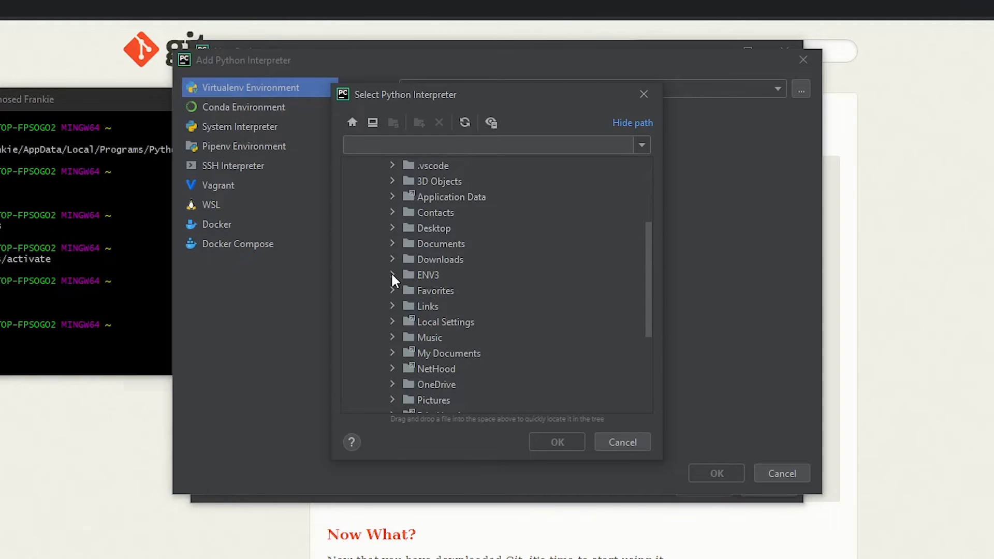
left_click(393, 275)
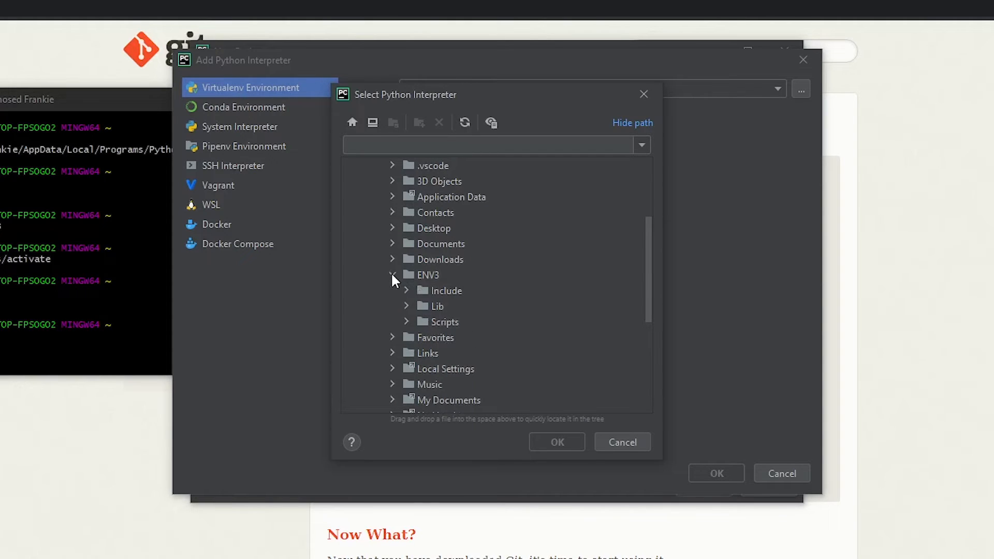
mouse_move(435, 328)
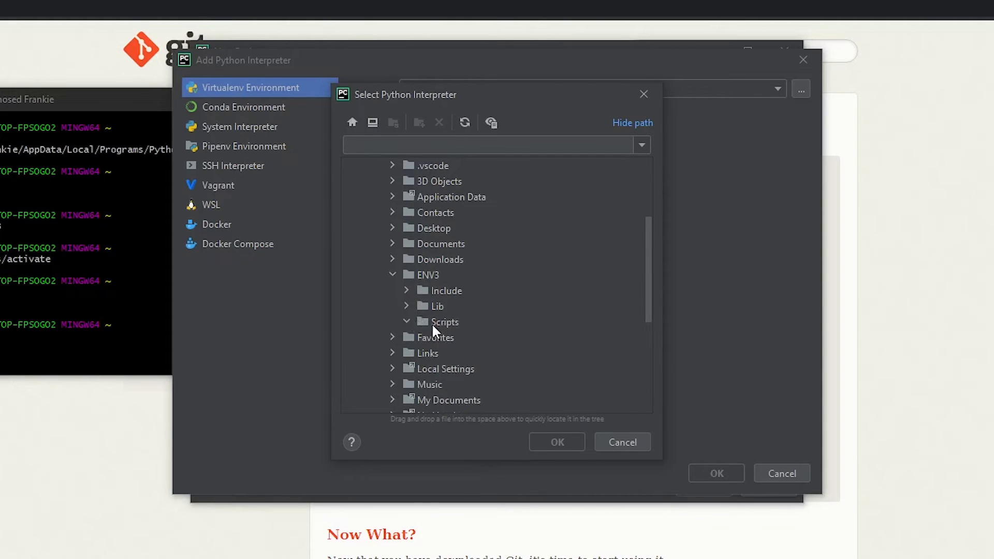
left_click(444, 321)
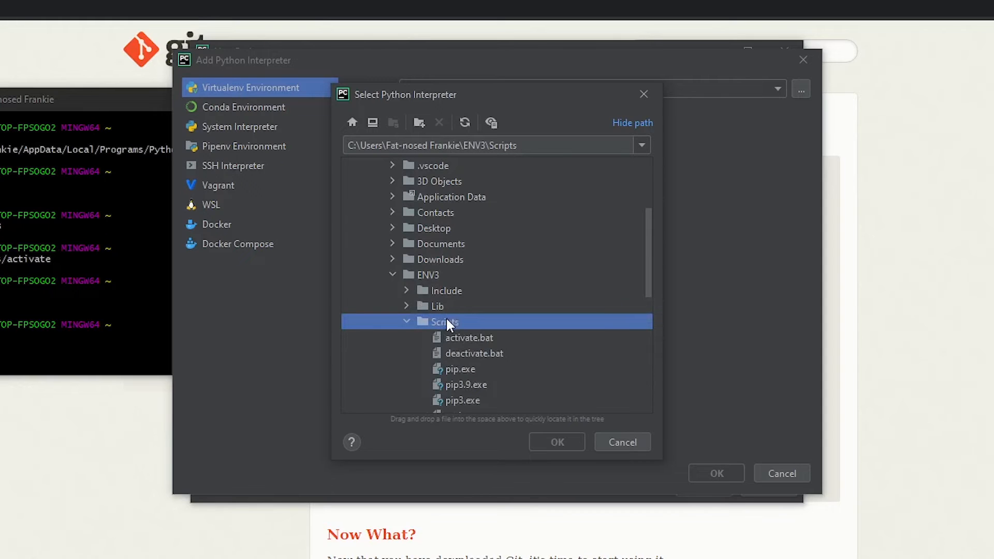
scroll("down", 3)
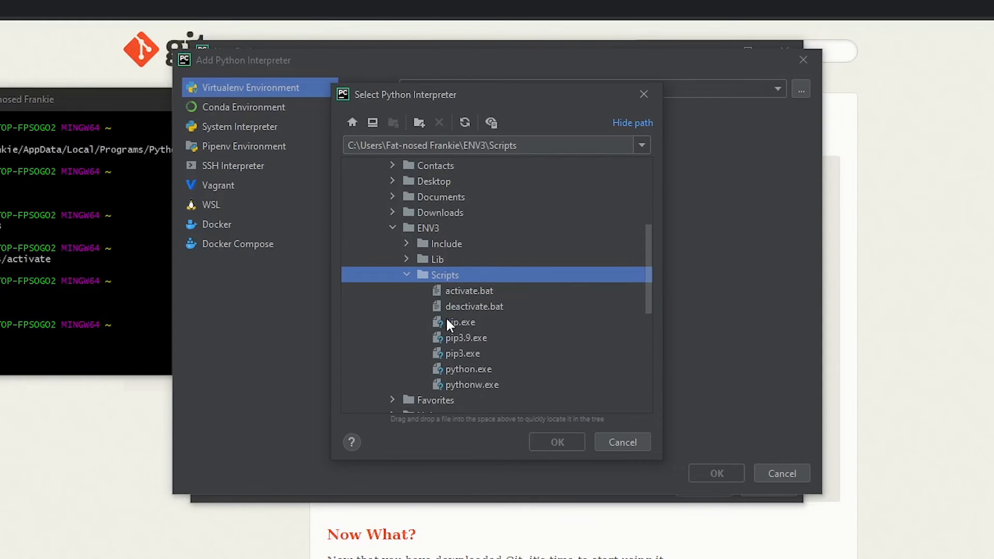
mouse_move(460, 294)
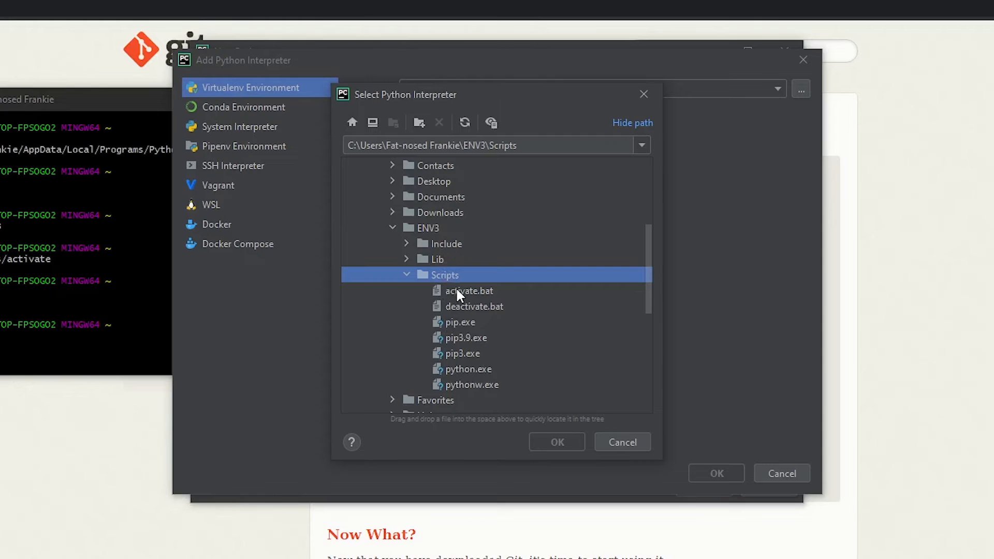
- Try activate.bat as the interpreter, dismiss the invalid-interpreter error, then select python.exe
left_click(468, 290)
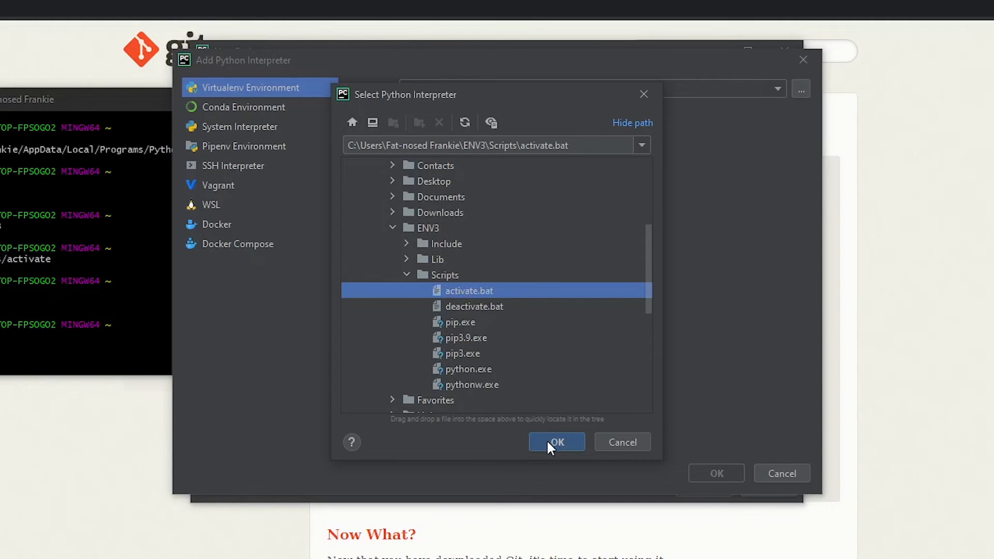
left_click(556, 441)
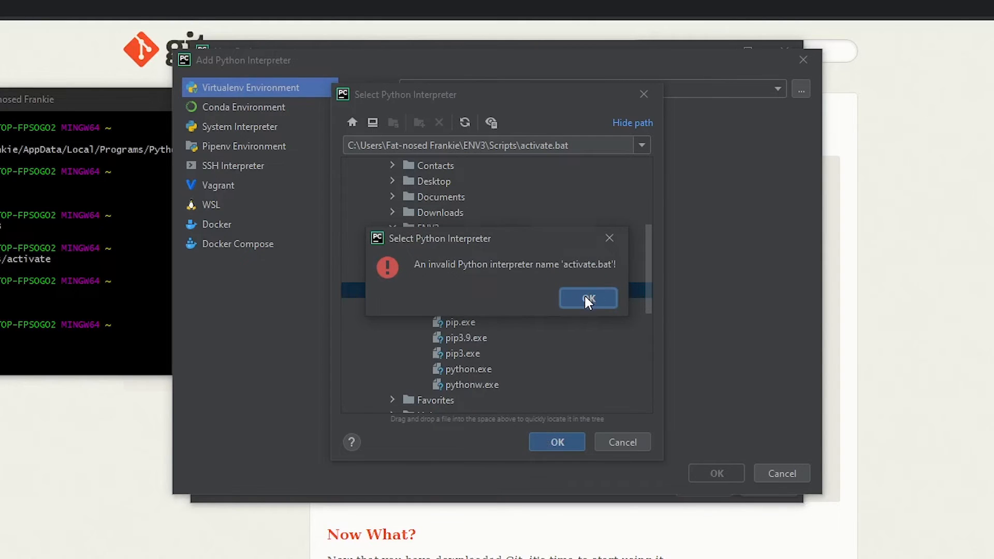
left_click(587, 298)
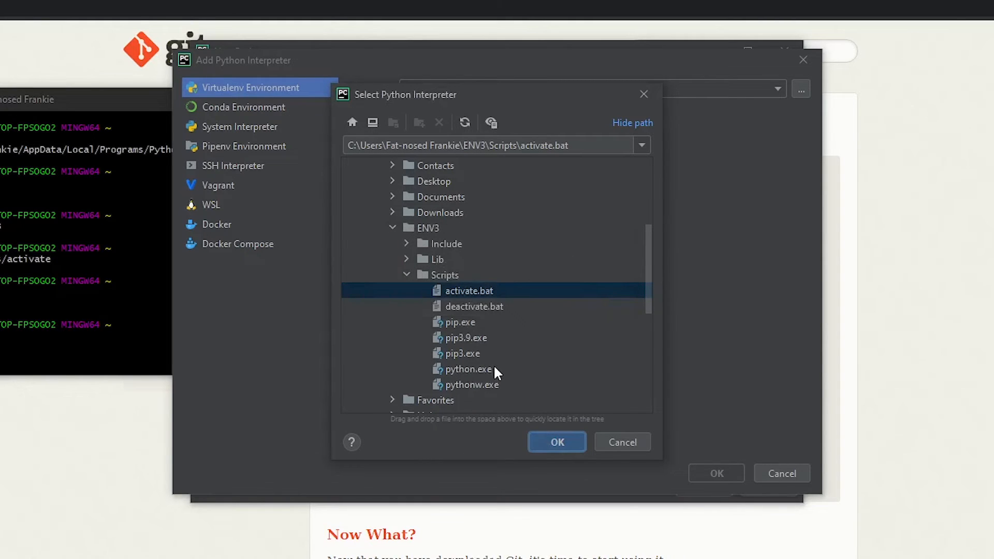
left_click(466, 369)
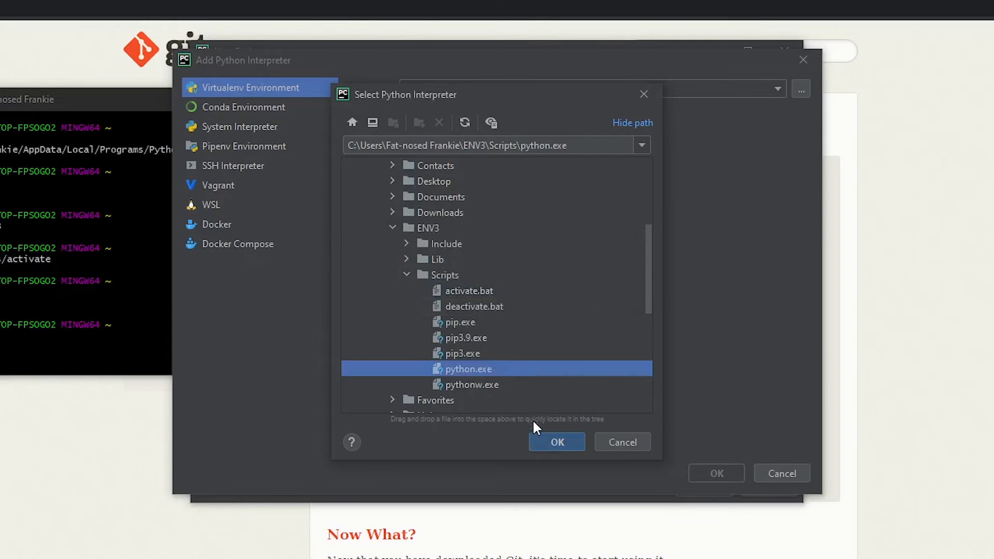
mouse_move(497, 372)
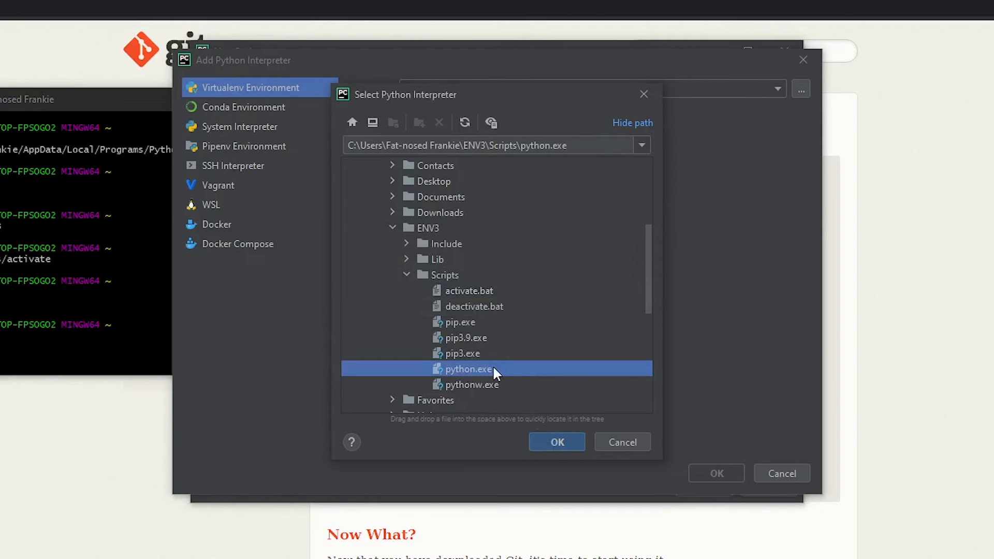
- Confirm ENV3\Scripts\python.exe so New Project shows Python 3.9 (ENV3)
left_click(556, 441)
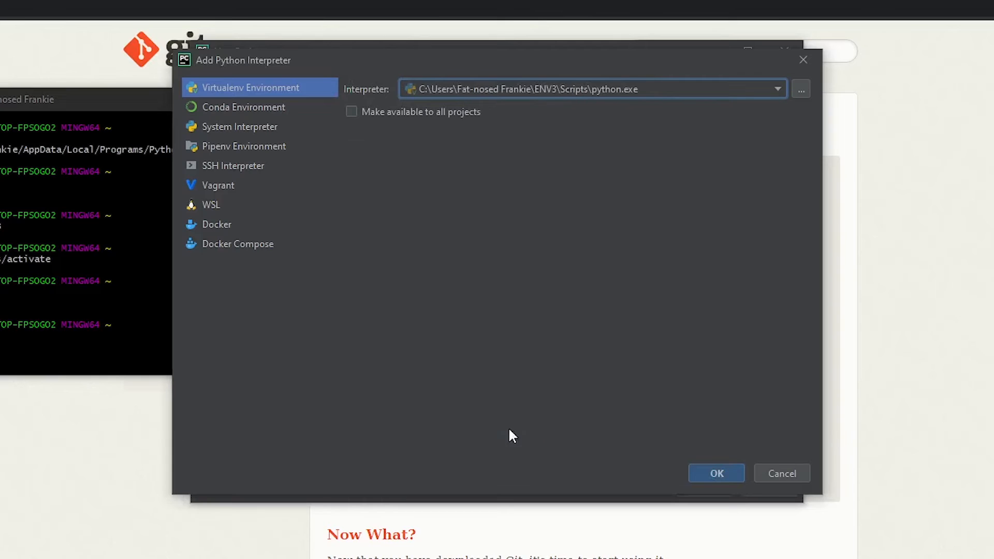
mouse_move(446, 188)
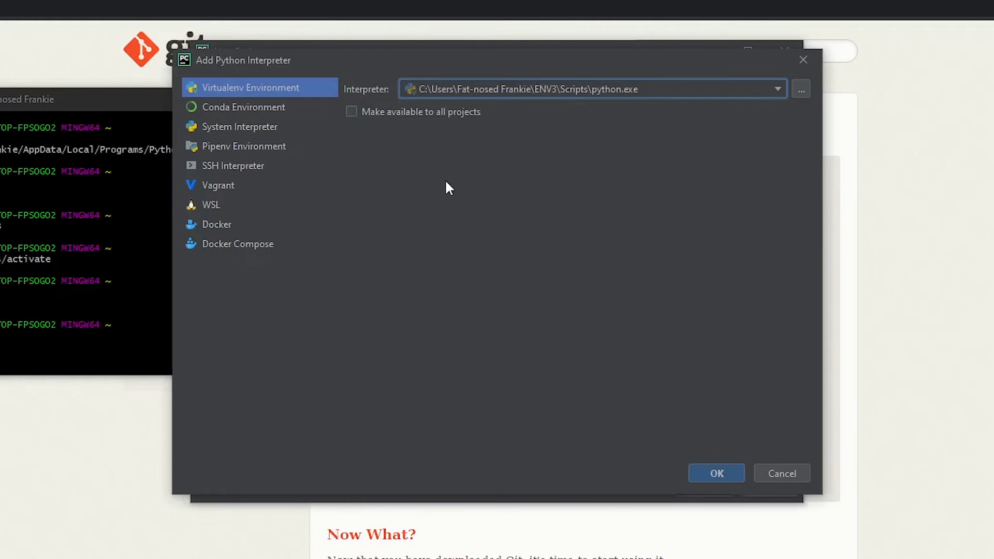
mouse_move(670, 444)
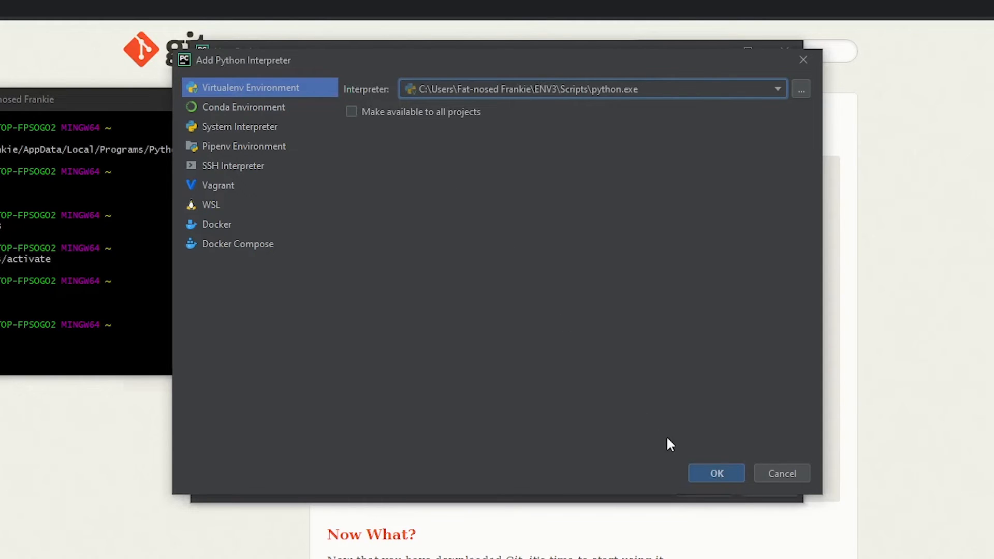
left_click(715, 473)
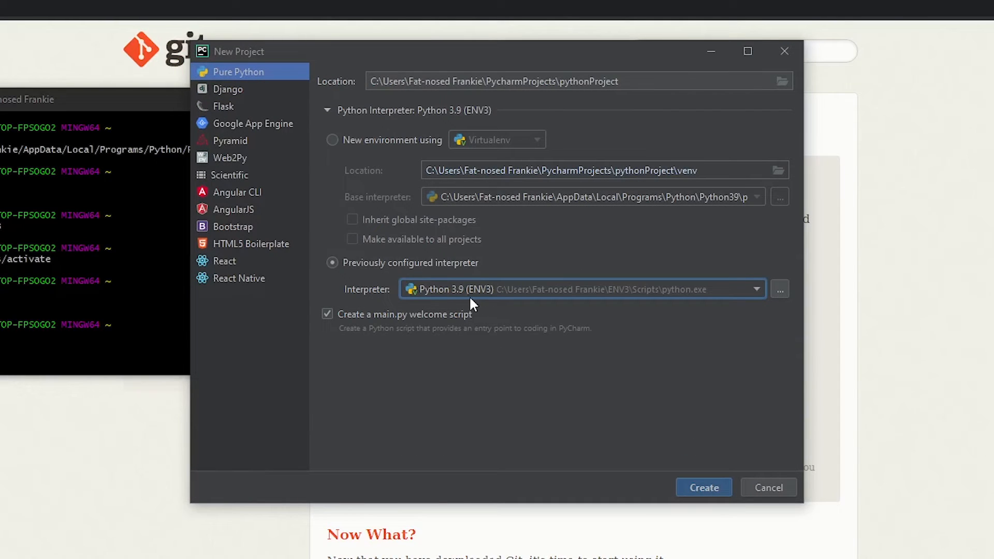
mouse_move(577, 341)
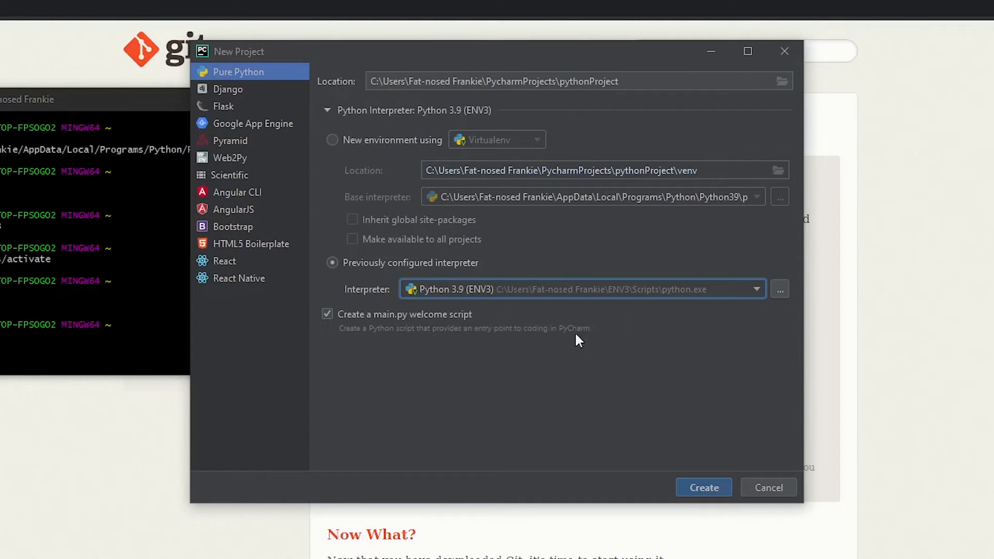
mouse_move(624, 357)
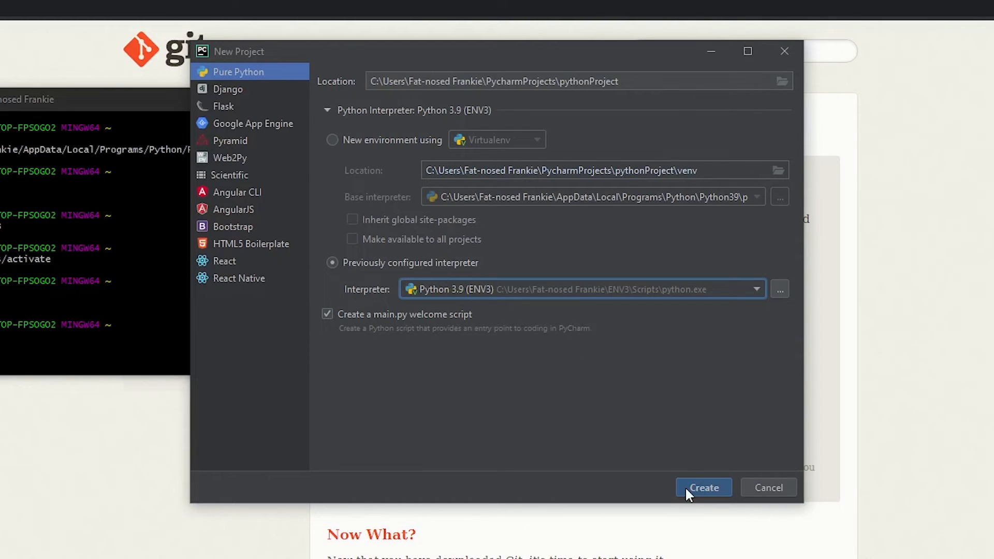
- Create pythonProject, close the Tip of the Day, and show the (ENV3) terminal prompt
left_click(703, 487)
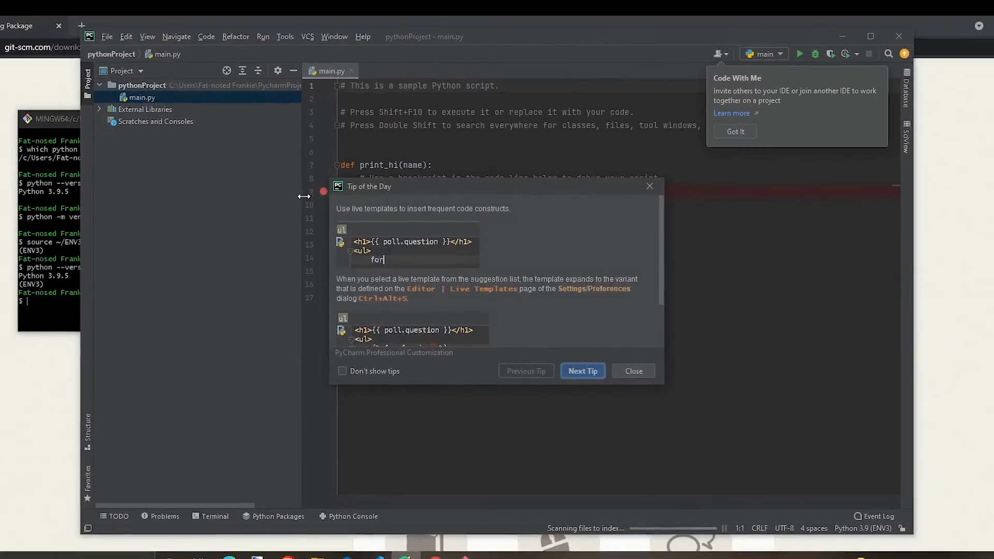
left_click(632, 371)
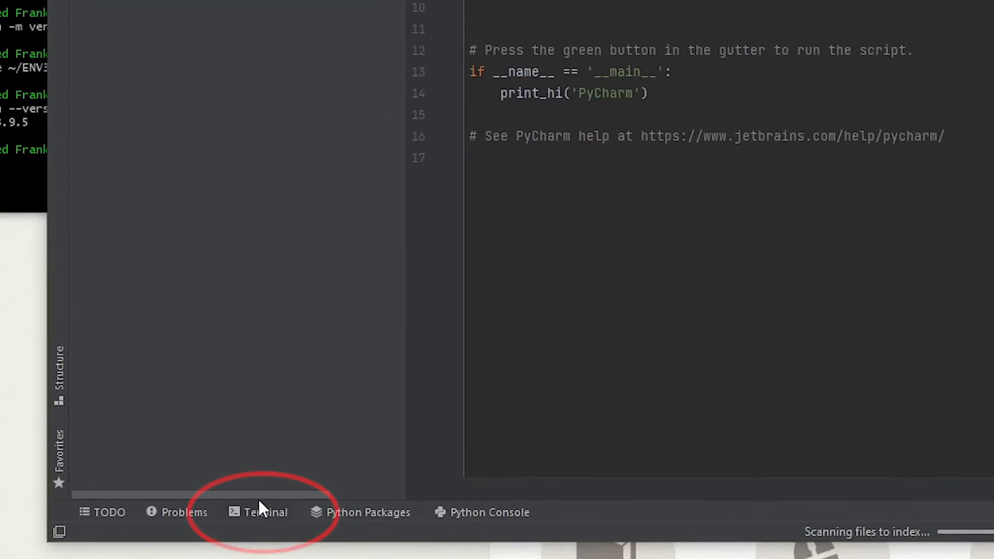
left_click(265, 512)
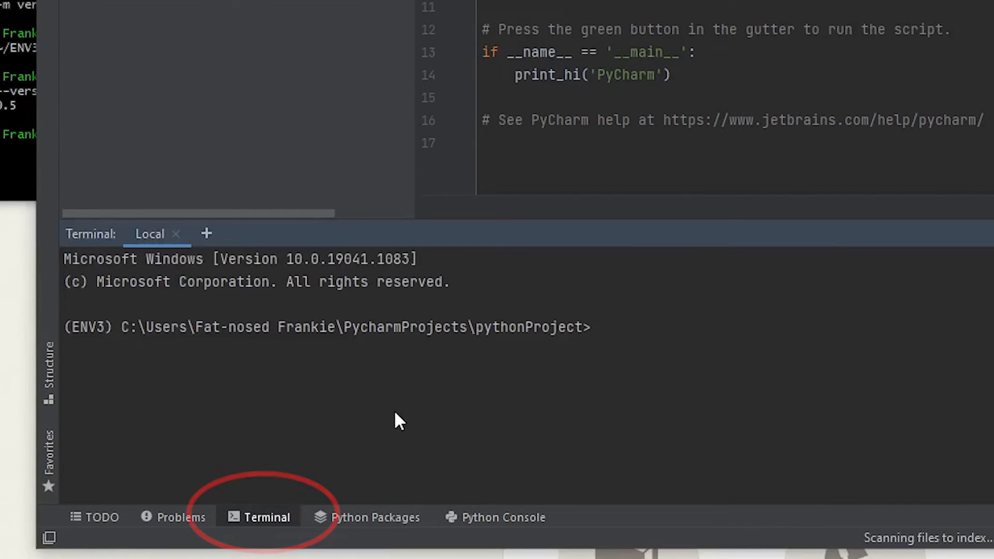
mouse_move(87, 343)
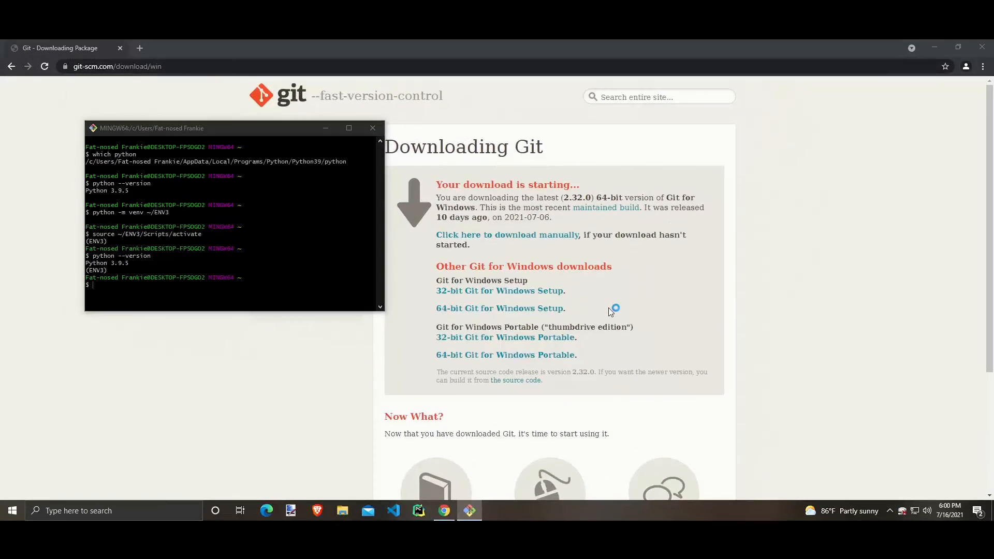
- In VS Code, run Python: Select Interpreter to list the ENV3 Python 3.9.5 interpreter
left_click(392, 510)
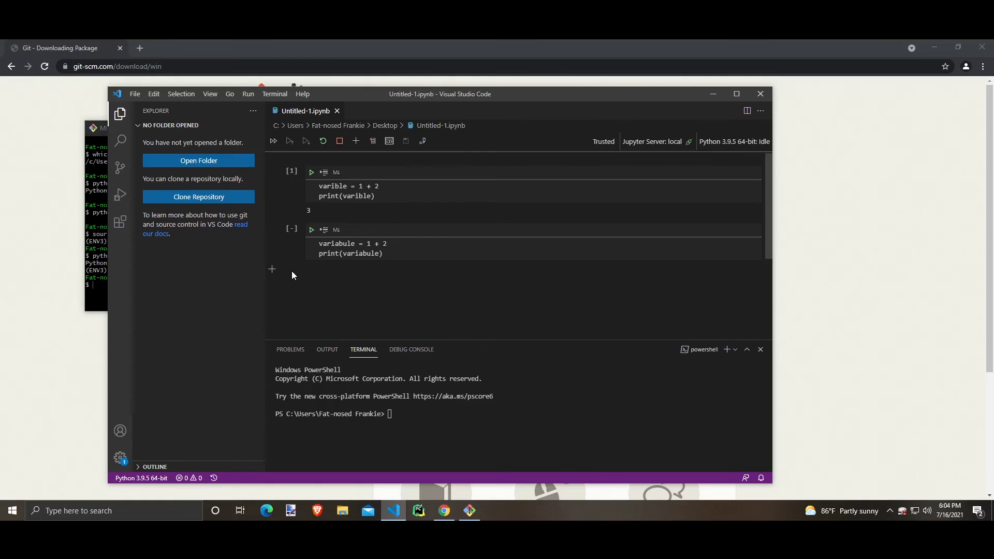
key("Ctrl+Shift+P")
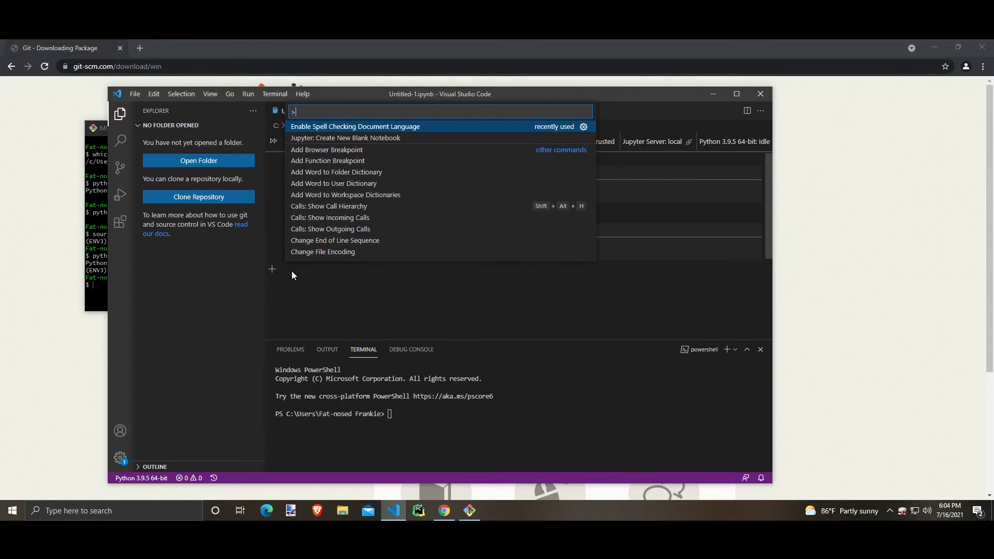
type("interp")
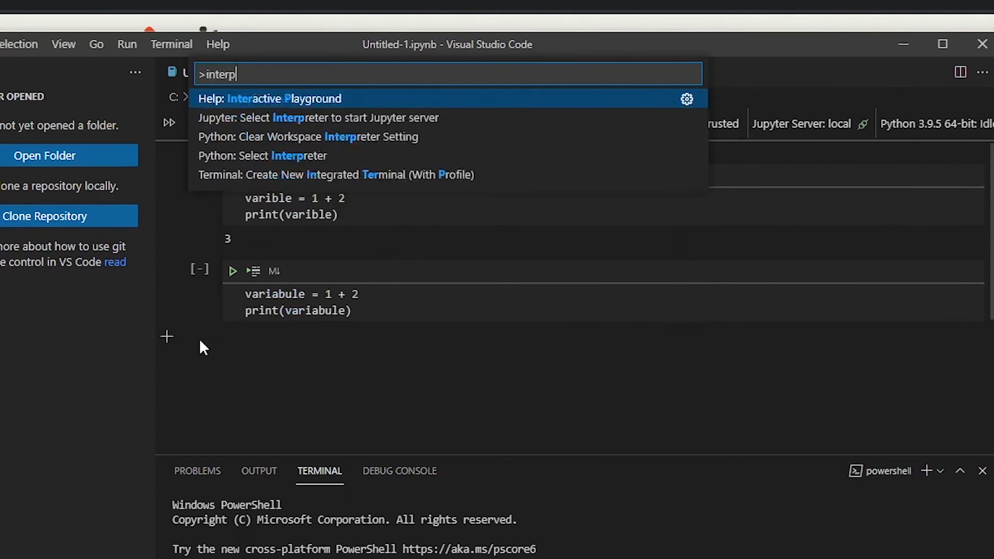
type("reter")
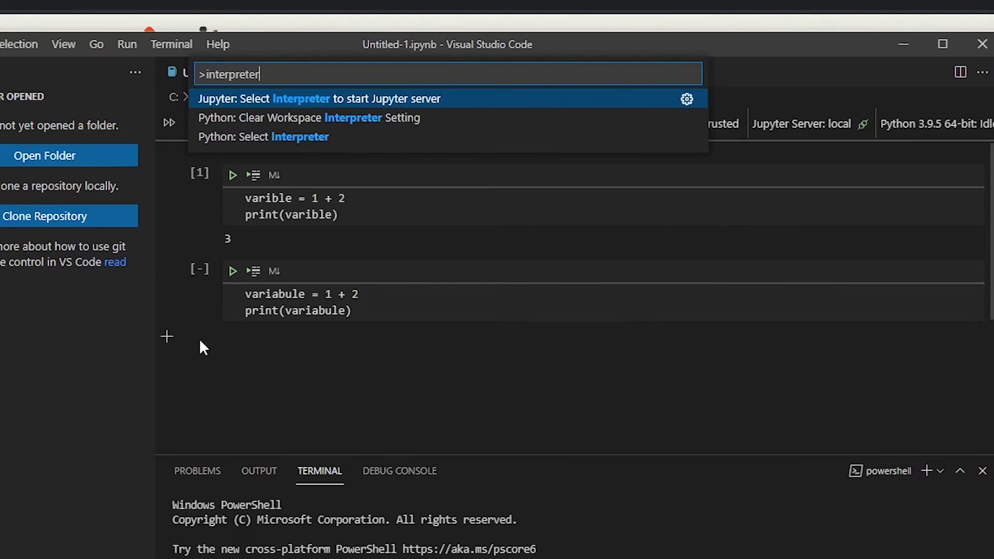
mouse_move(298, 143)
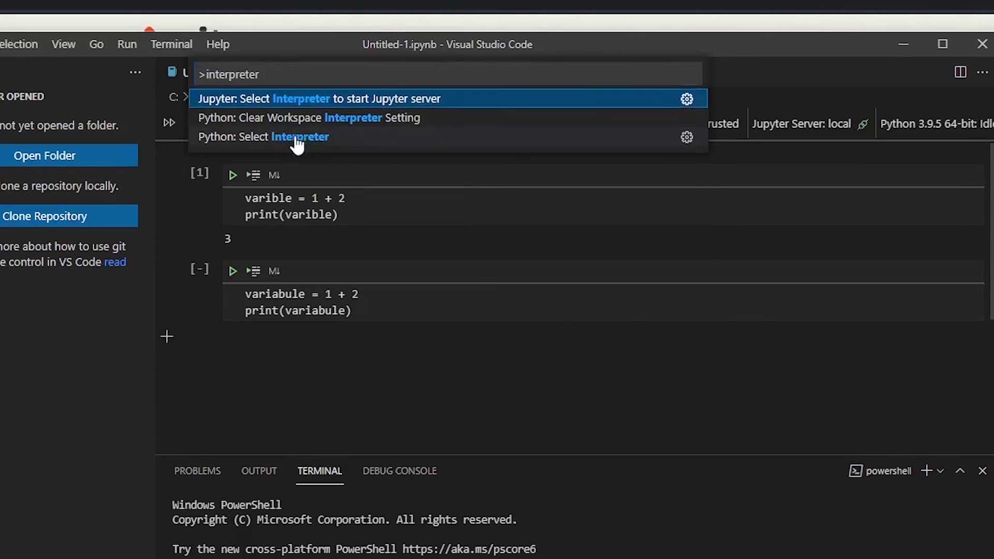
left_click(262, 137)
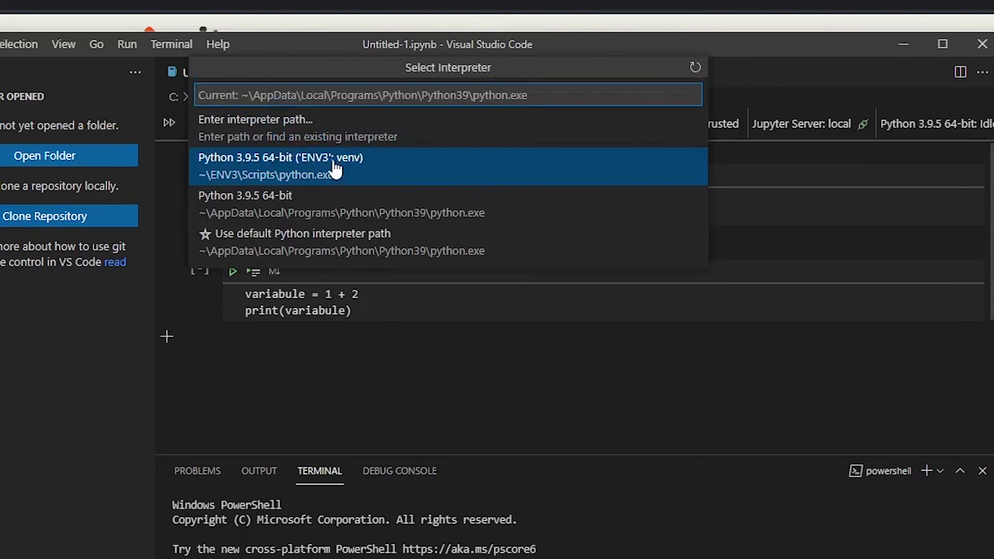
mouse_move(240, 177)
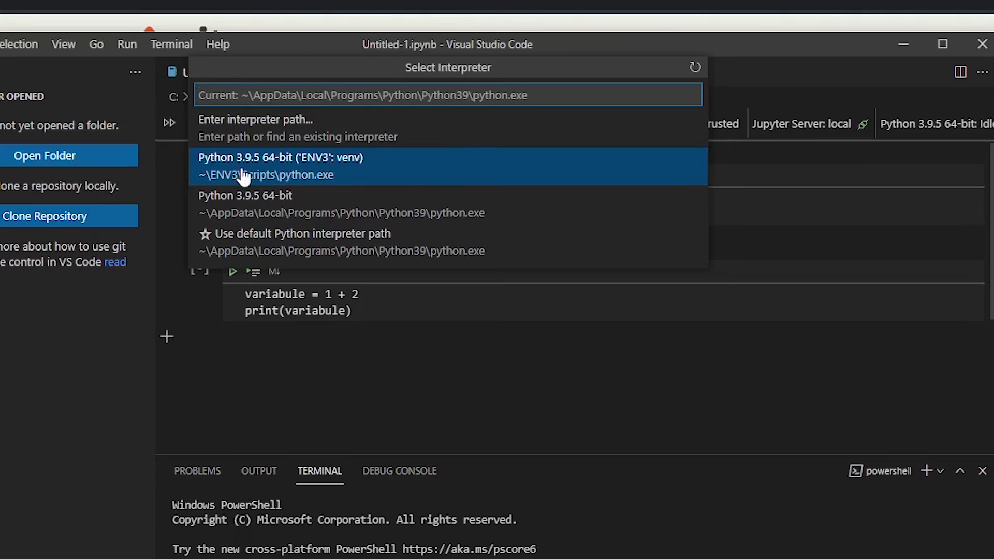
mouse_move(316, 171)
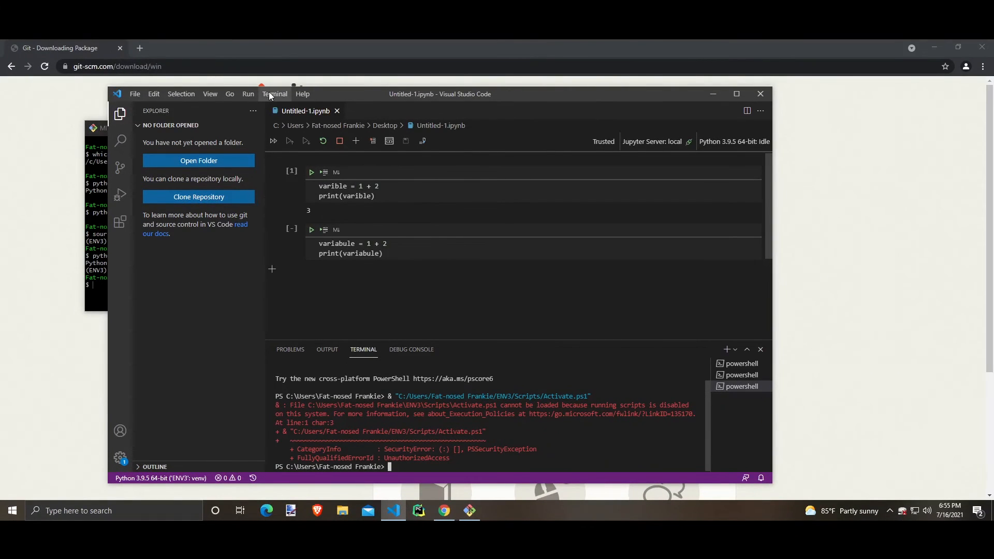
left_click(274, 94)
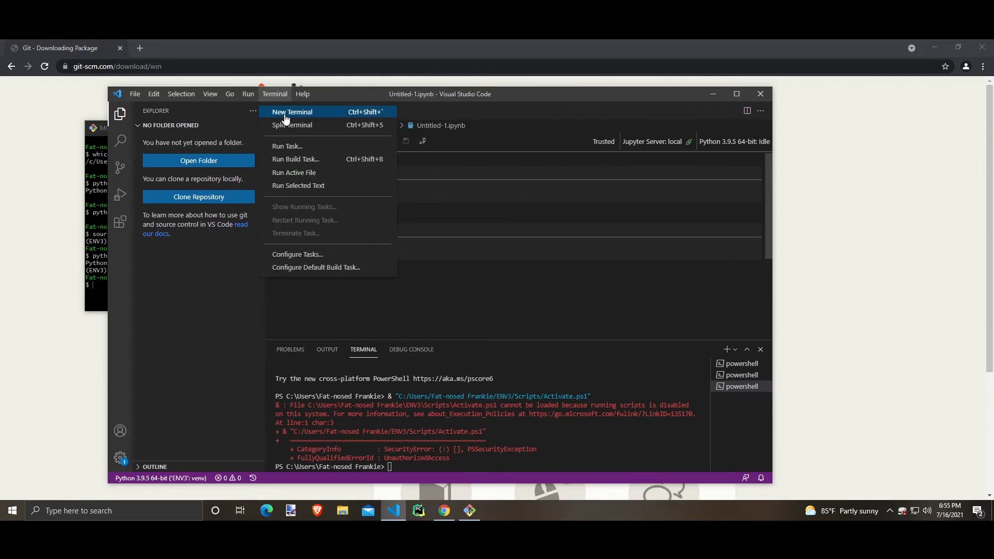
mouse_move(279, 108)
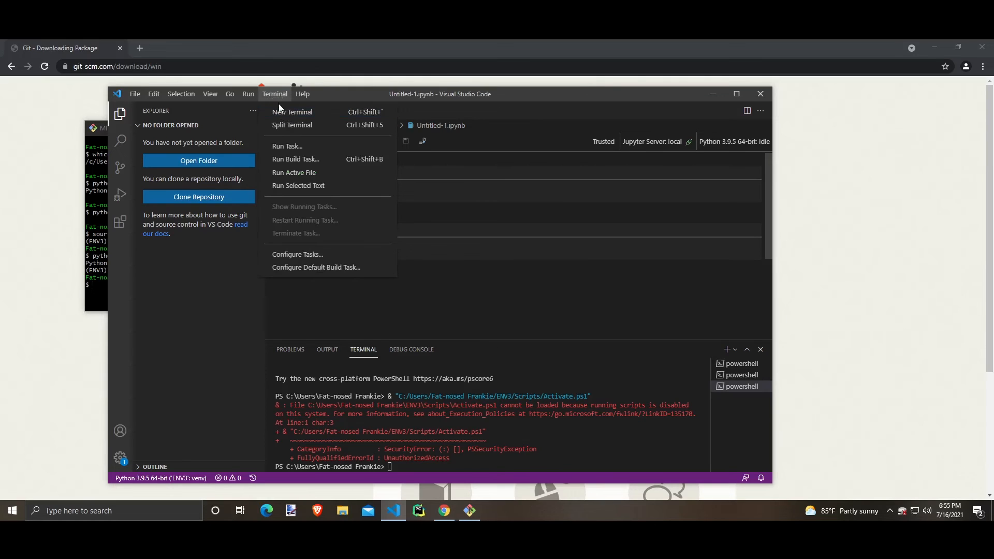
left_click(292, 112)
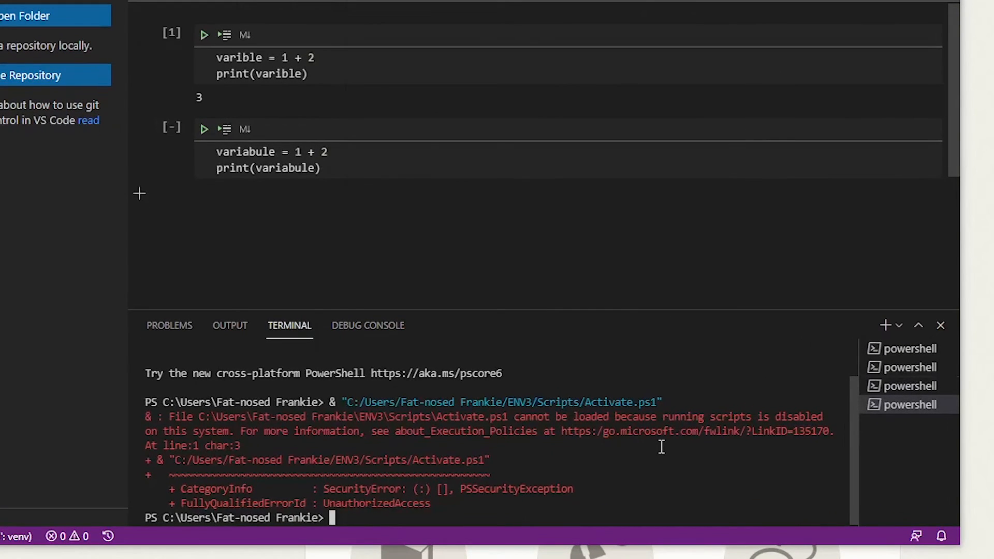
mouse_move(661, 455)
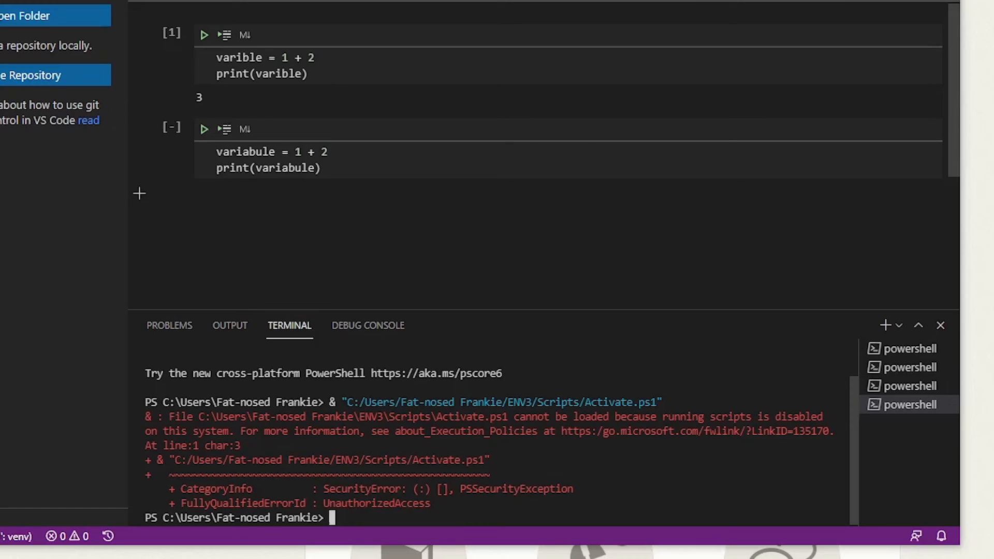
mouse_move(565, 221)
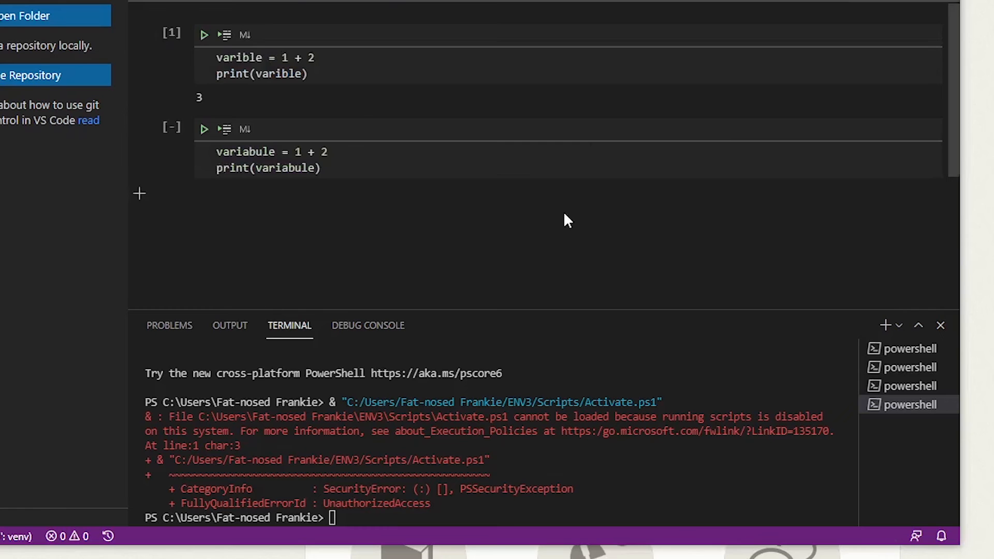
- Open user settings.json via Preferences: Open Settings (JSON) and scroll to the venvFolders entry
key("ctrl+shift+p")
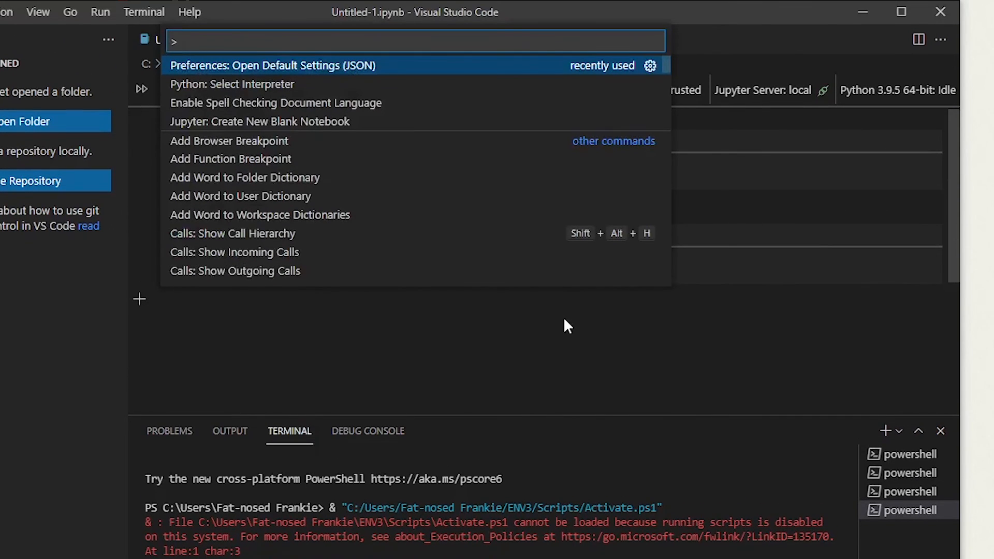
type("open set")
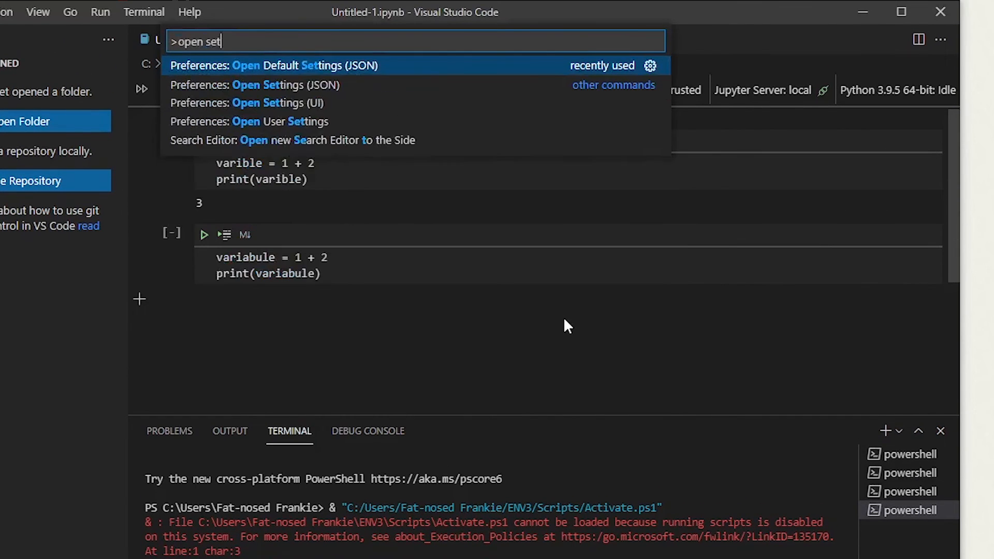
type("tings")
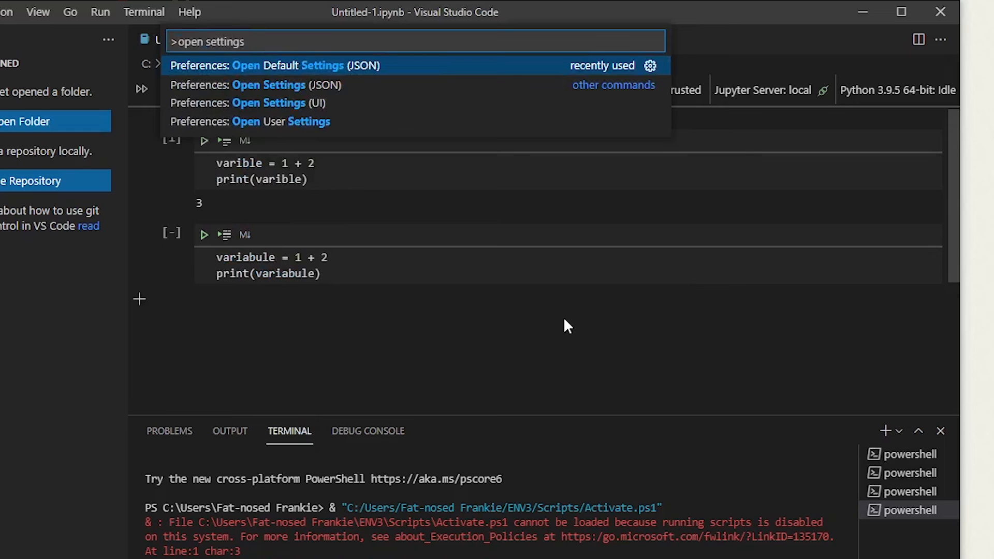
mouse_move(558, 269)
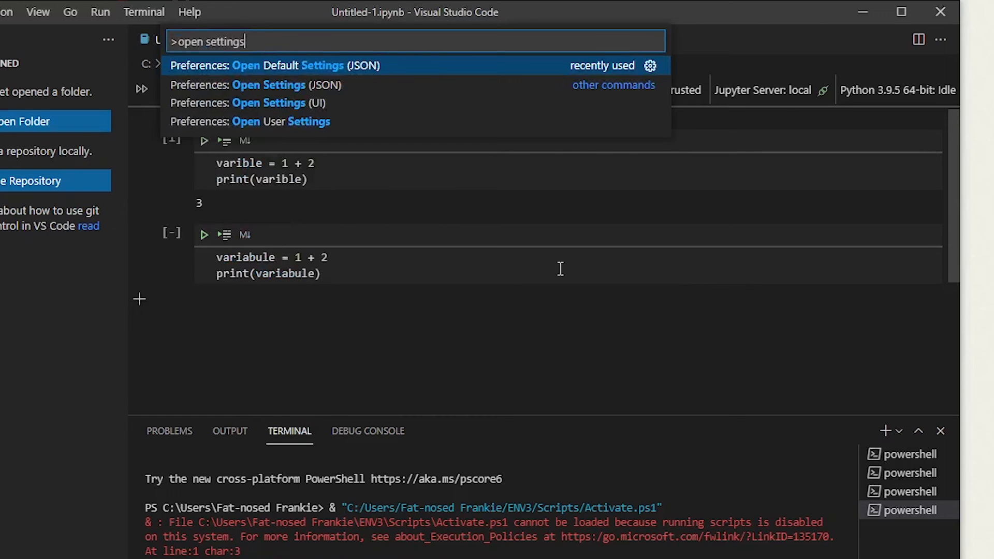
left_click(268, 85)
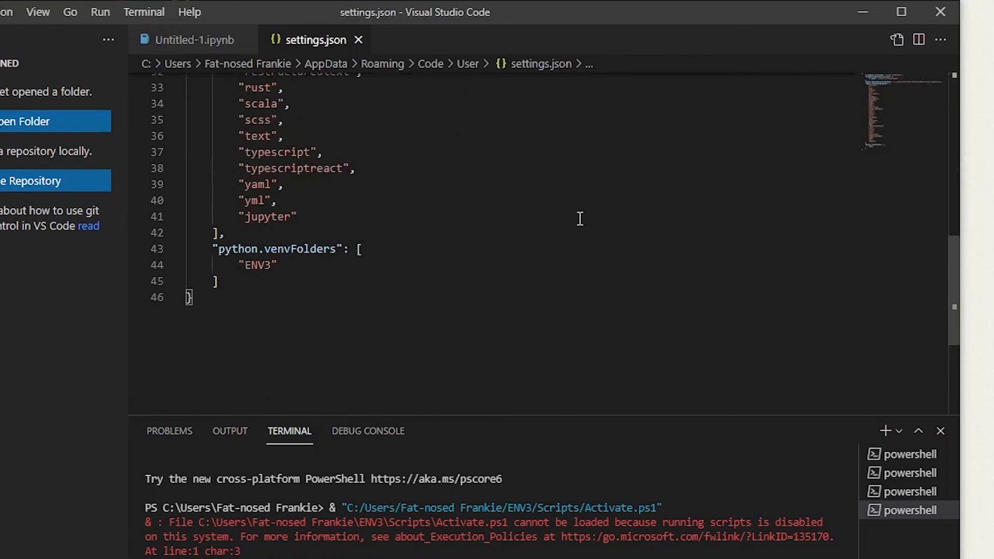
scroll("up", 3)
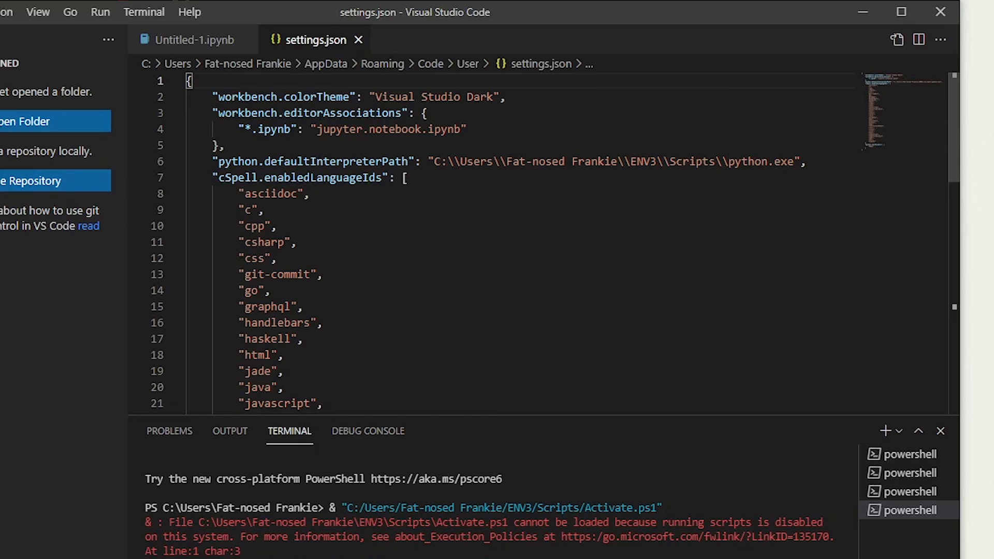
mouse_move(670, 334)
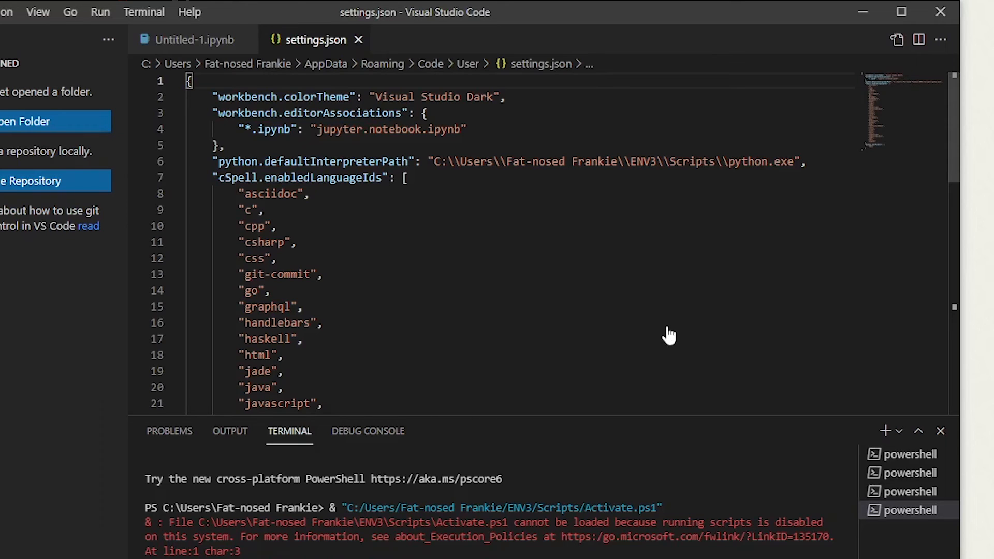
scroll("down", 3)
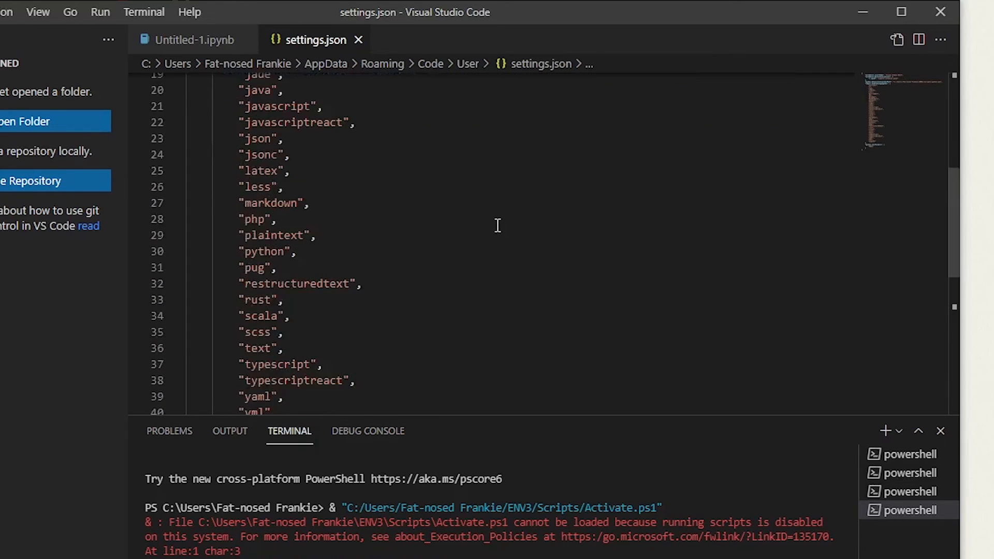
scroll("down", 3)
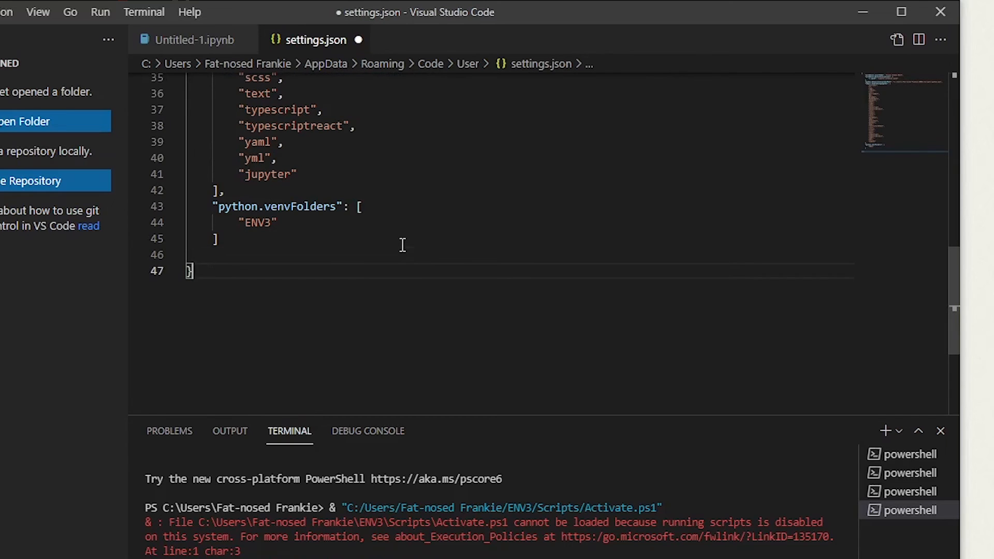
- Add "terminal.integrated.defaultProfile.windows": "Command Prompt" to settings.json
left_click(212, 254)
type("\"")
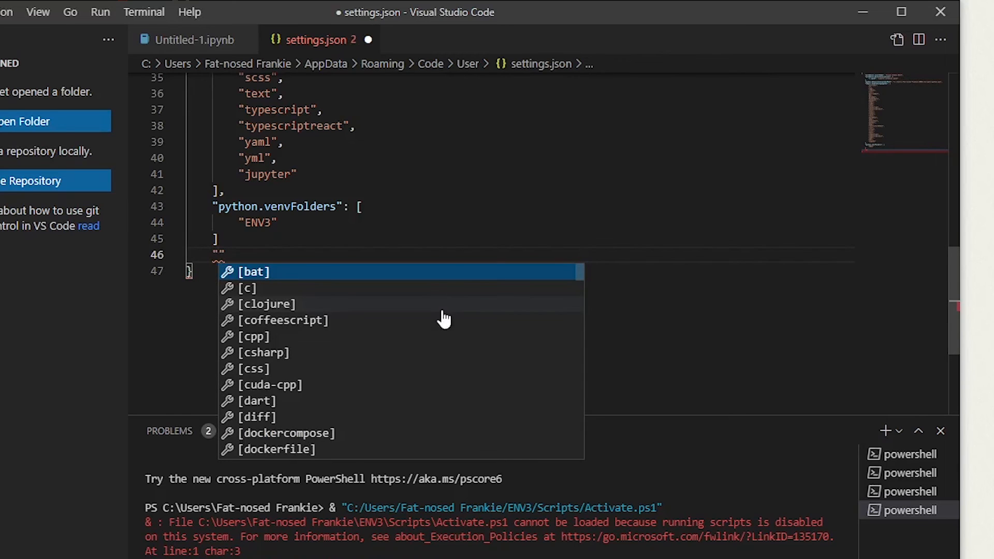
type("terminal.integrated.")
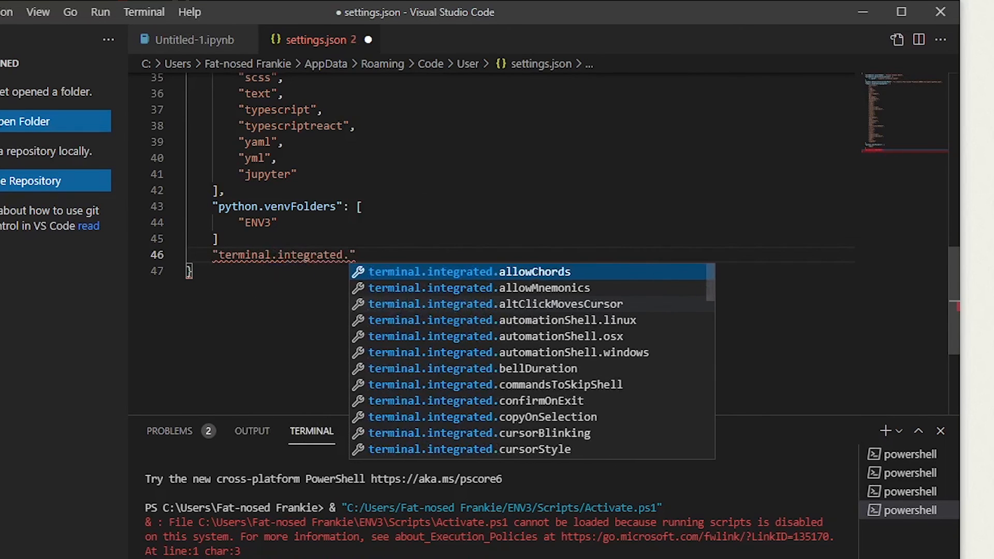
type("default")
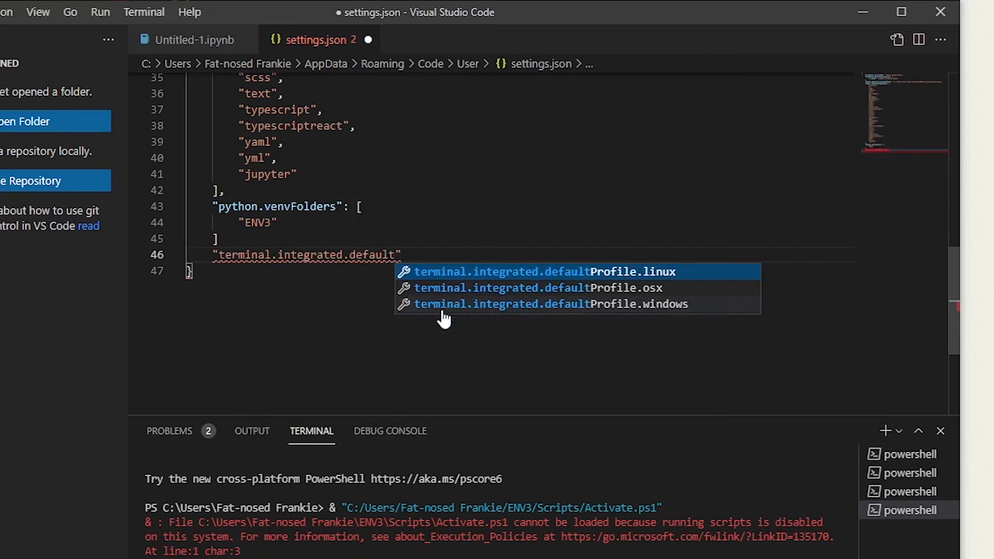
type("Profile")
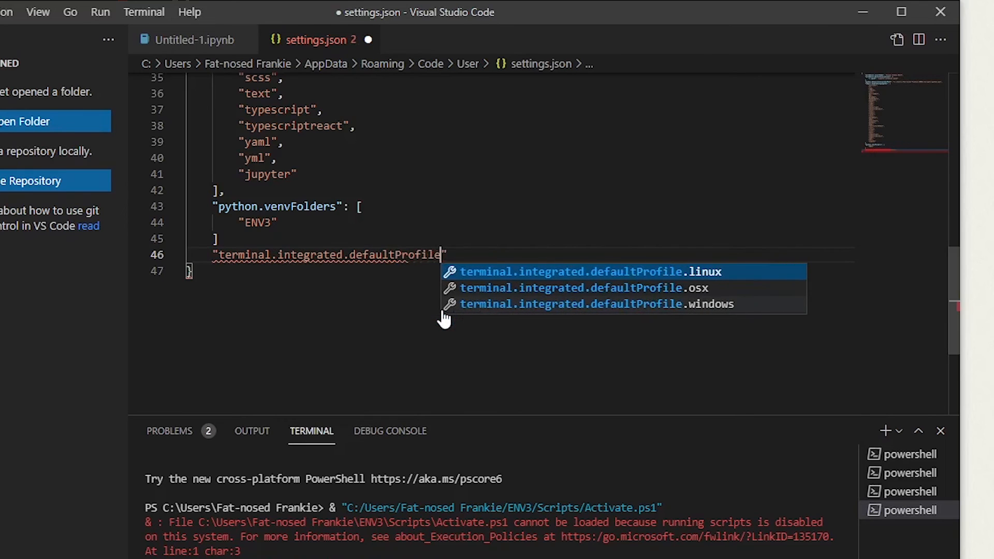
type("windows")
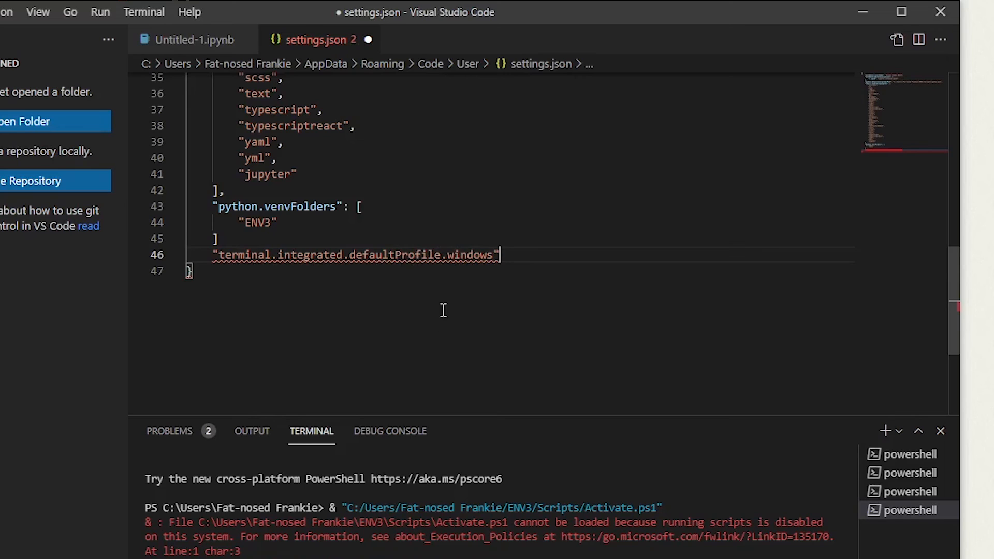
type(":")
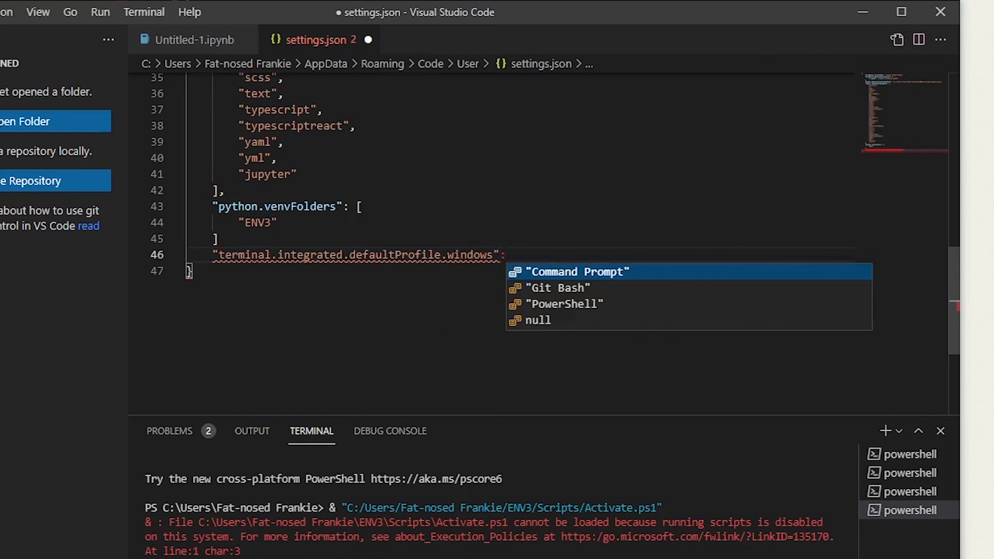
mouse_move(443, 311)
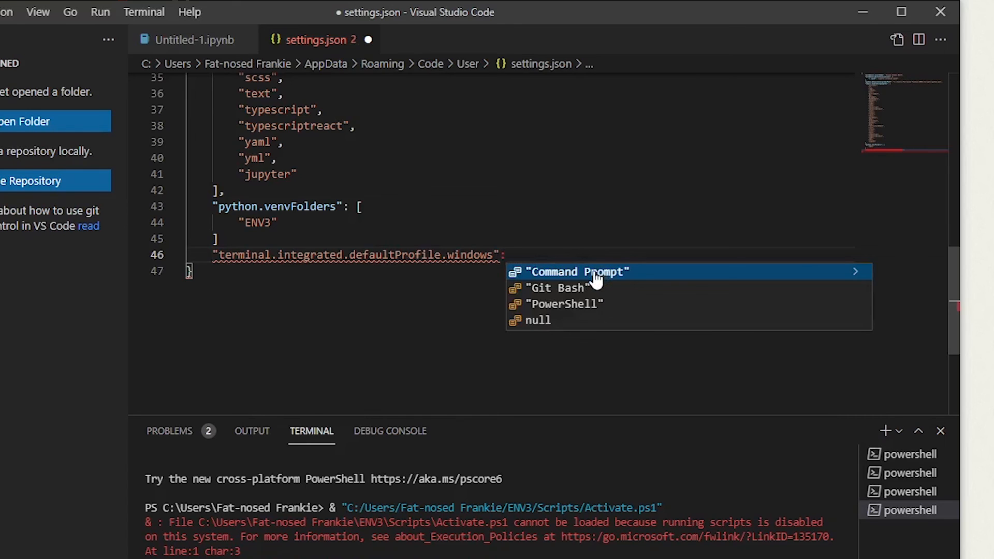
left_click(575, 271)
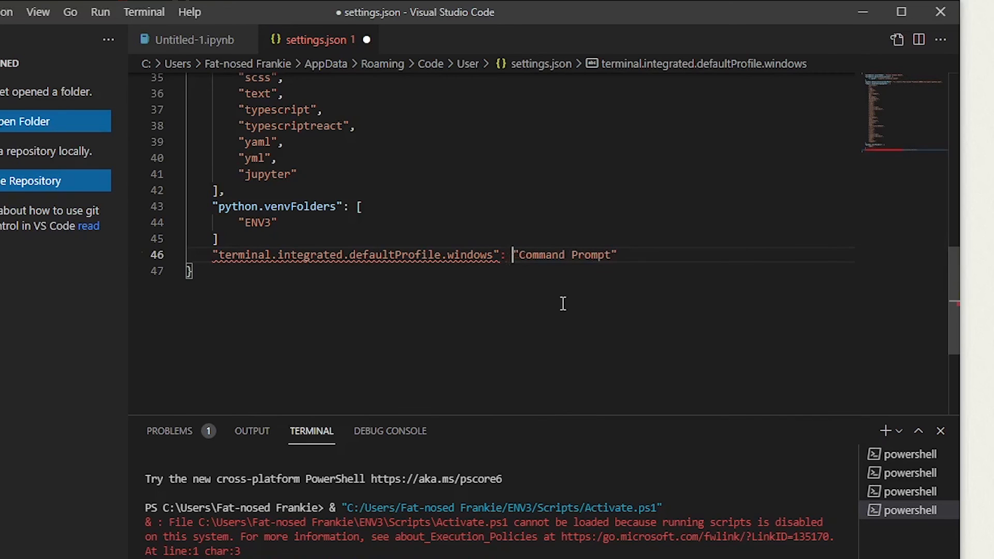
mouse_move(471, 254)
type(",")
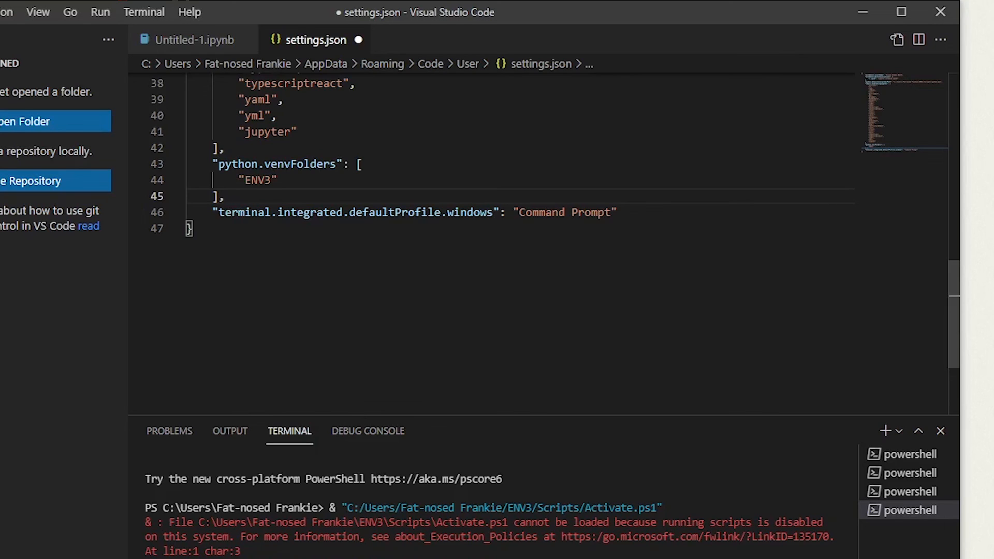
mouse_move(306, 283)
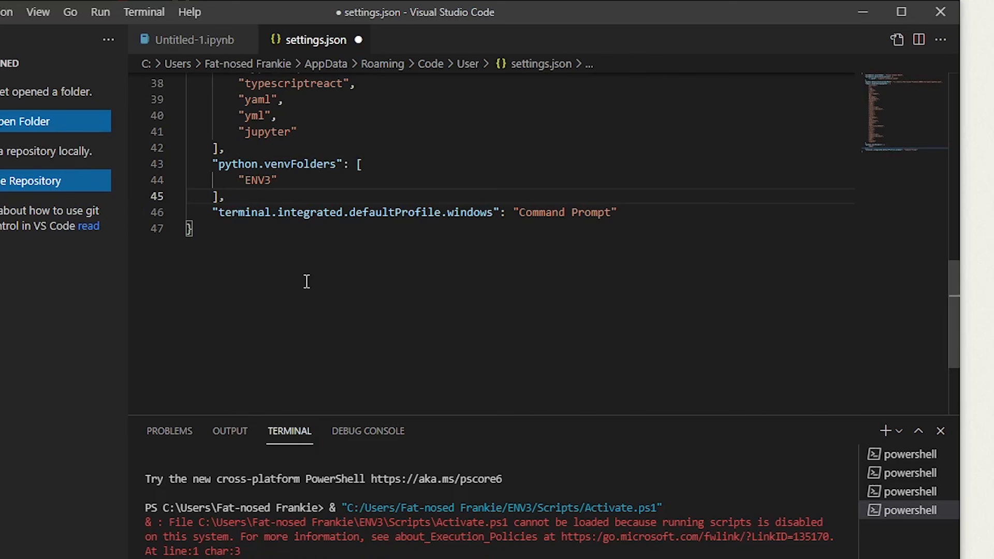
- Save settings, return to Untitled-1.ipynb, and open a new Command Prompt terminal showing (ENV3)
left_click(71, 44)
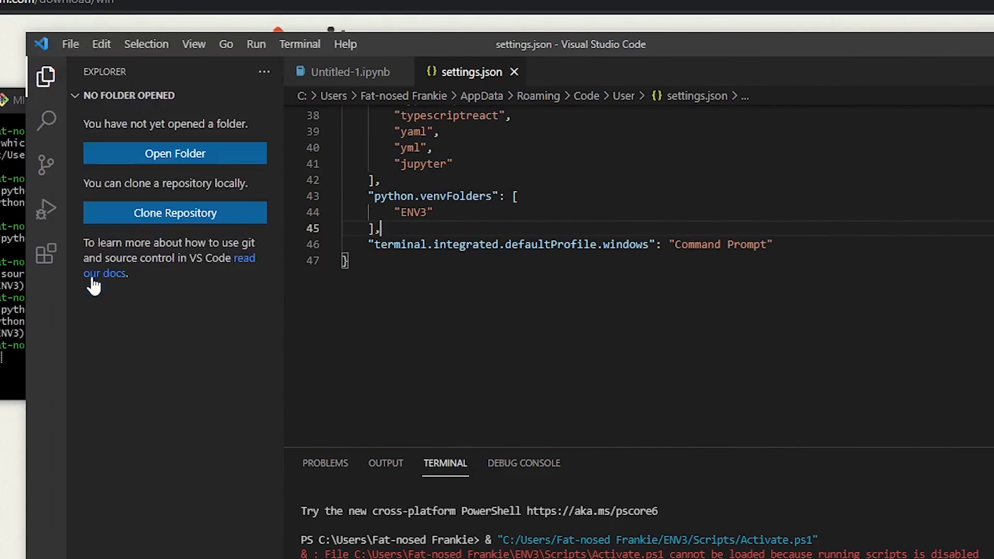
left_click(343, 71)
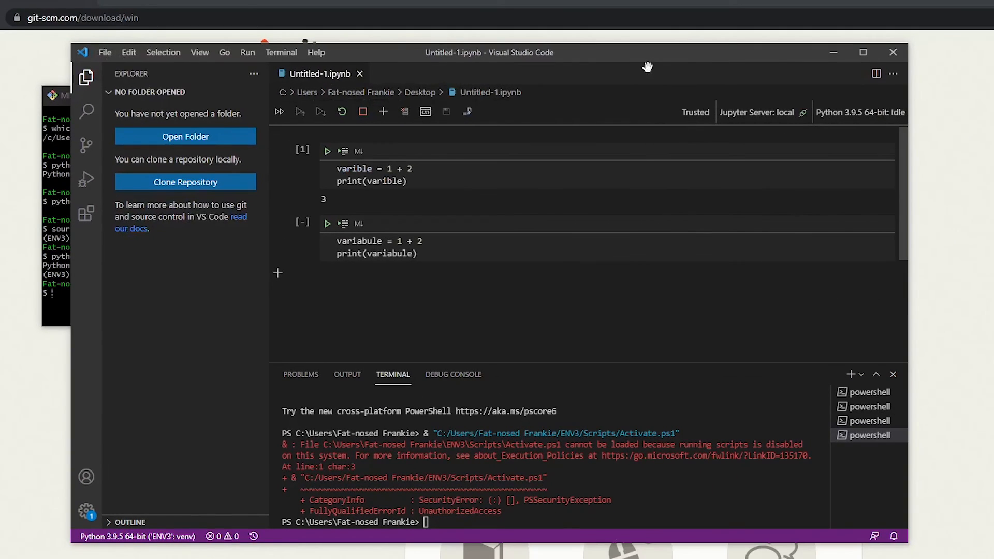
left_click(282, 52)
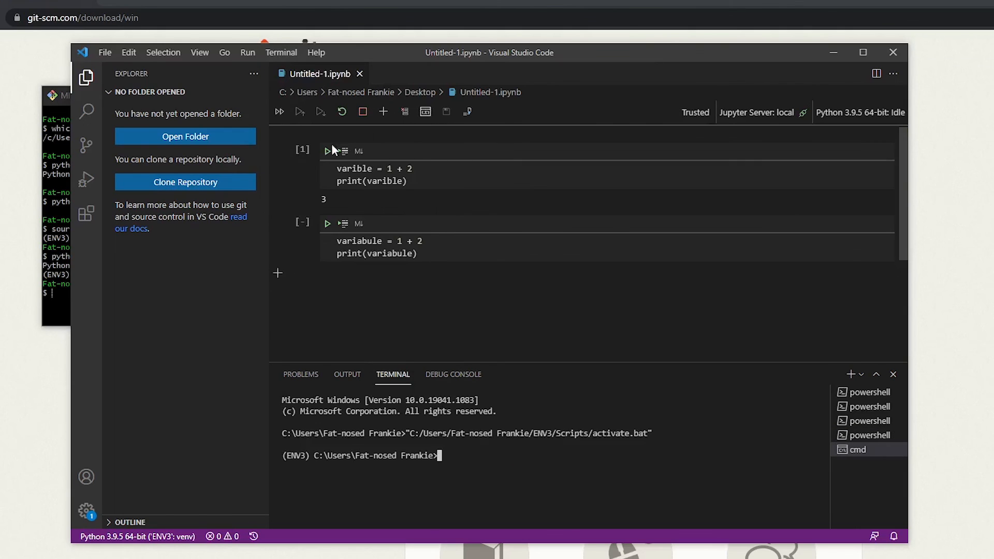
mouse_move(347, 461)
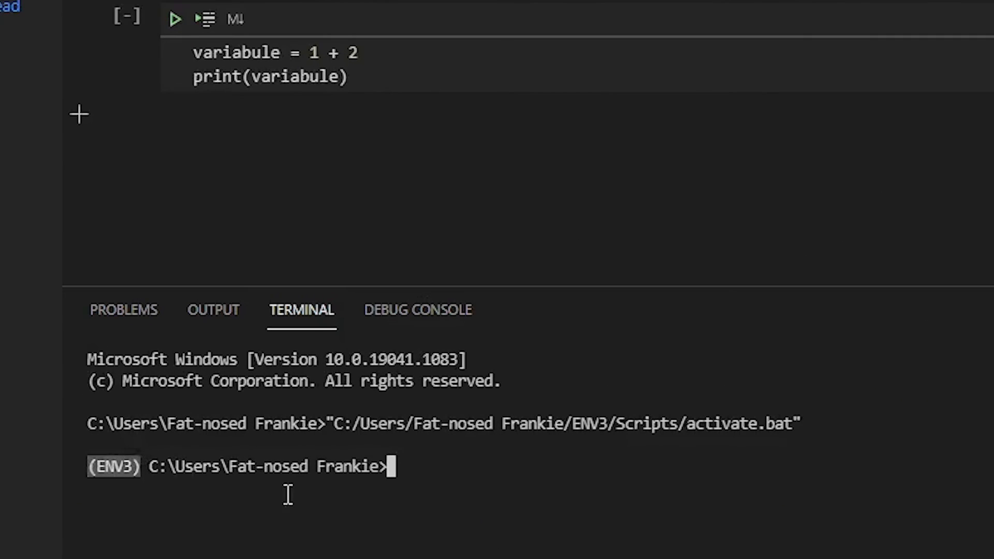
mouse_move(457, 485)
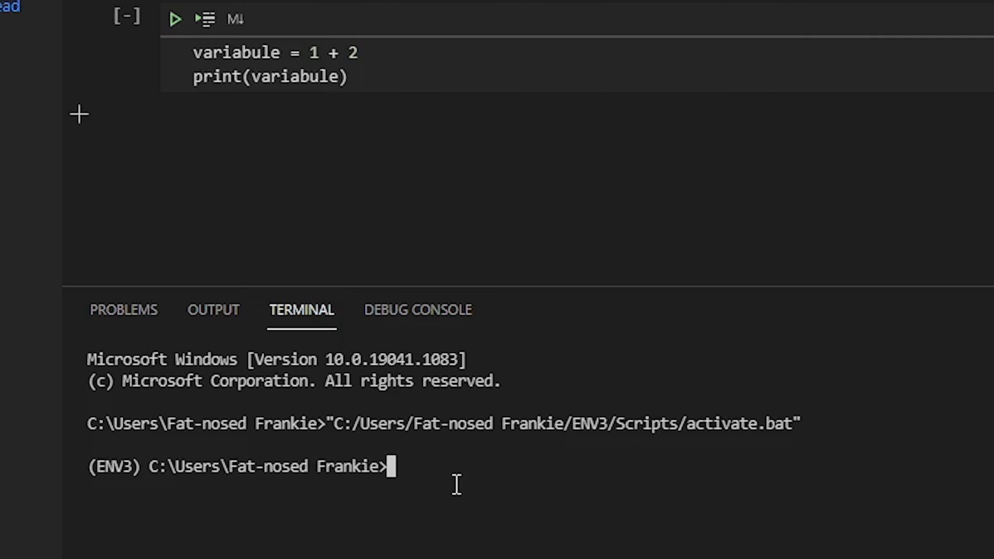